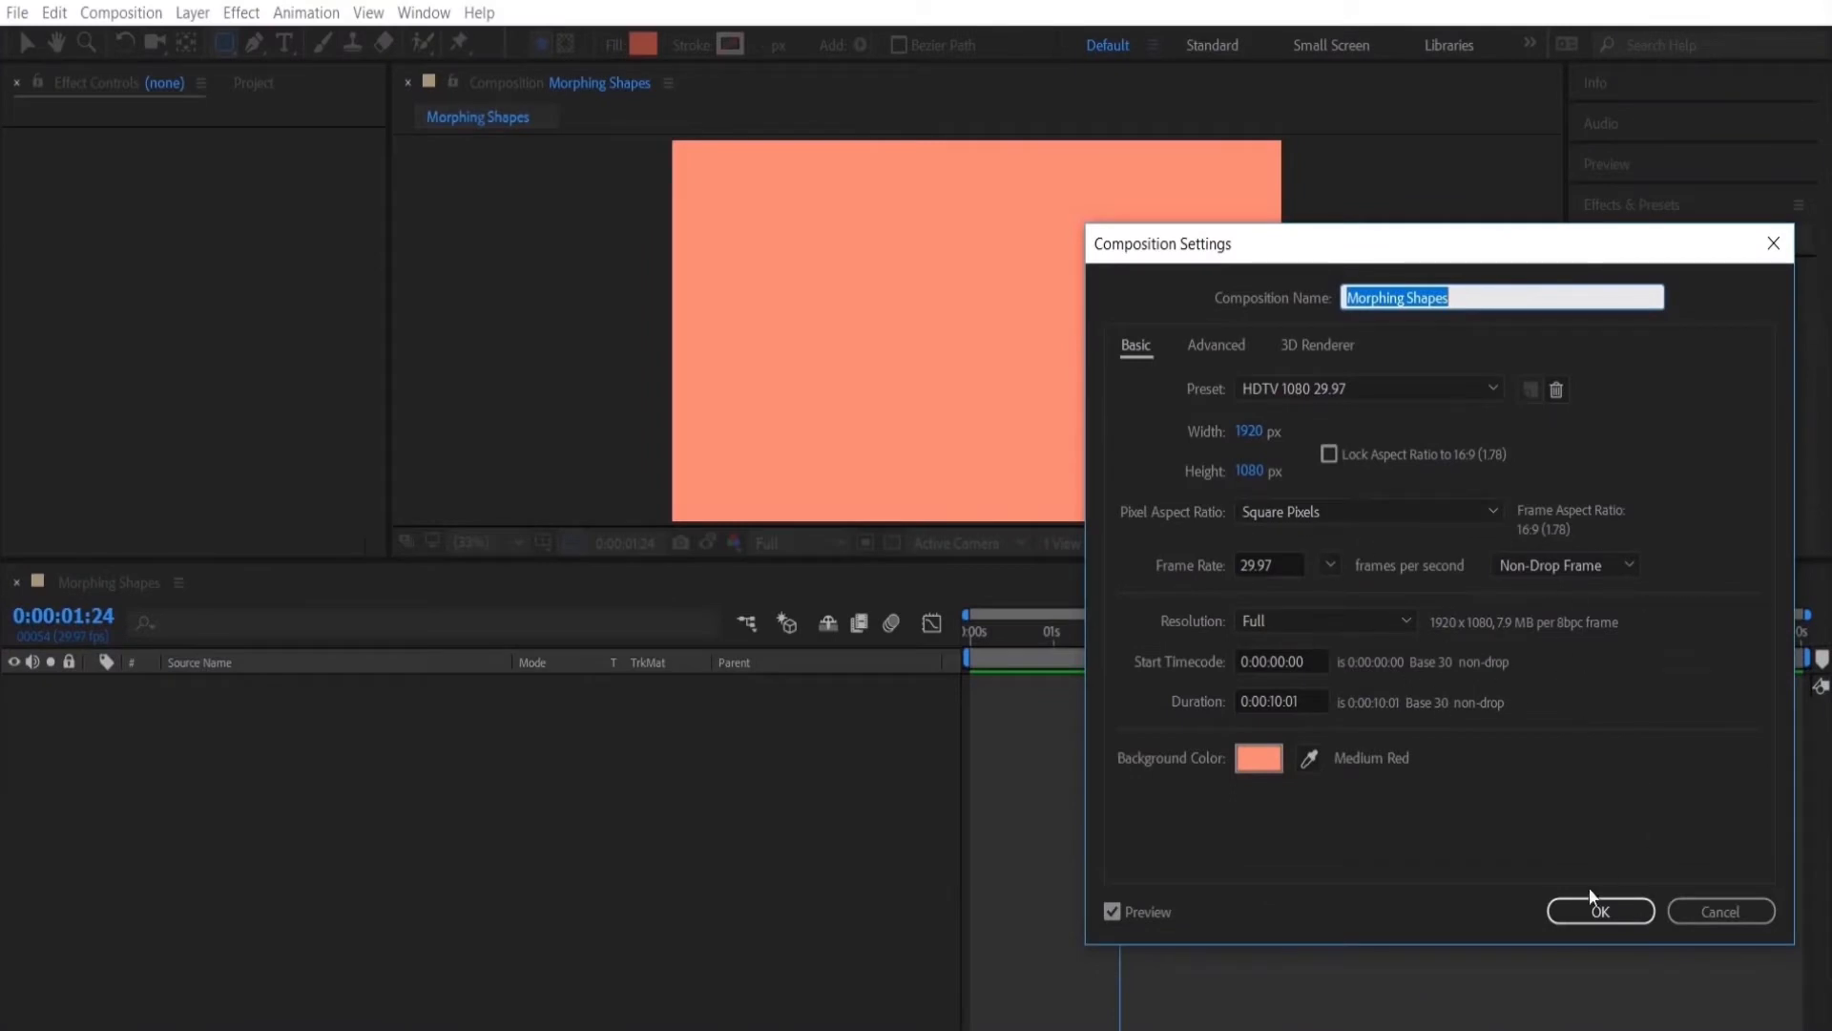
Confirm the Morphing Shapes composition settings and go to Layer > New.
left_click(1599, 910)
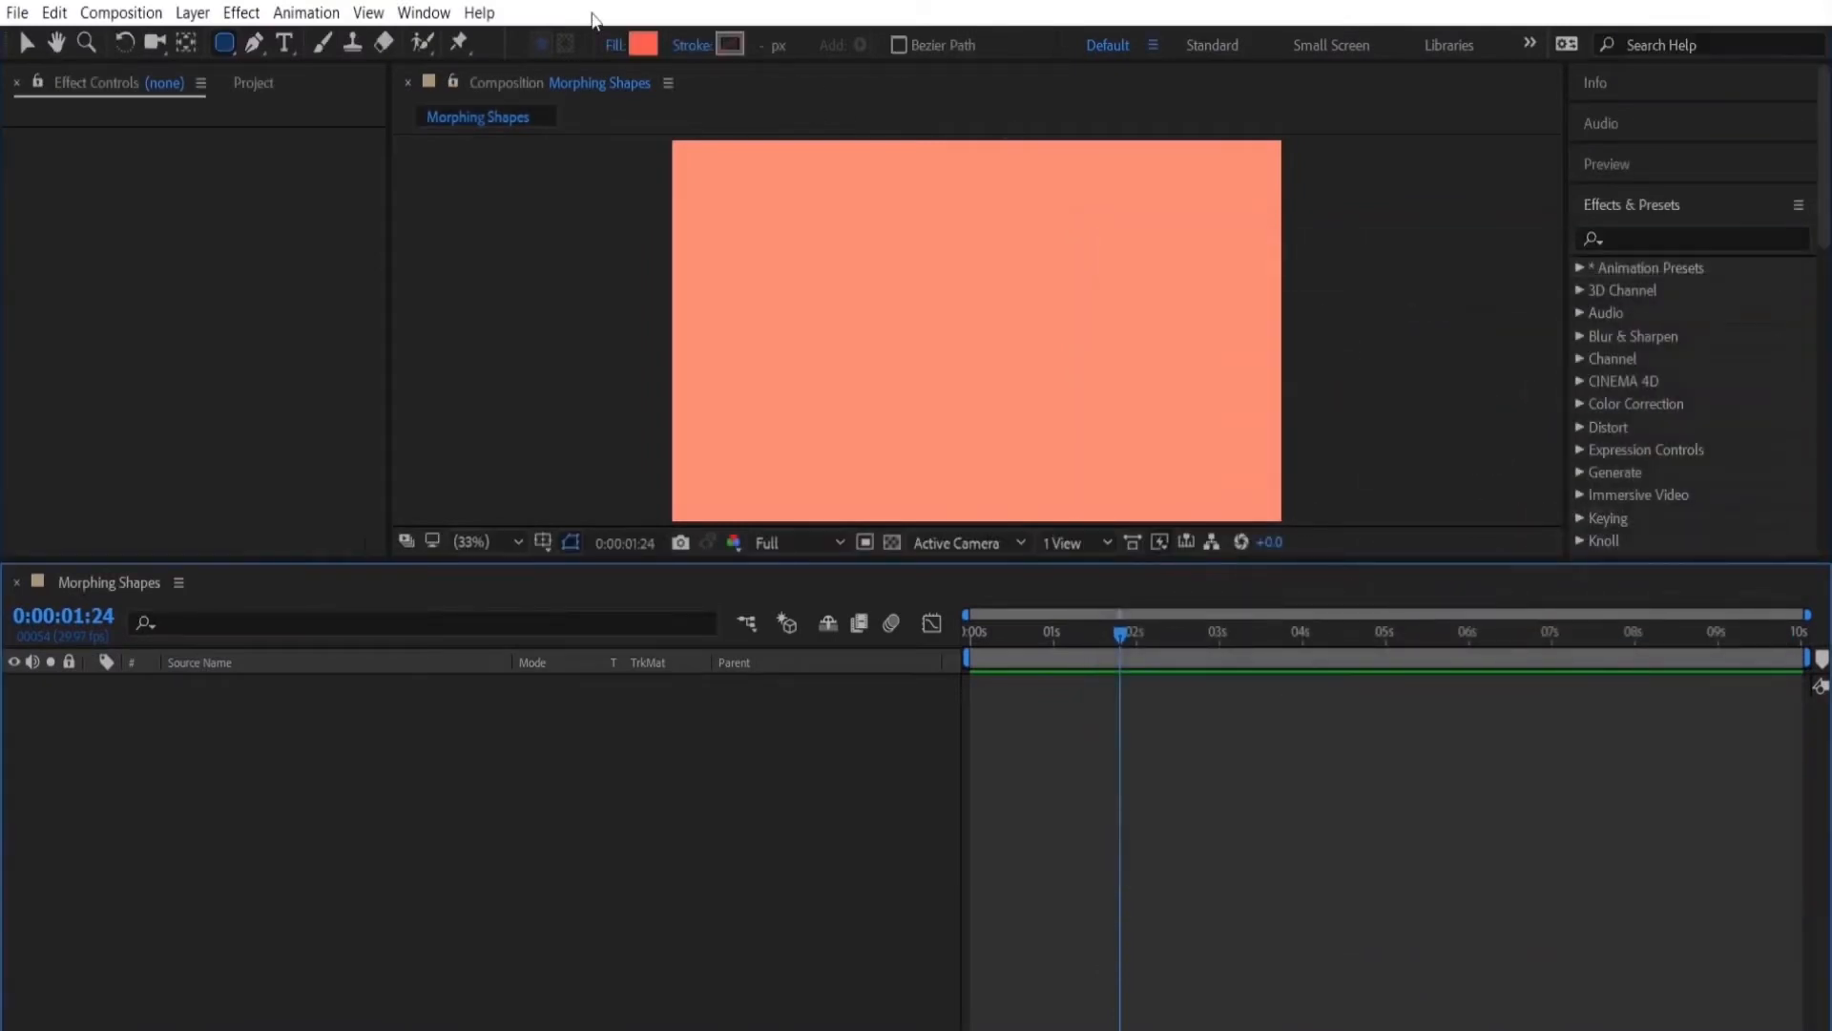
left_click(191, 13)
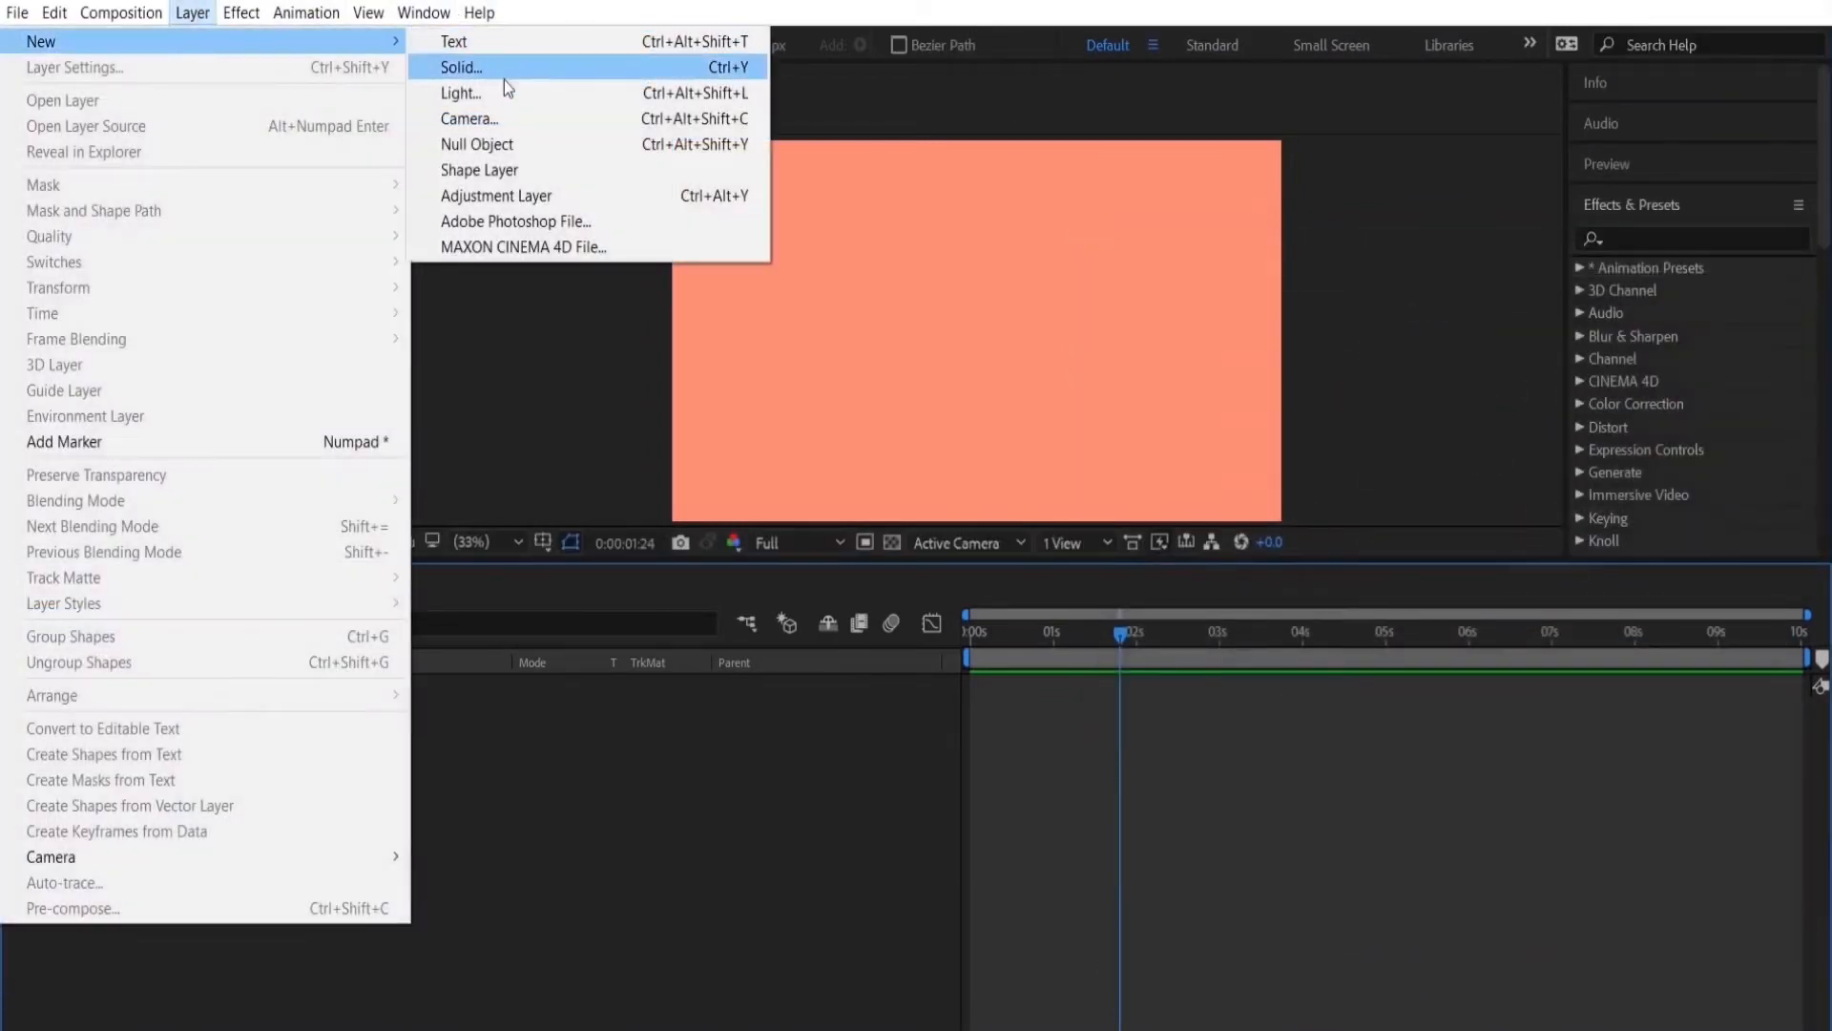
Create a new comp-sized solid named BG.
left_click(460, 67)
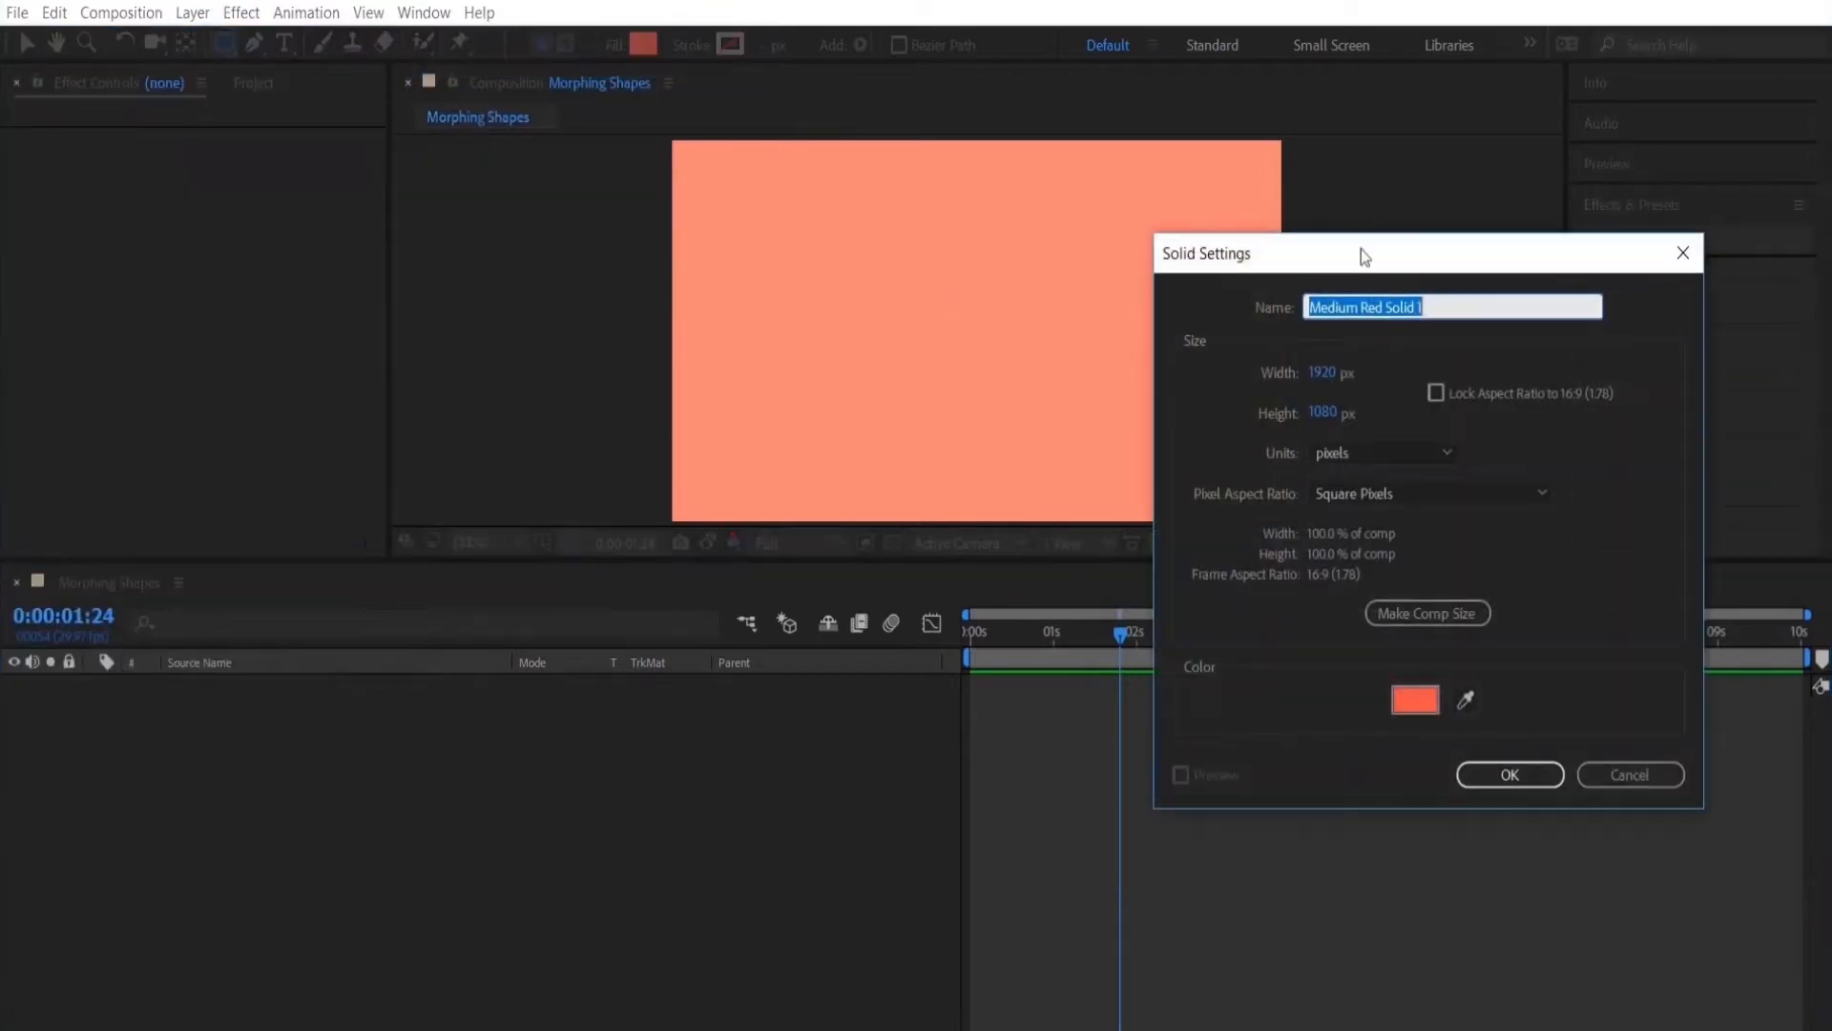
type("BG")
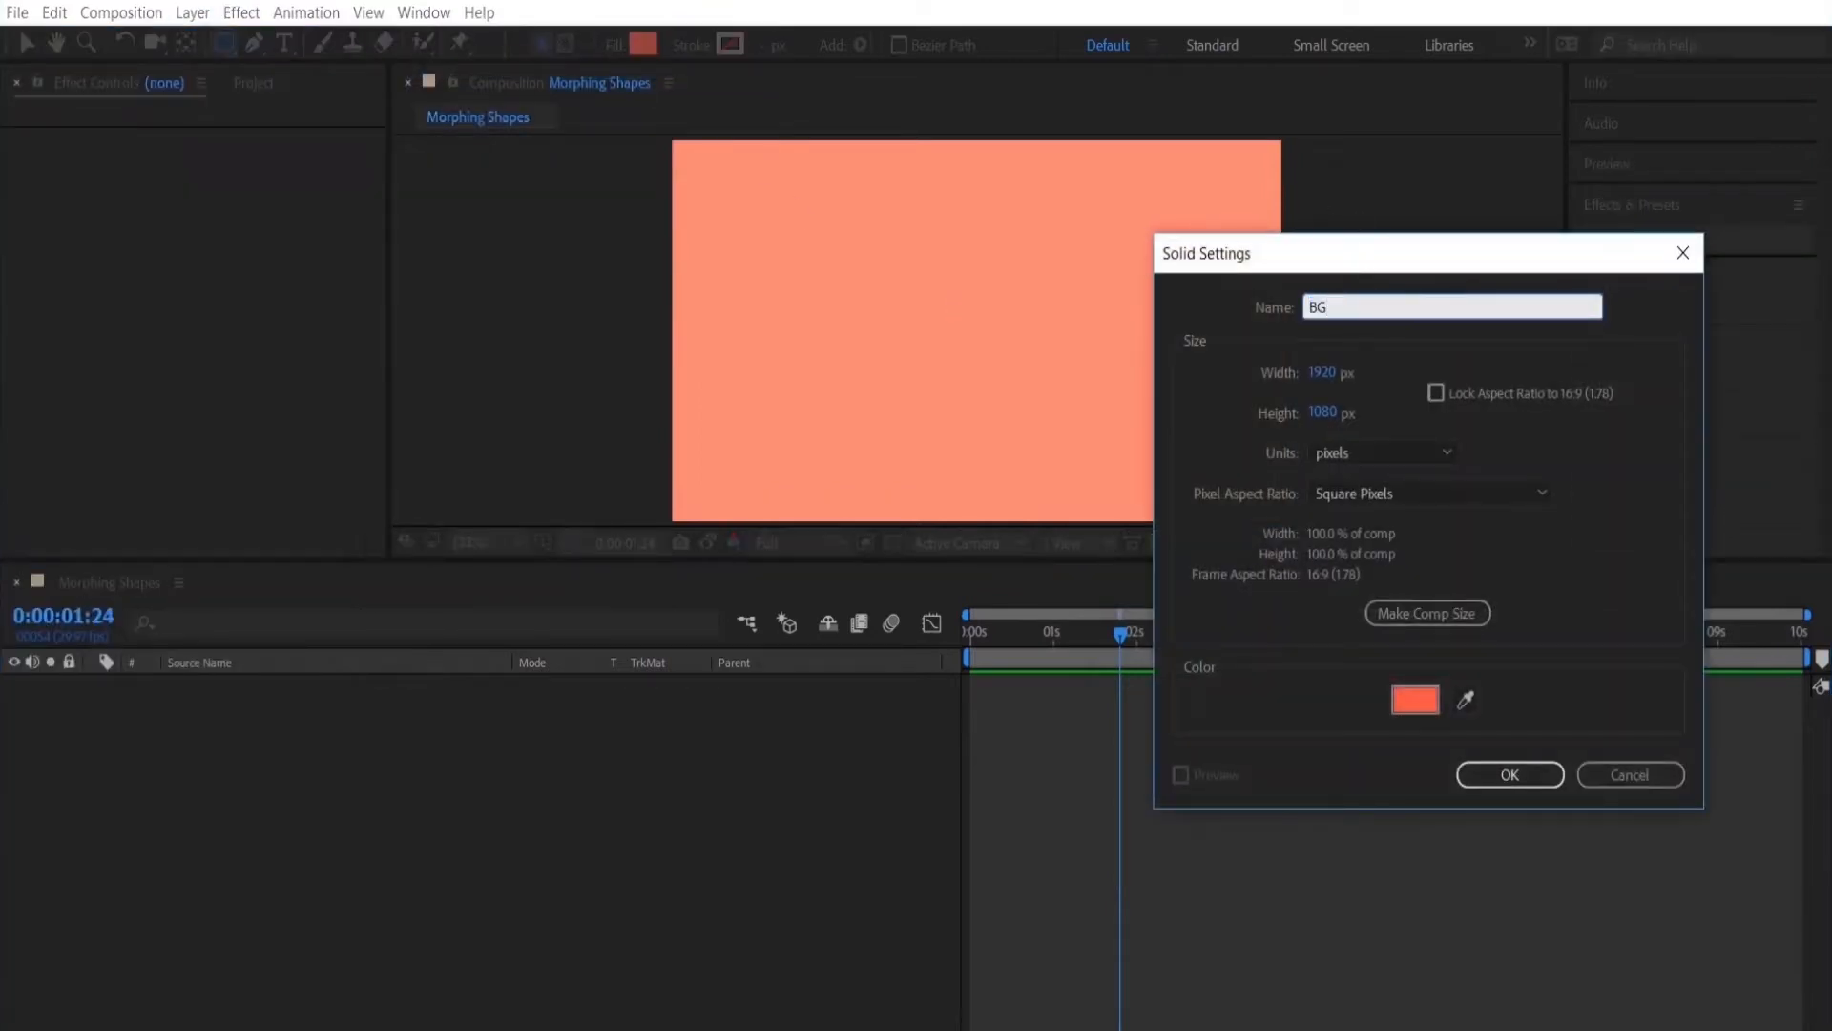
left_click(1507, 773)
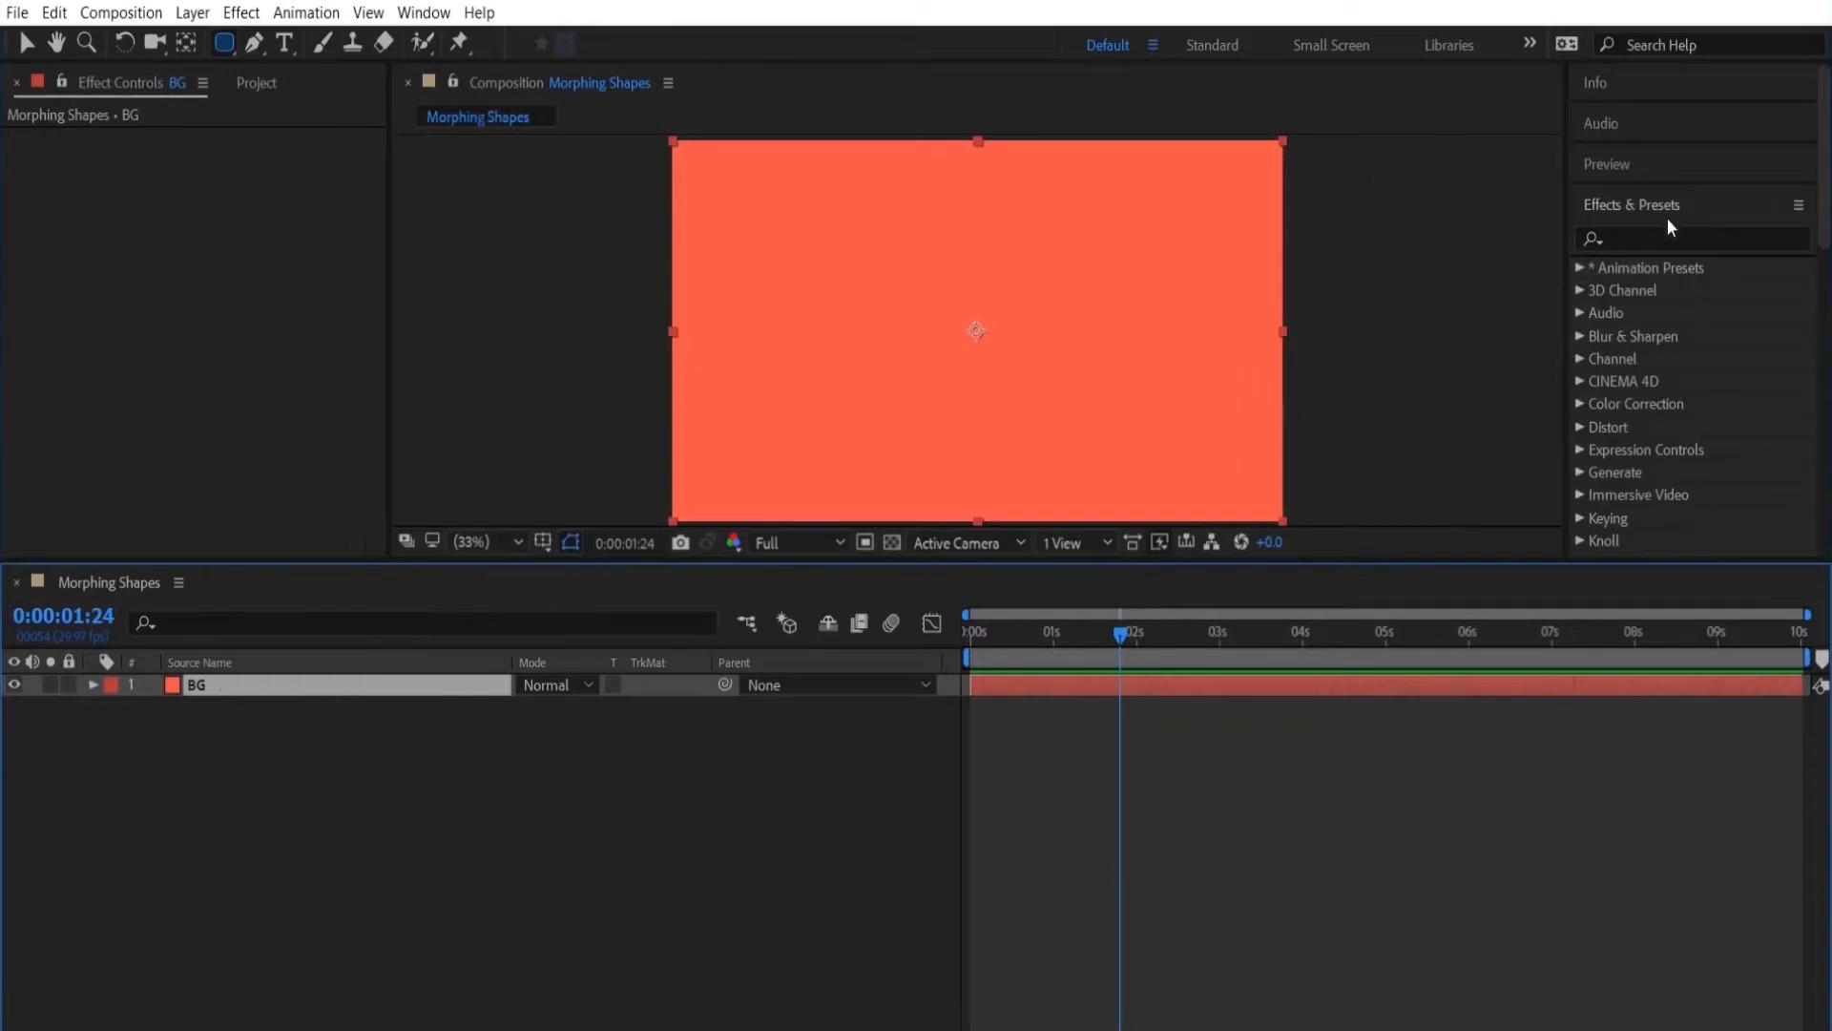
Apply Gradient Ramp to BG as a radial gradient with swapped colours and a dark blue start colour.
type("gradie")
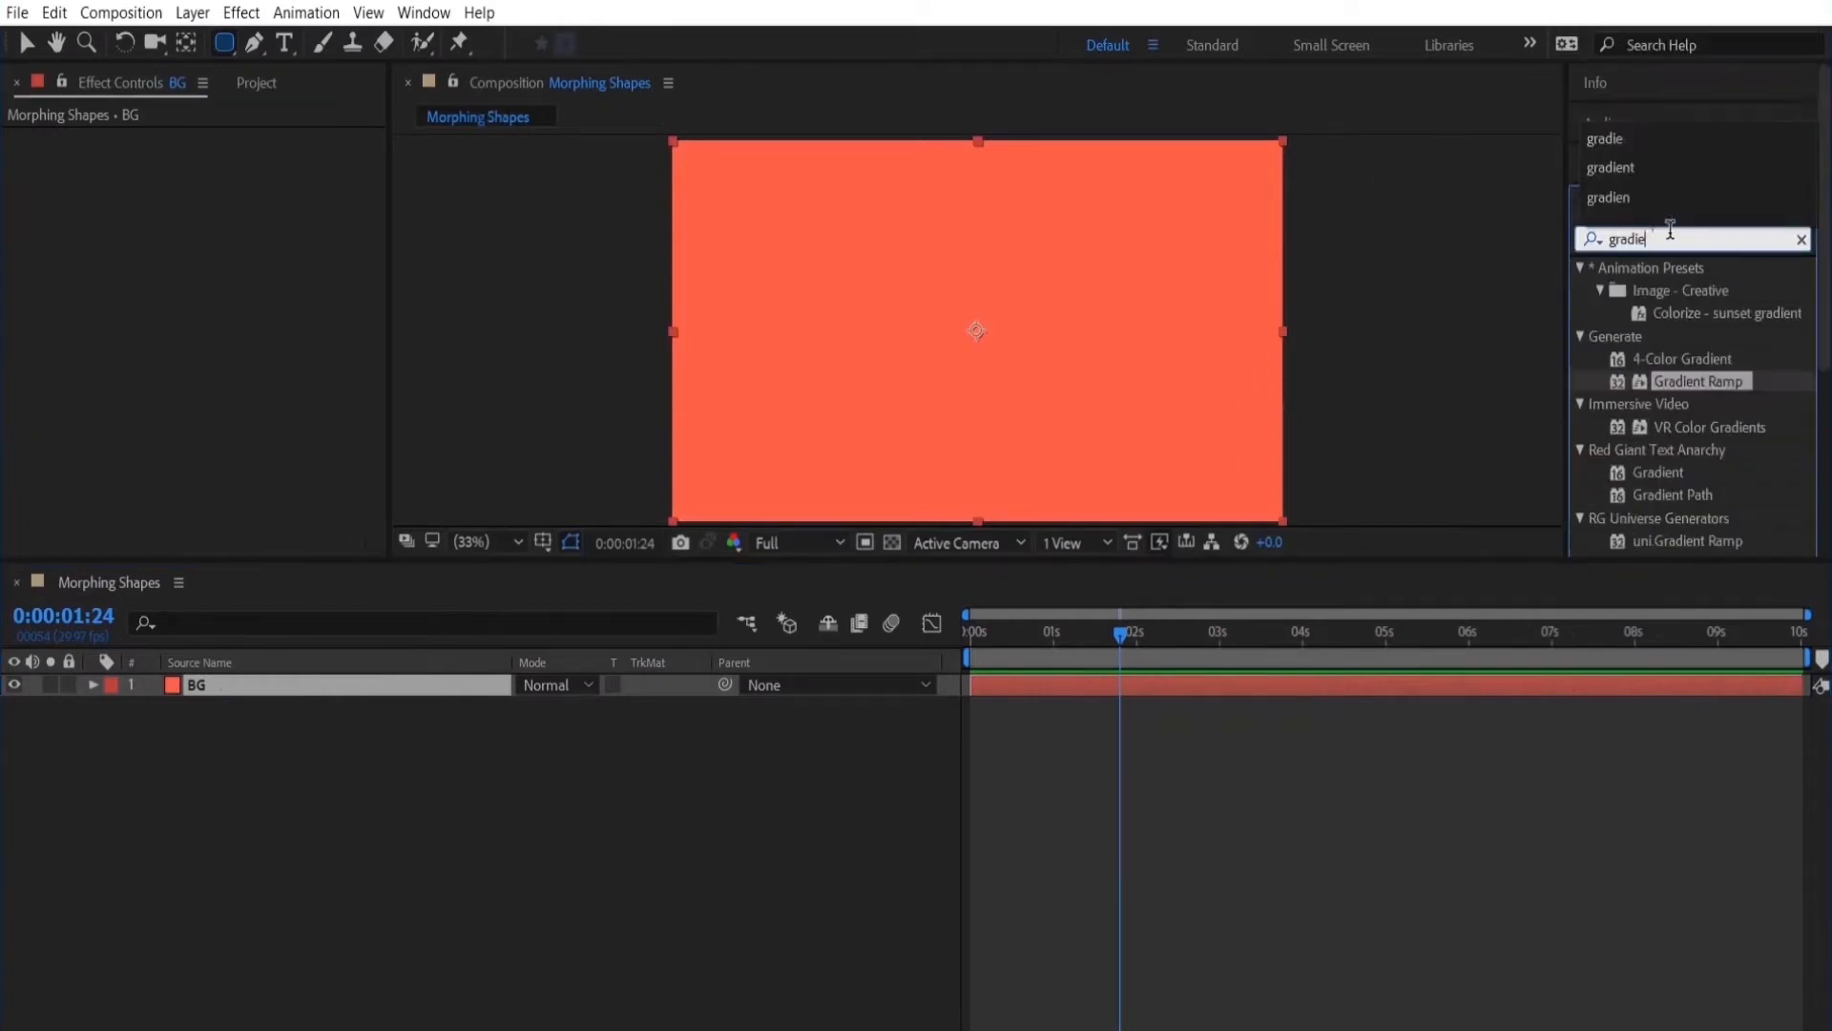
double_click(1698, 382)
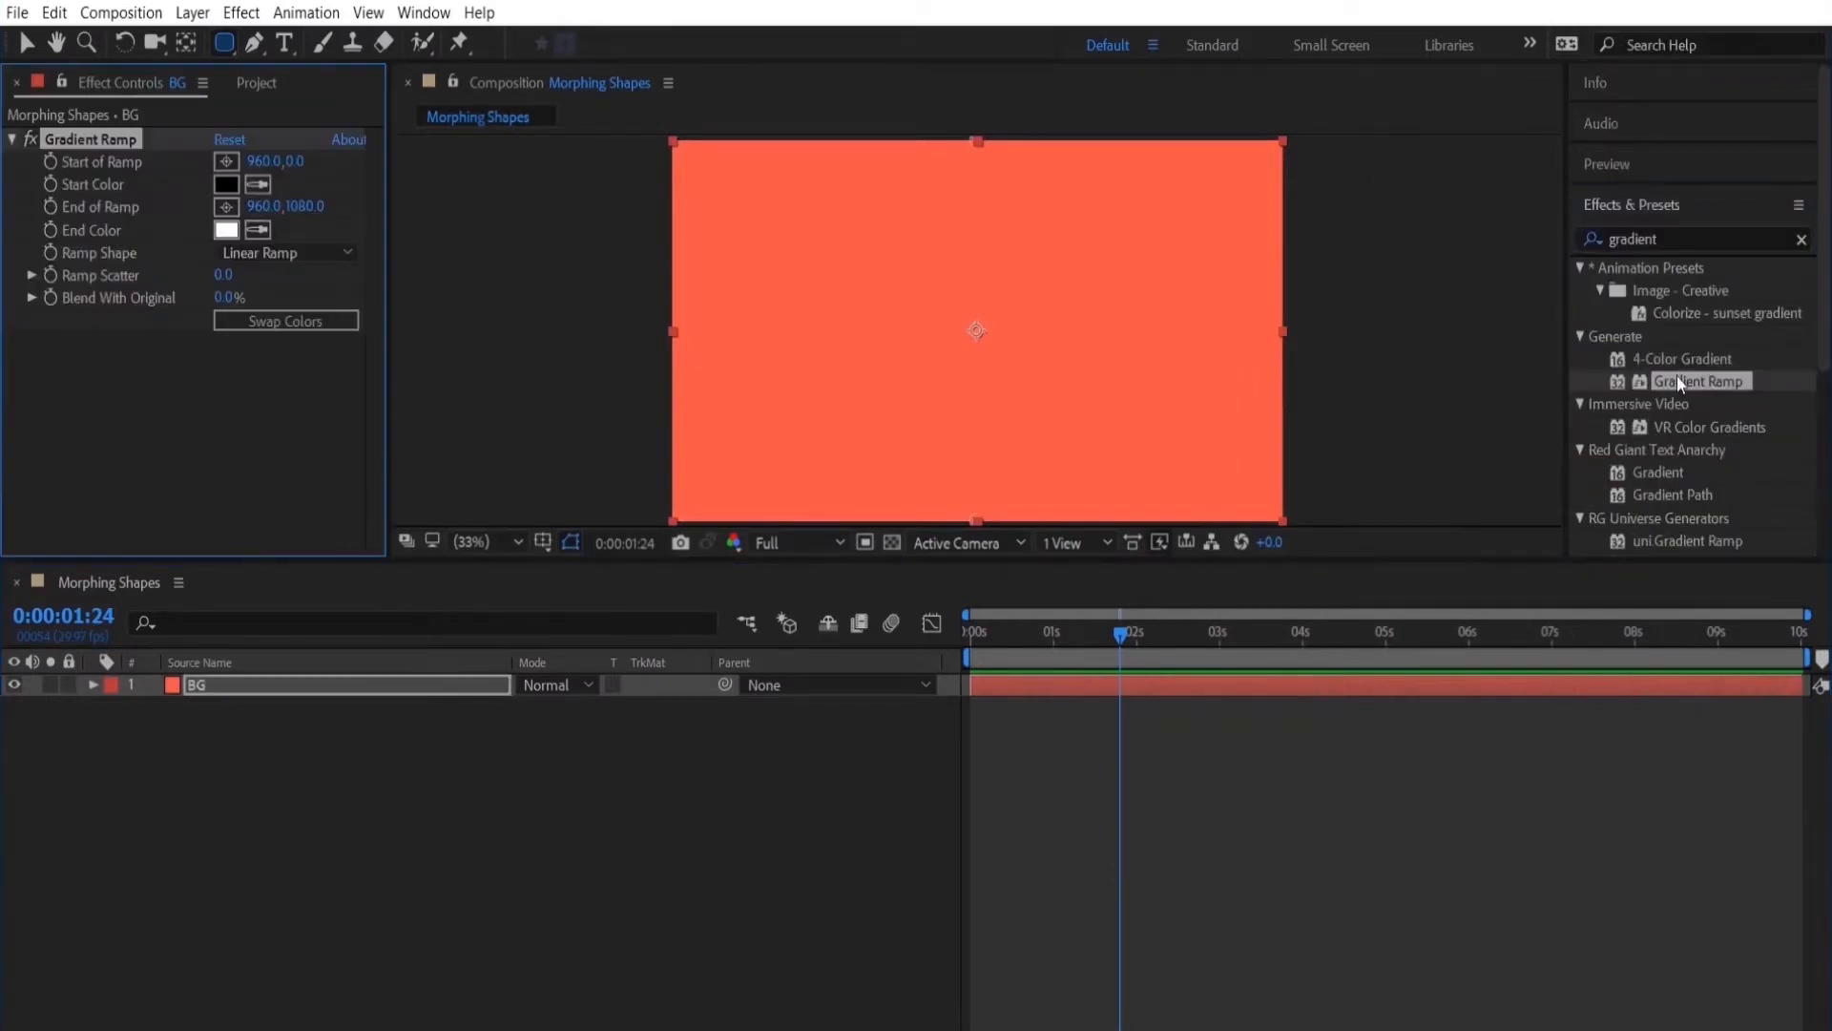
left_click(286, 252)
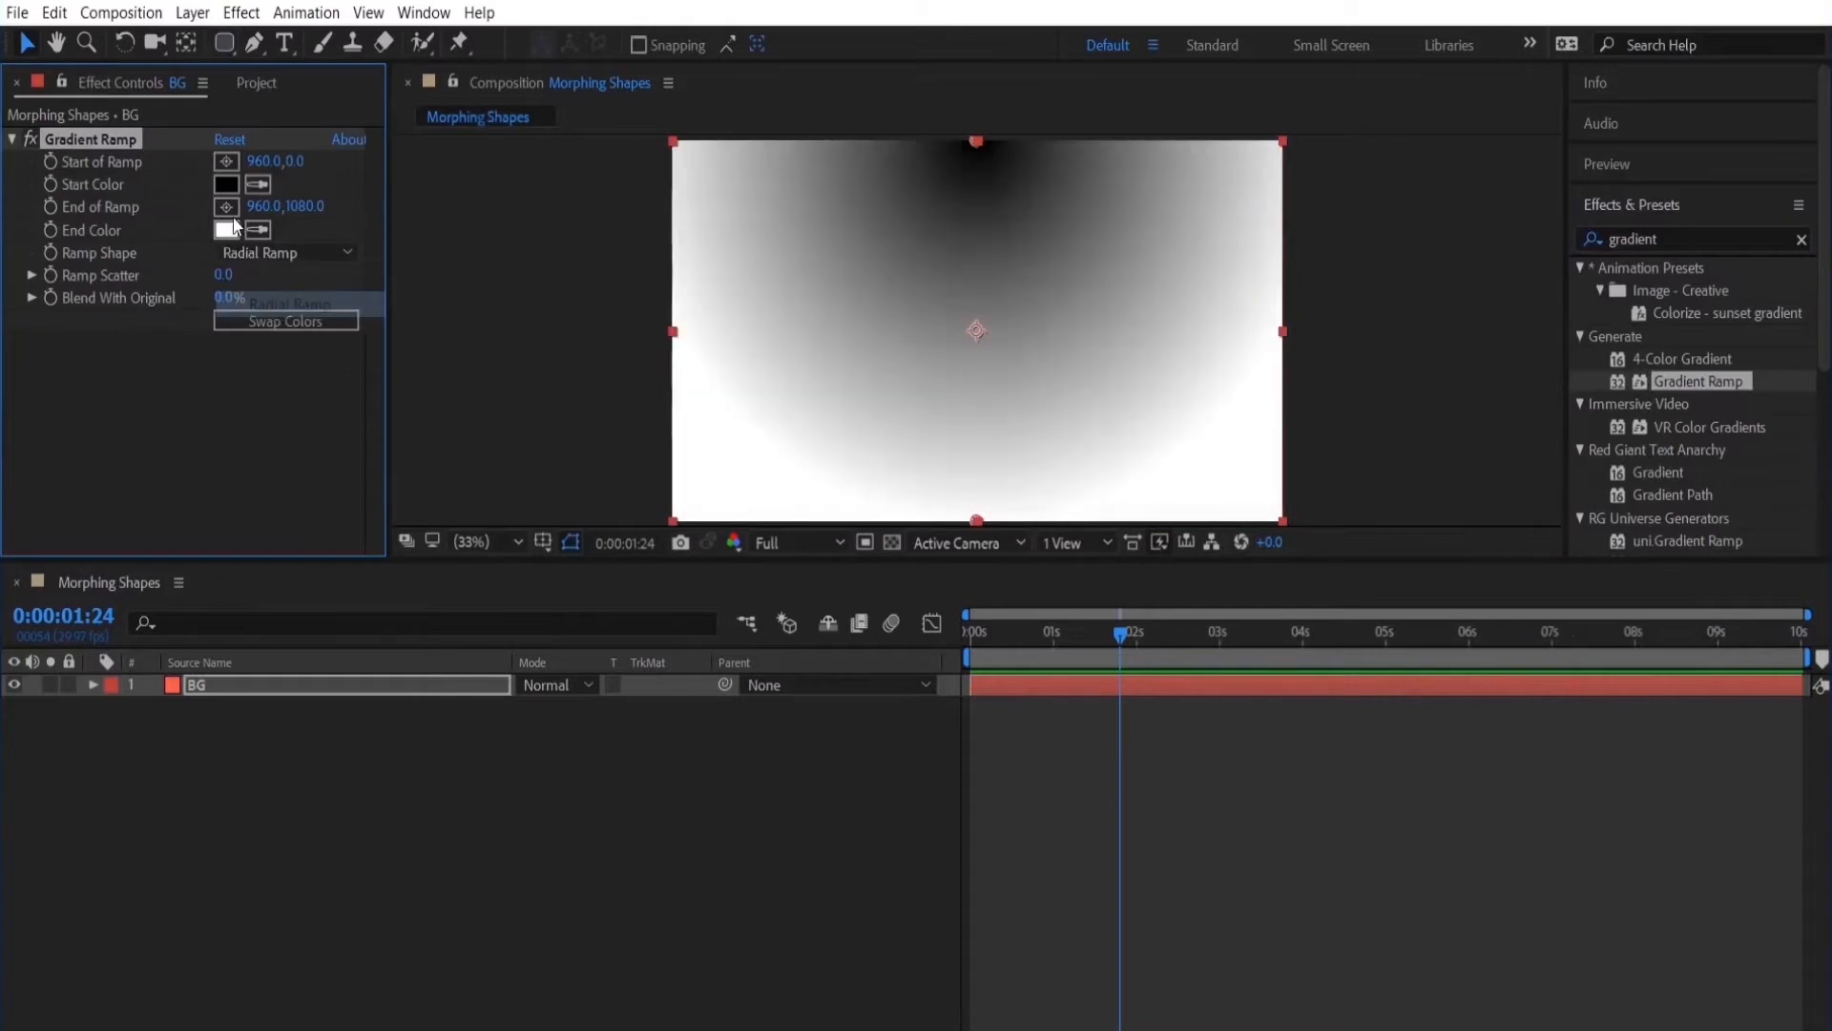
left_click(285, 321)
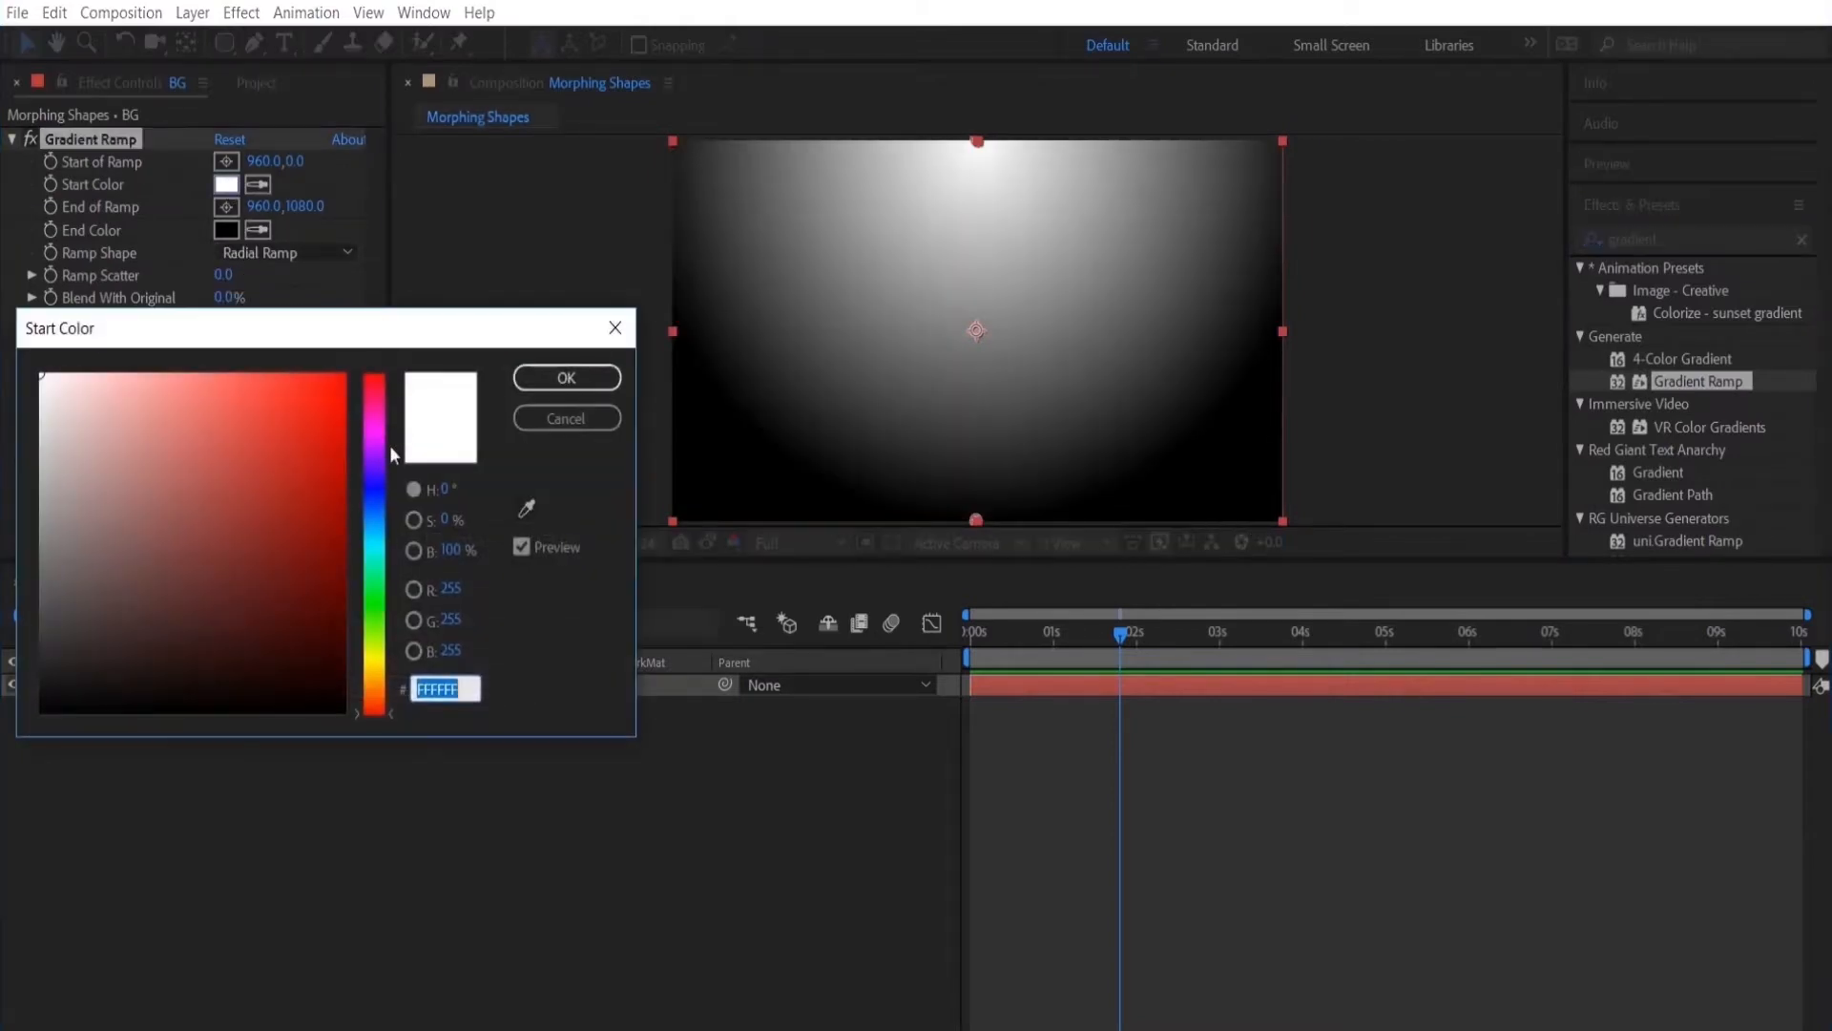
left_click(305, 561)
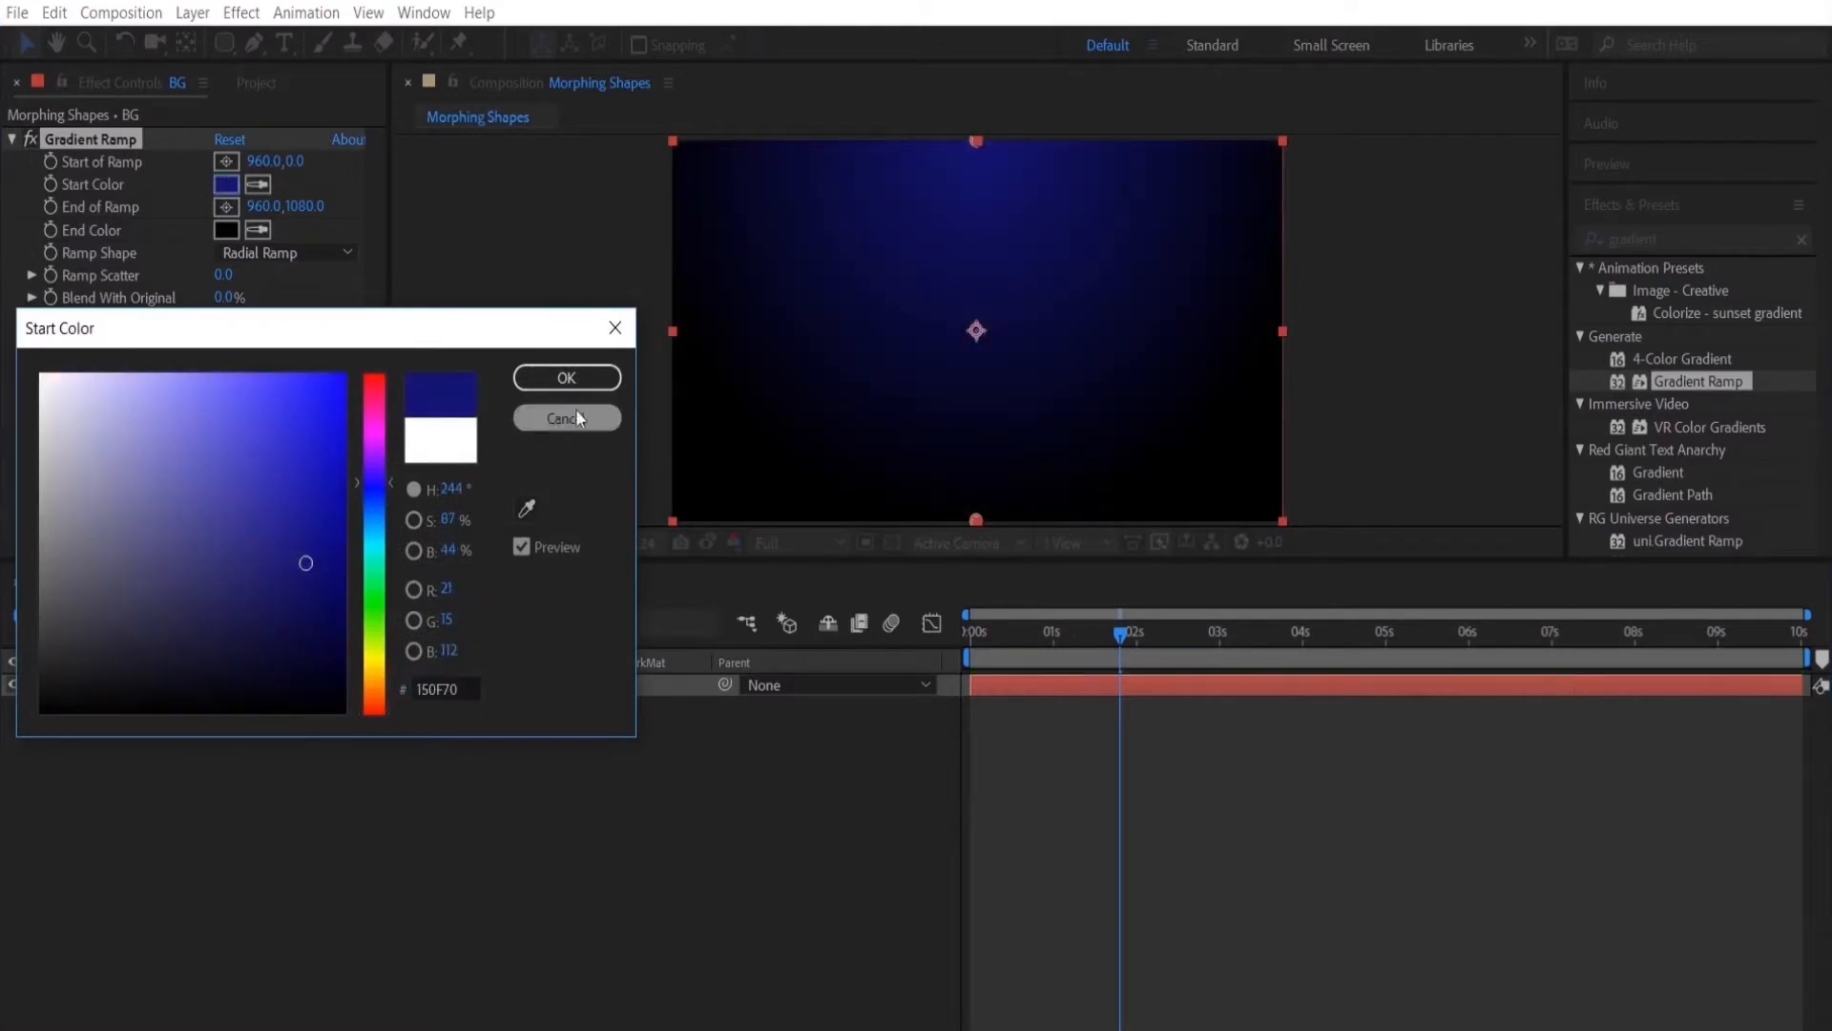
left_click(565, 376)
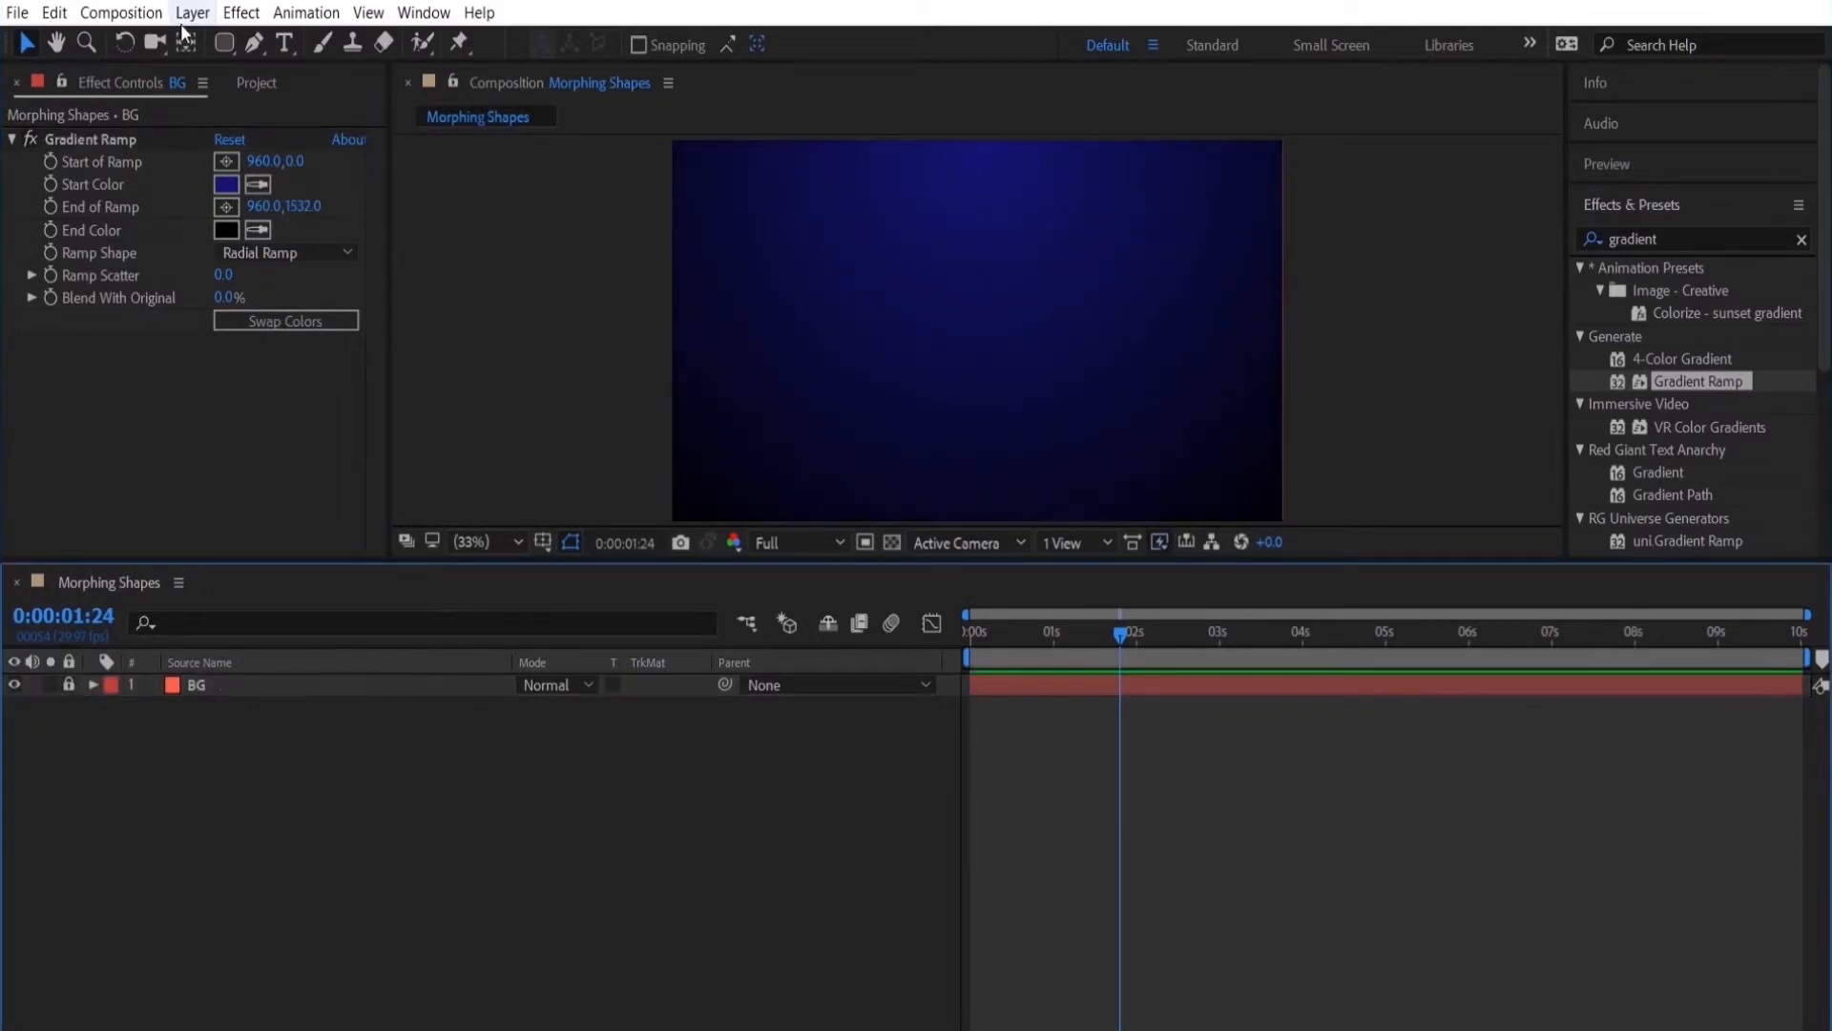
Add a shape layer and draw a coral square in the upper left, revealing Rectangle 1's contents.
left_click(12, 140)
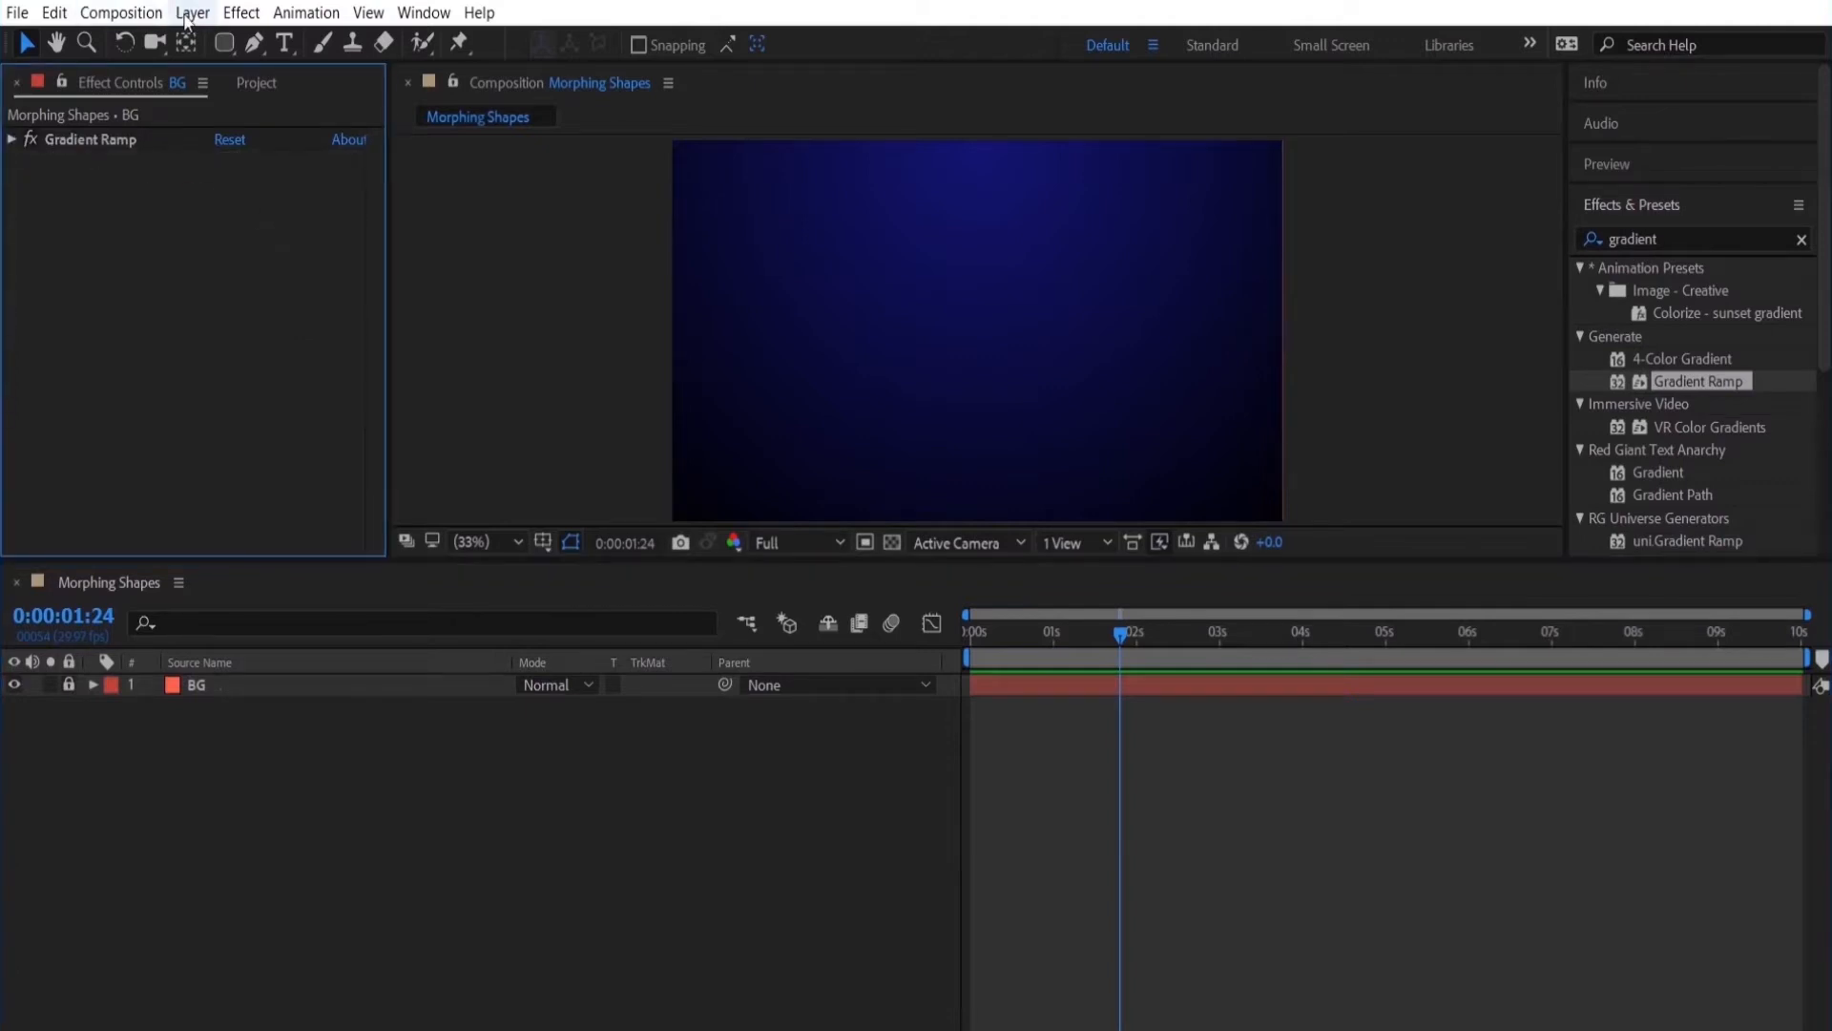
left_click(191, 13)
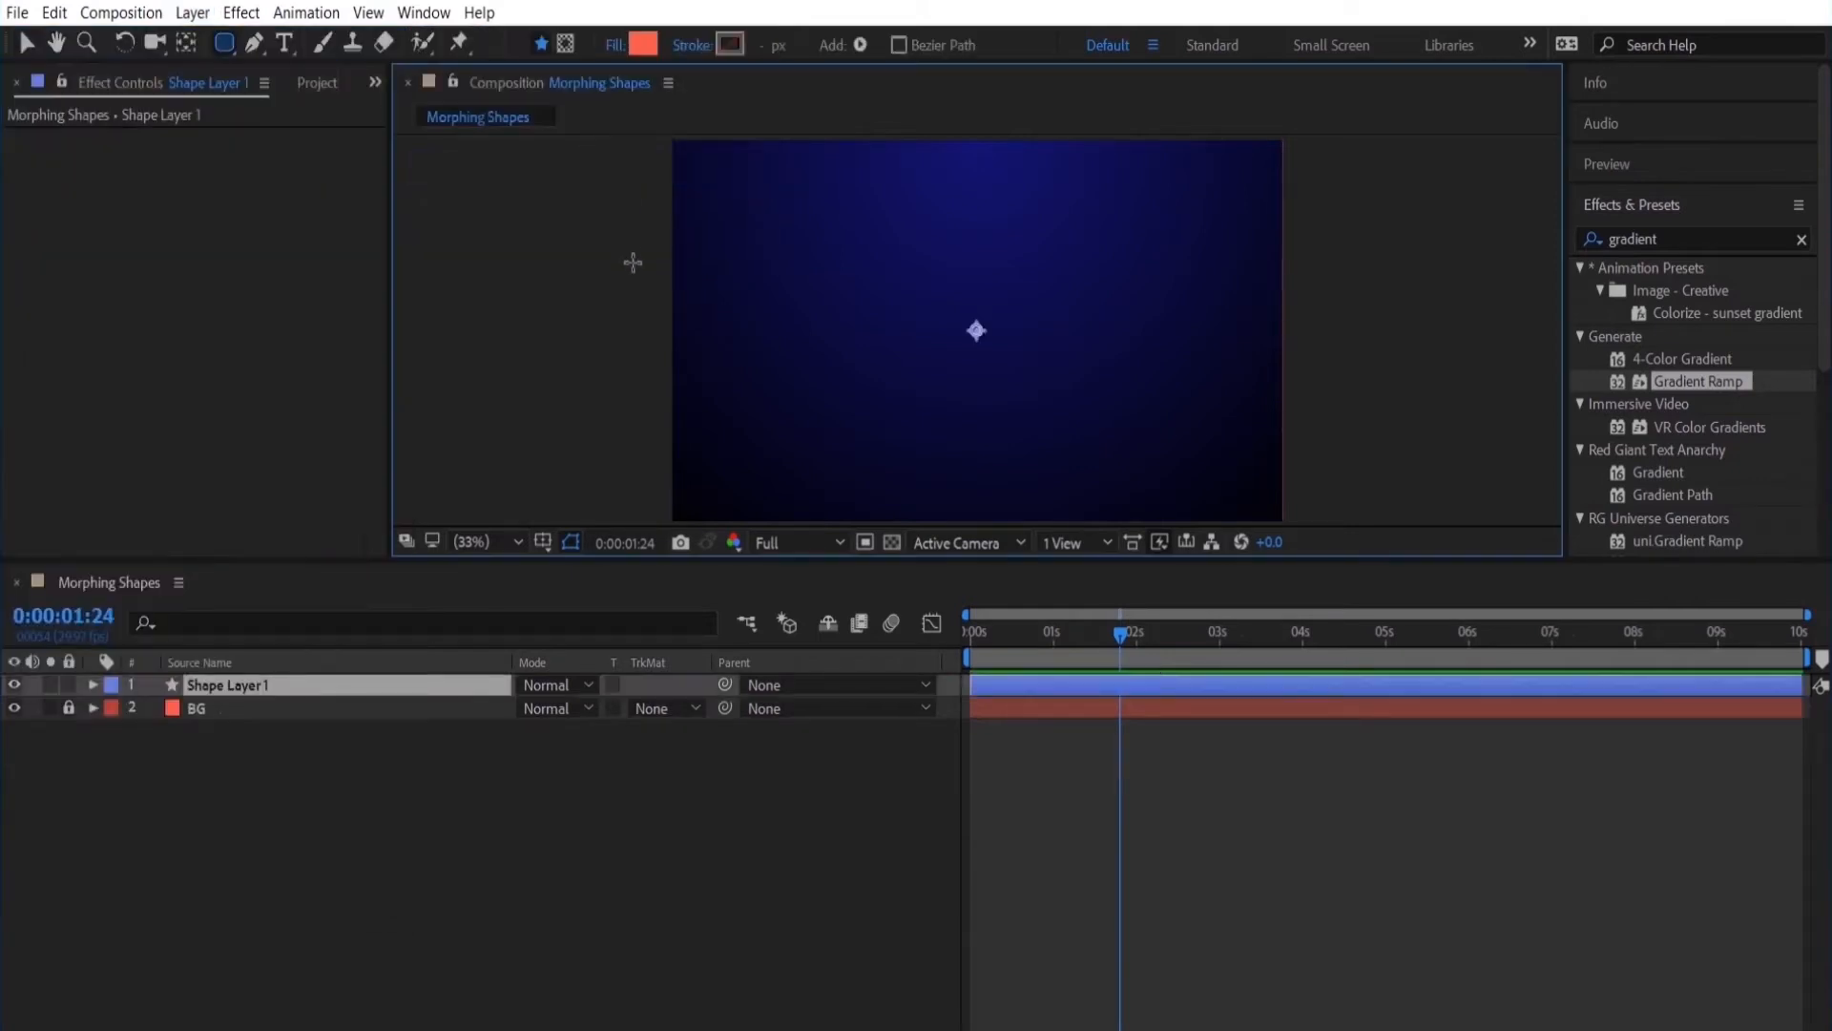
left_click(225, 44)
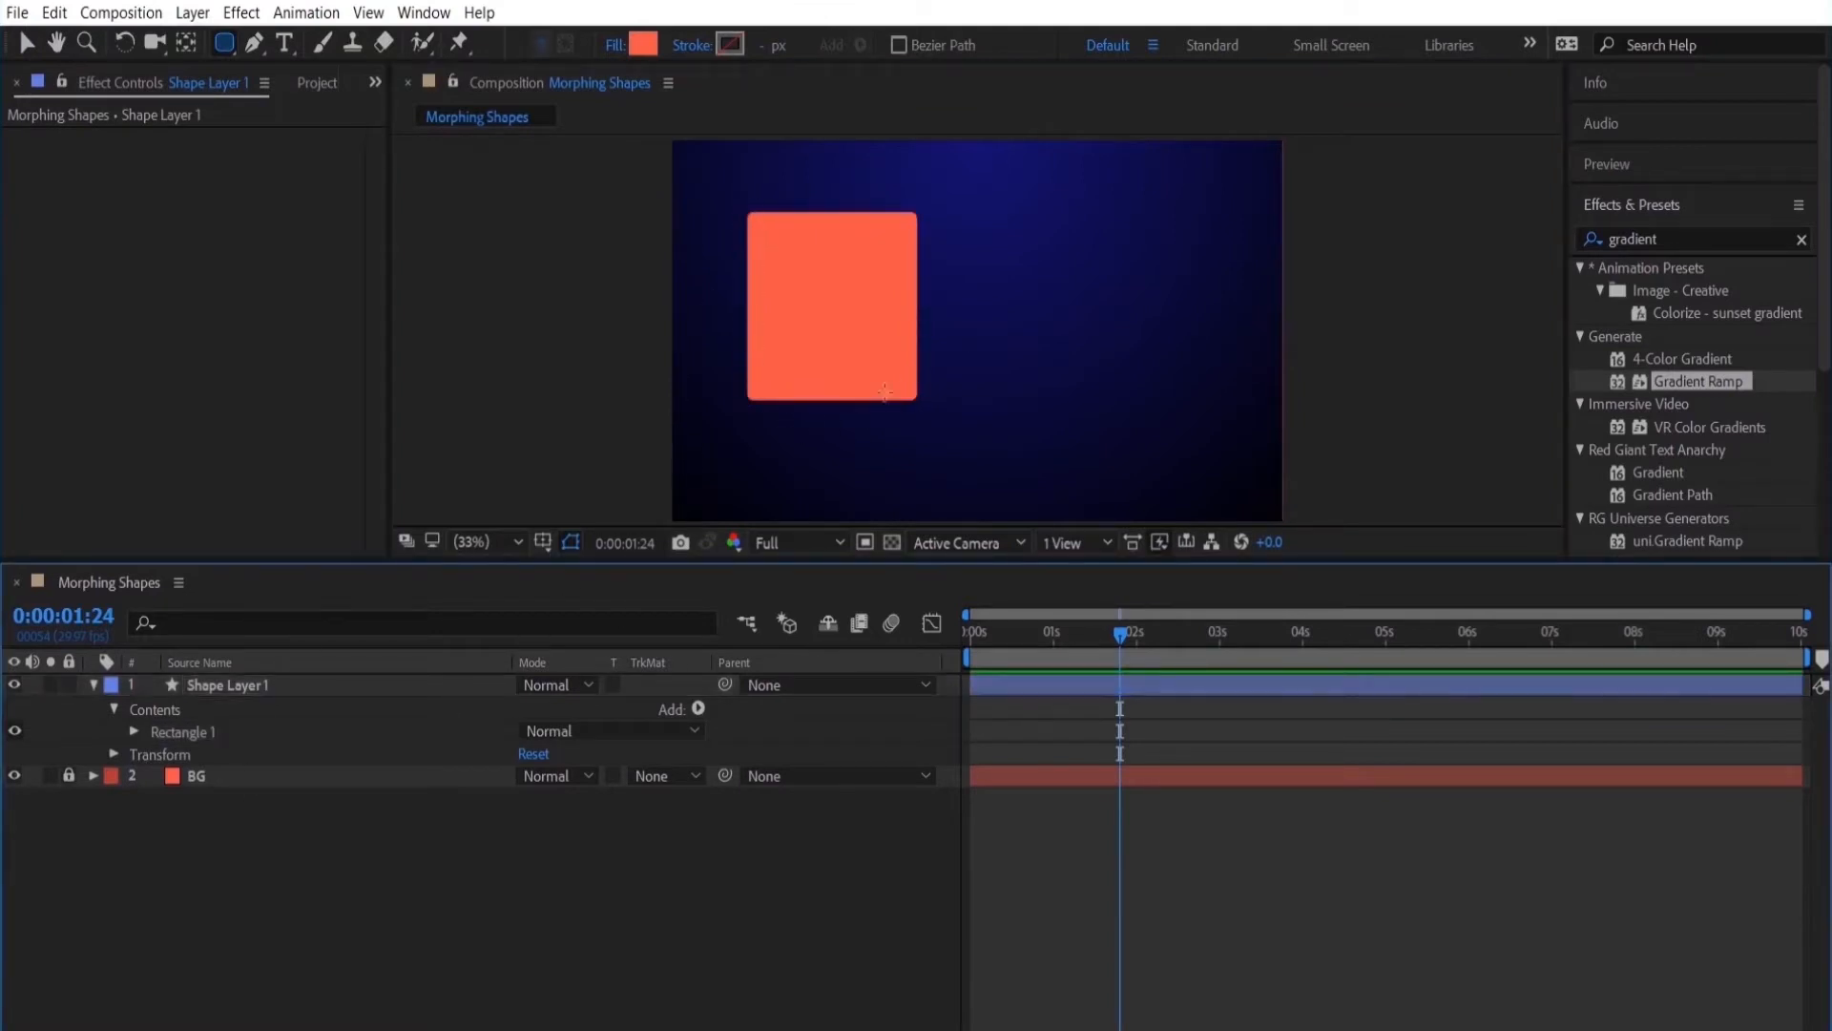
left_click(133, 731)
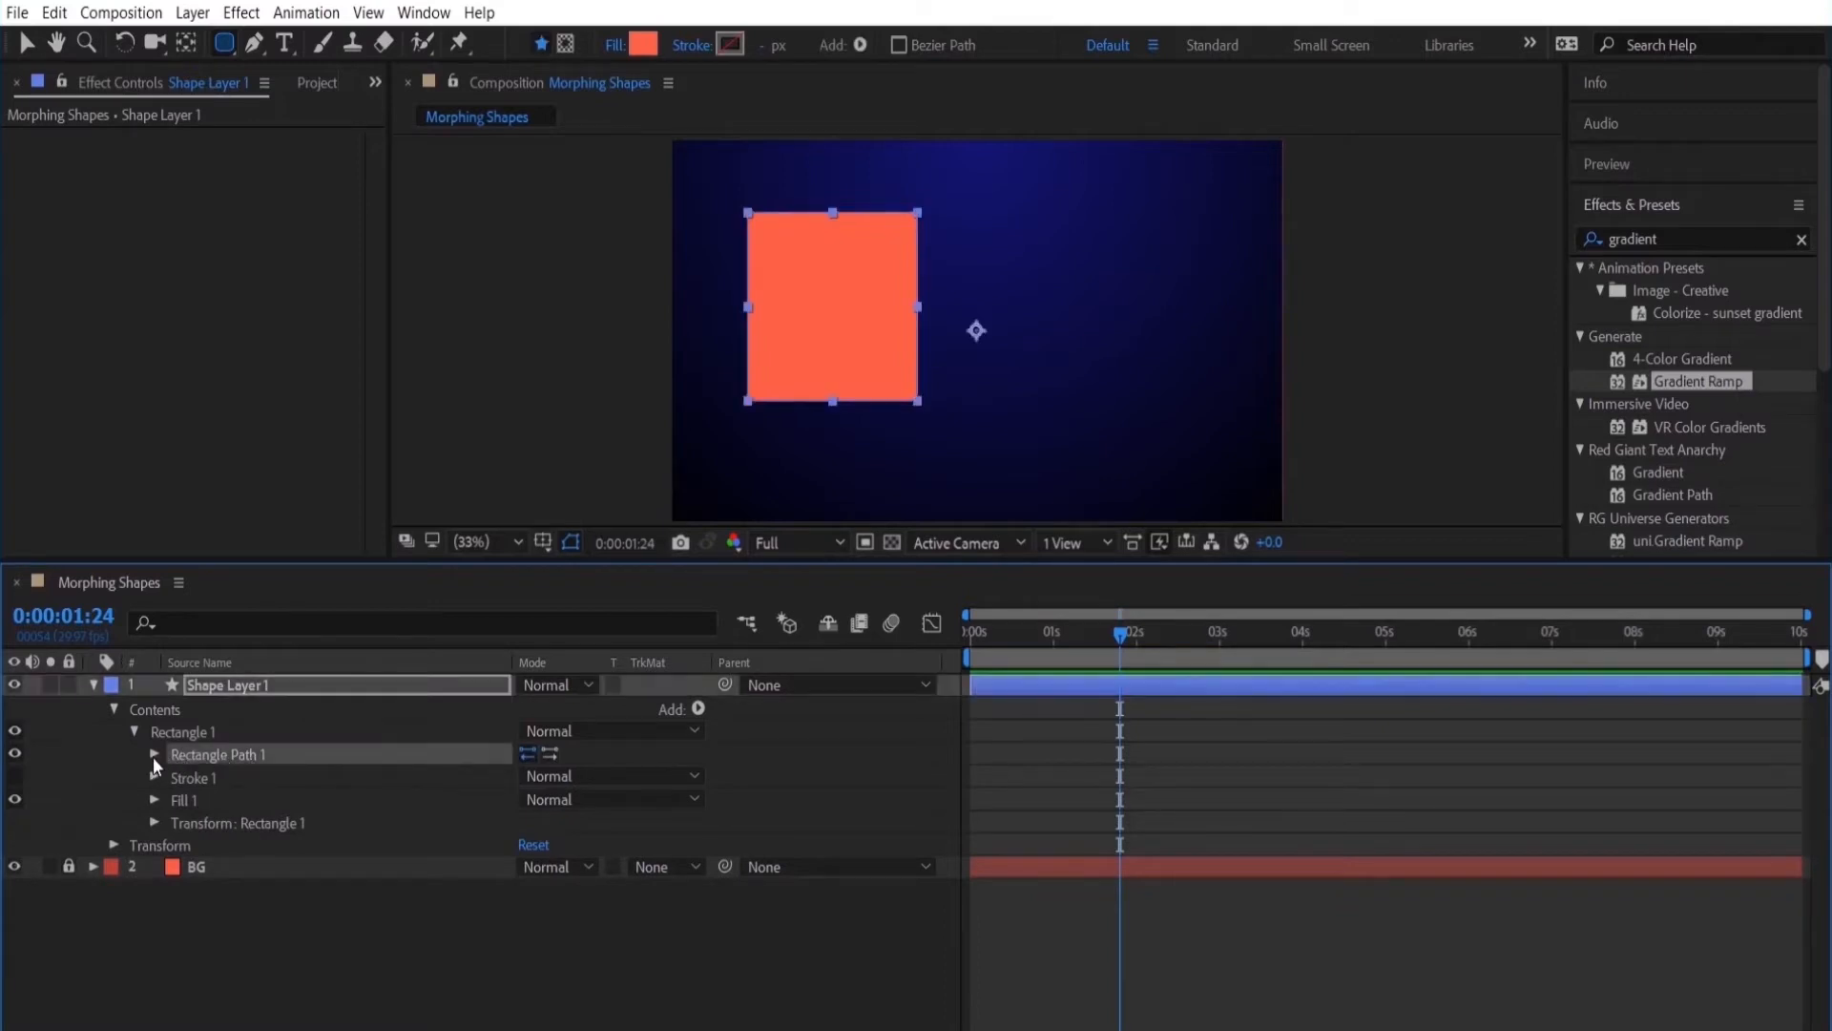
Set Rectangle Path 1 Roundness to 2.0 and start keyframing it.
left_click(155, 754)
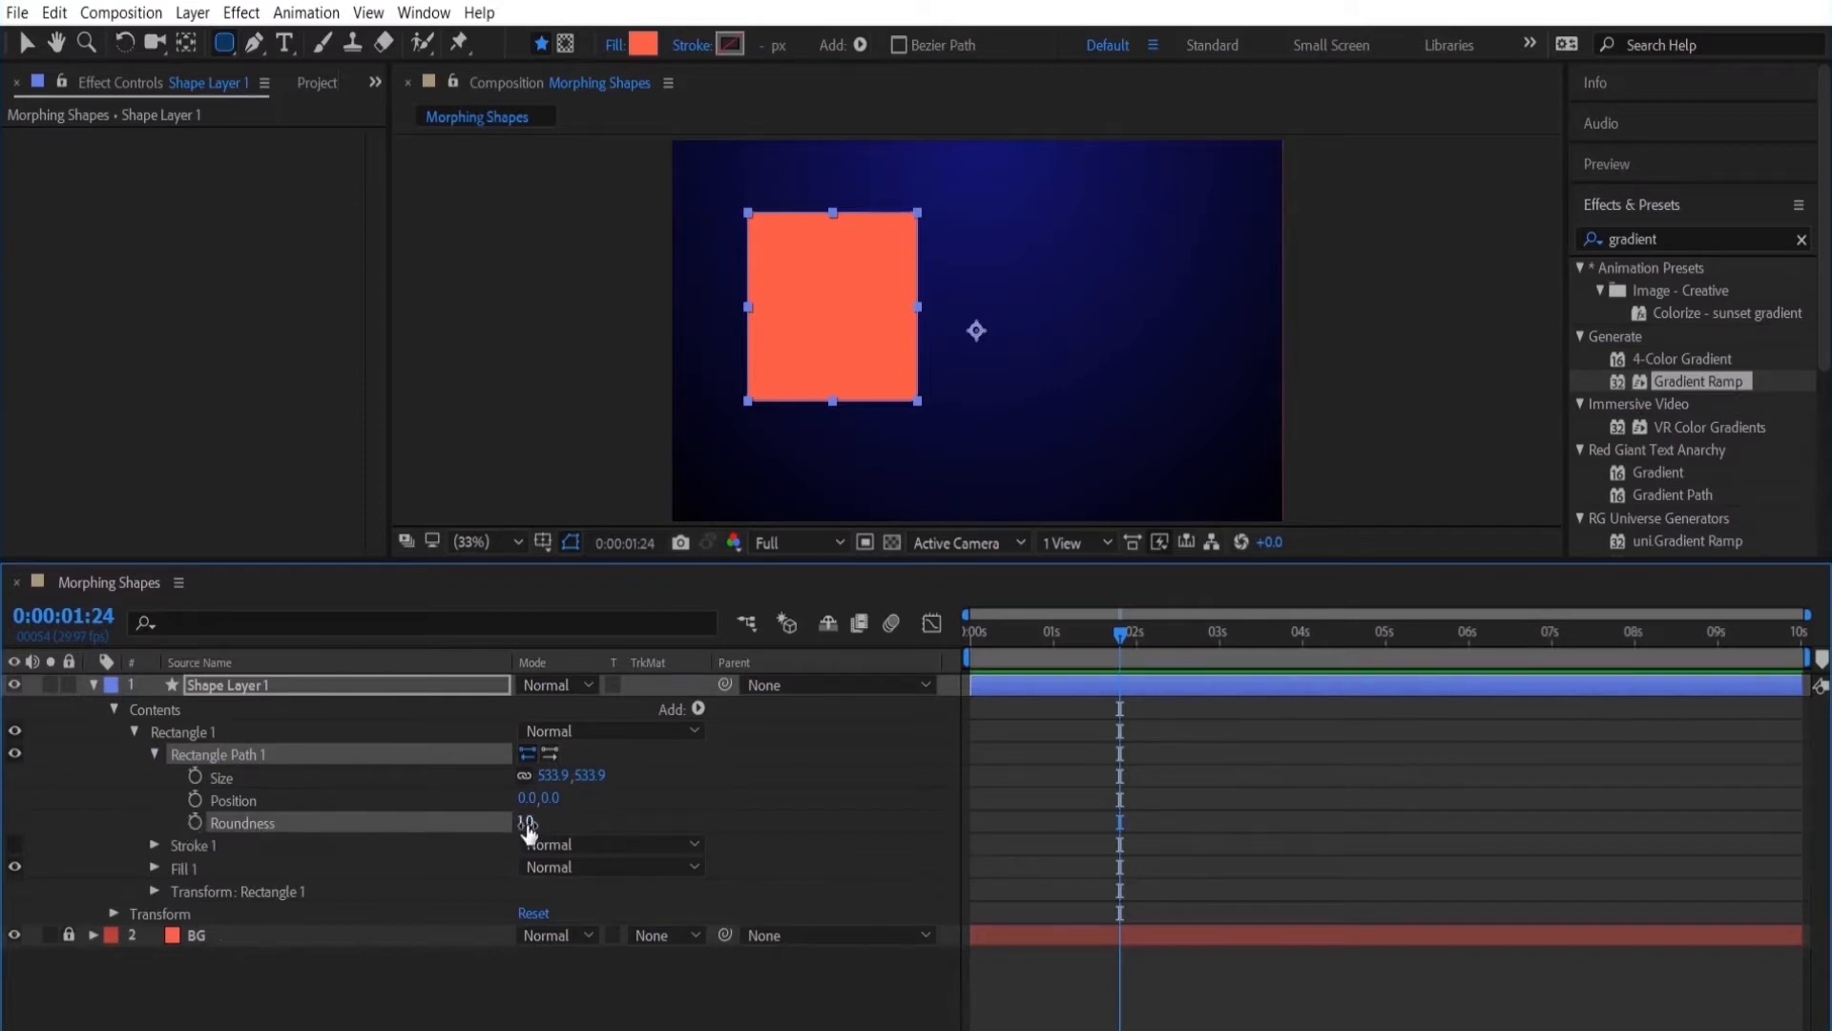
type("2.0")
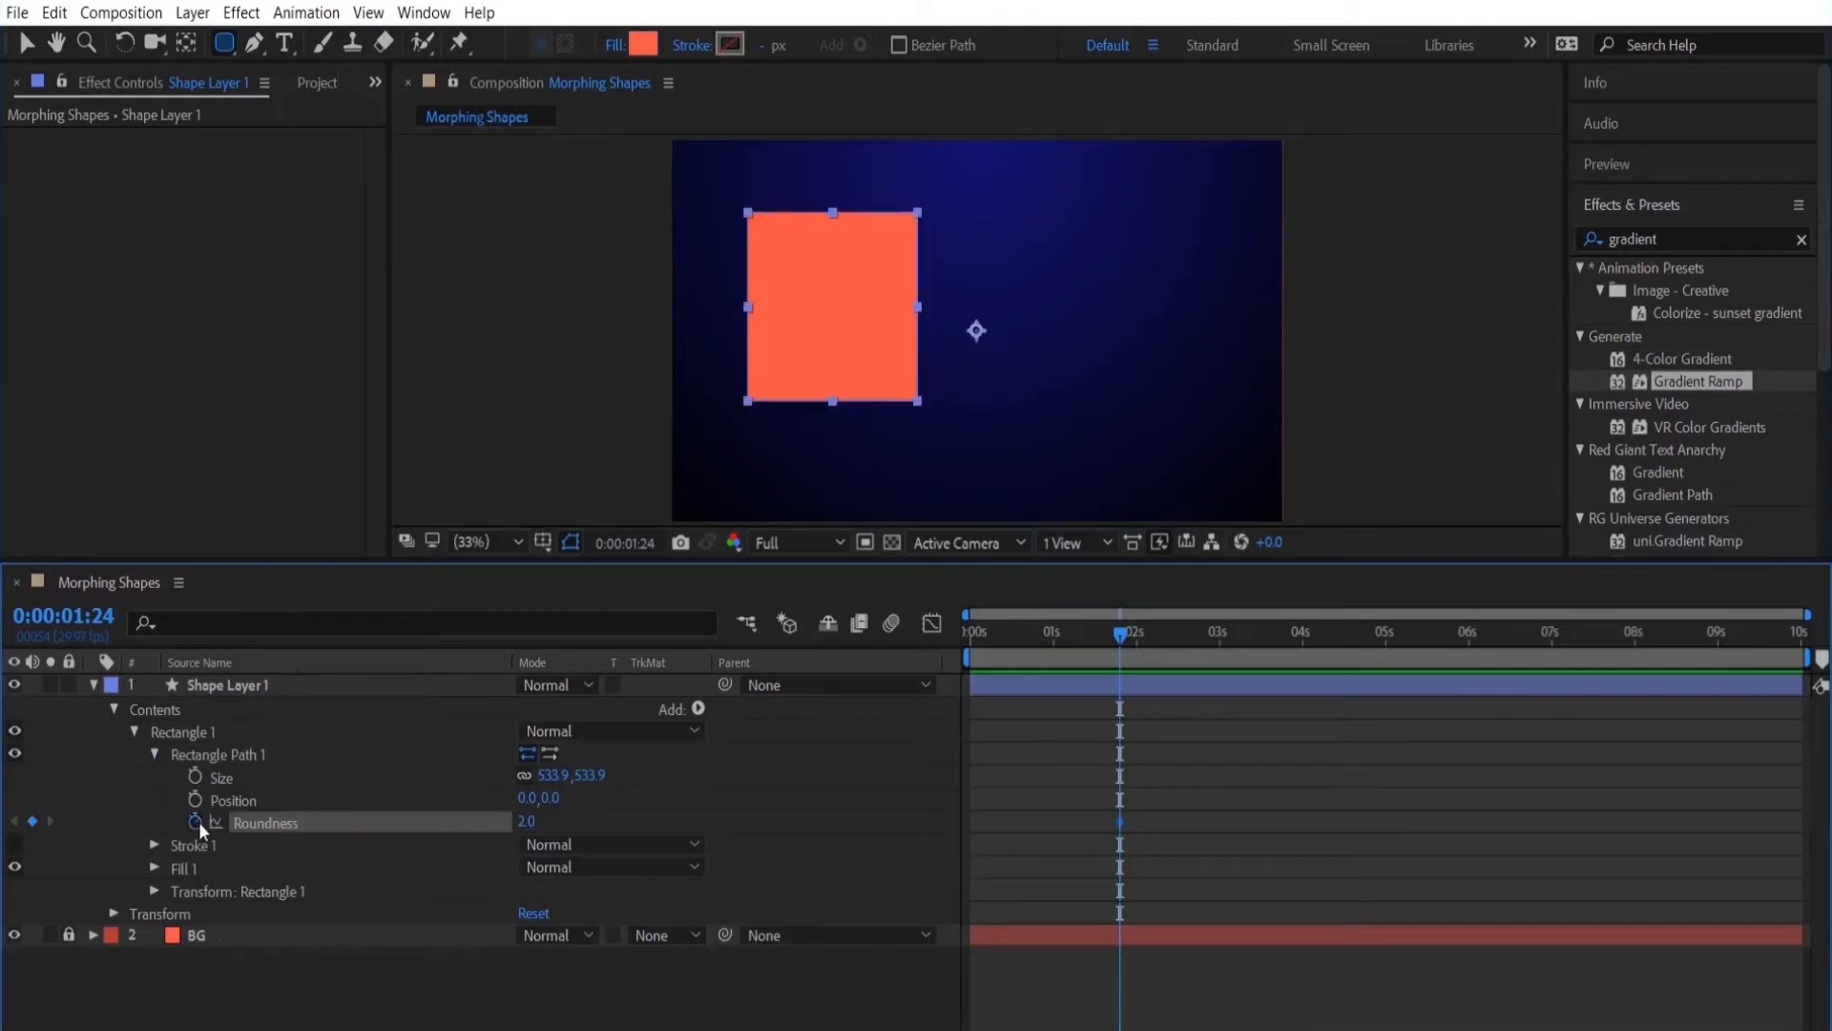
double_click(227, 685)
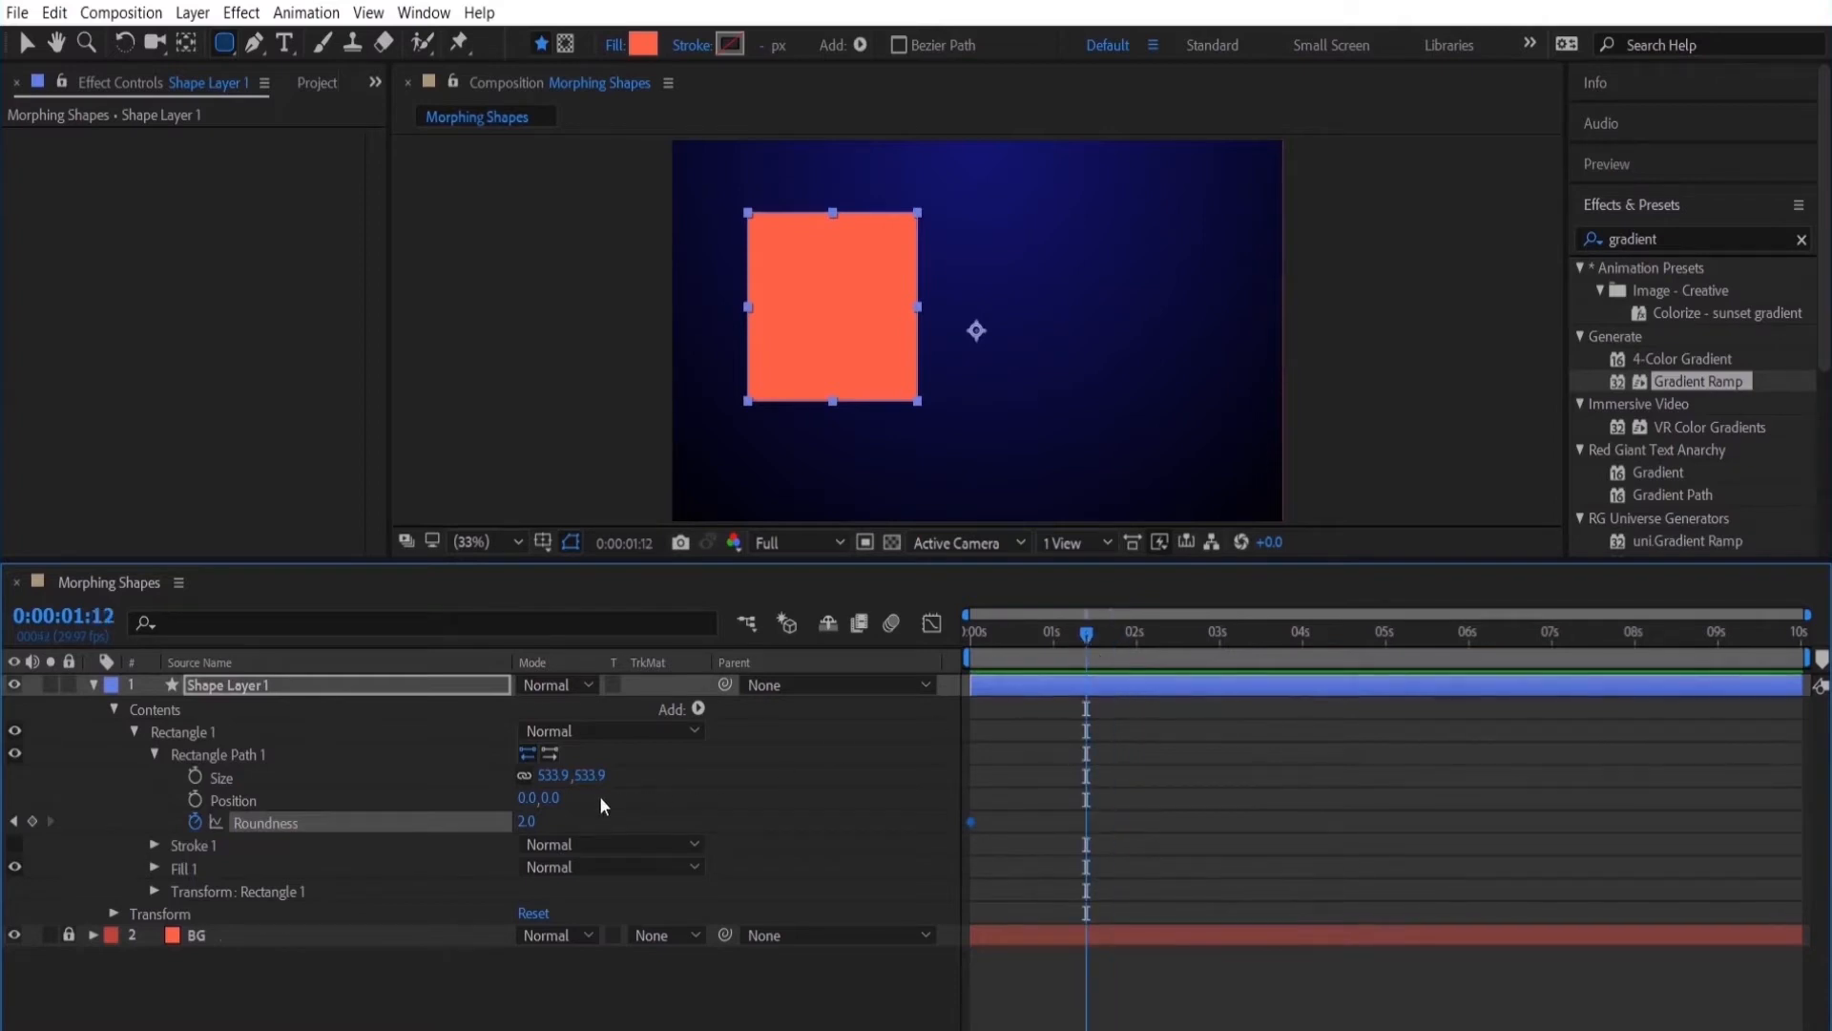
mouse_move(985, 637)
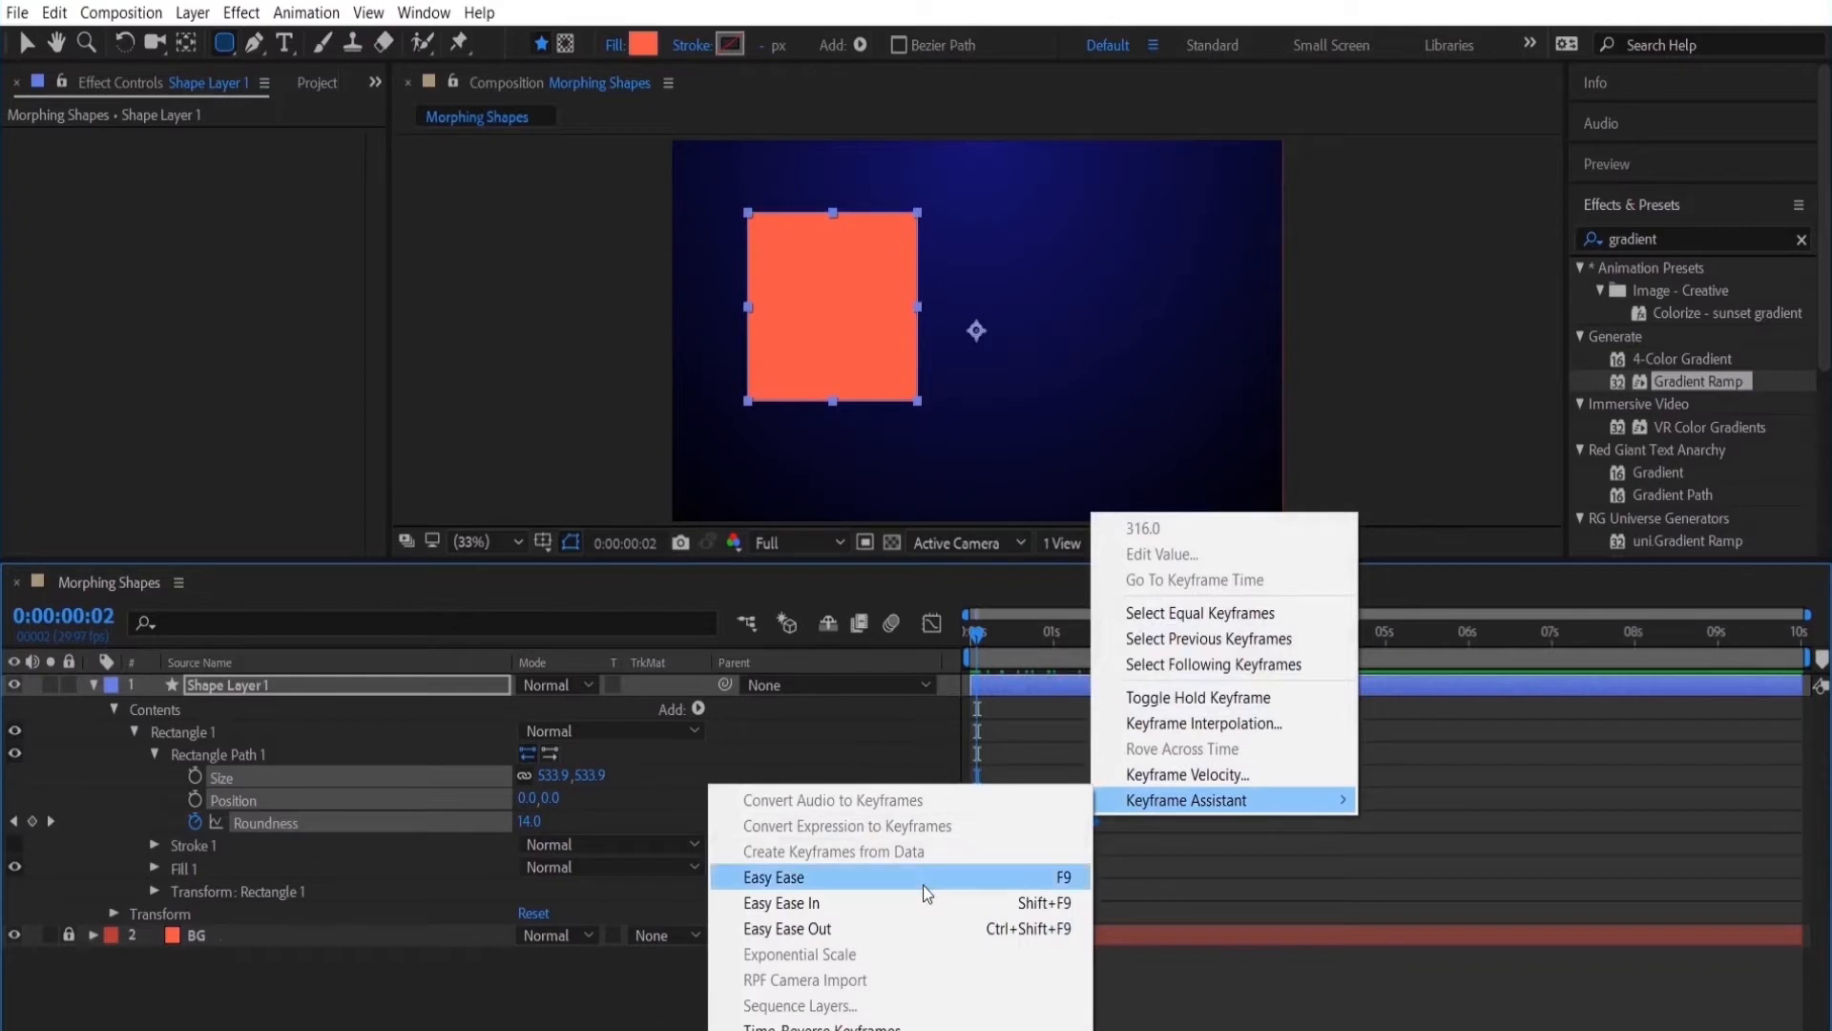
Easy Ease the Roundness keyframes, reshape the speed curve, and rename the layer 'Shape 1'.
left_click(771, 876)
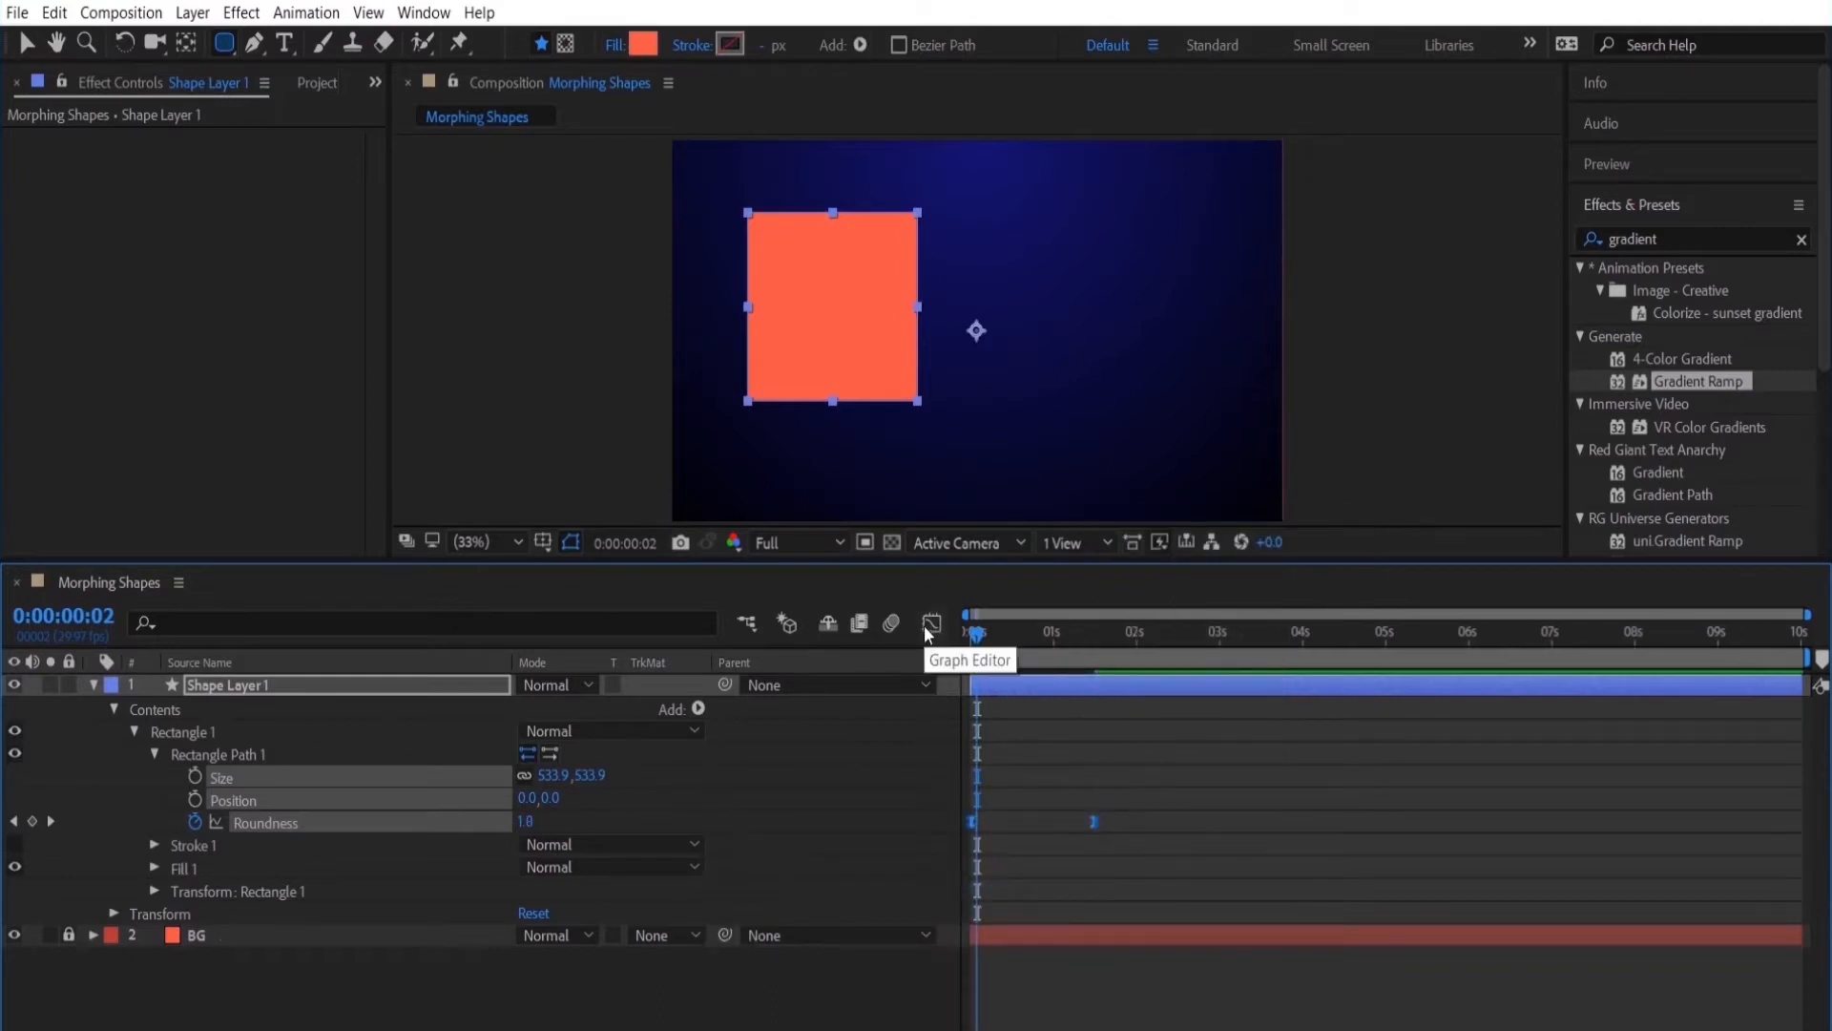
left_click(931, 622)
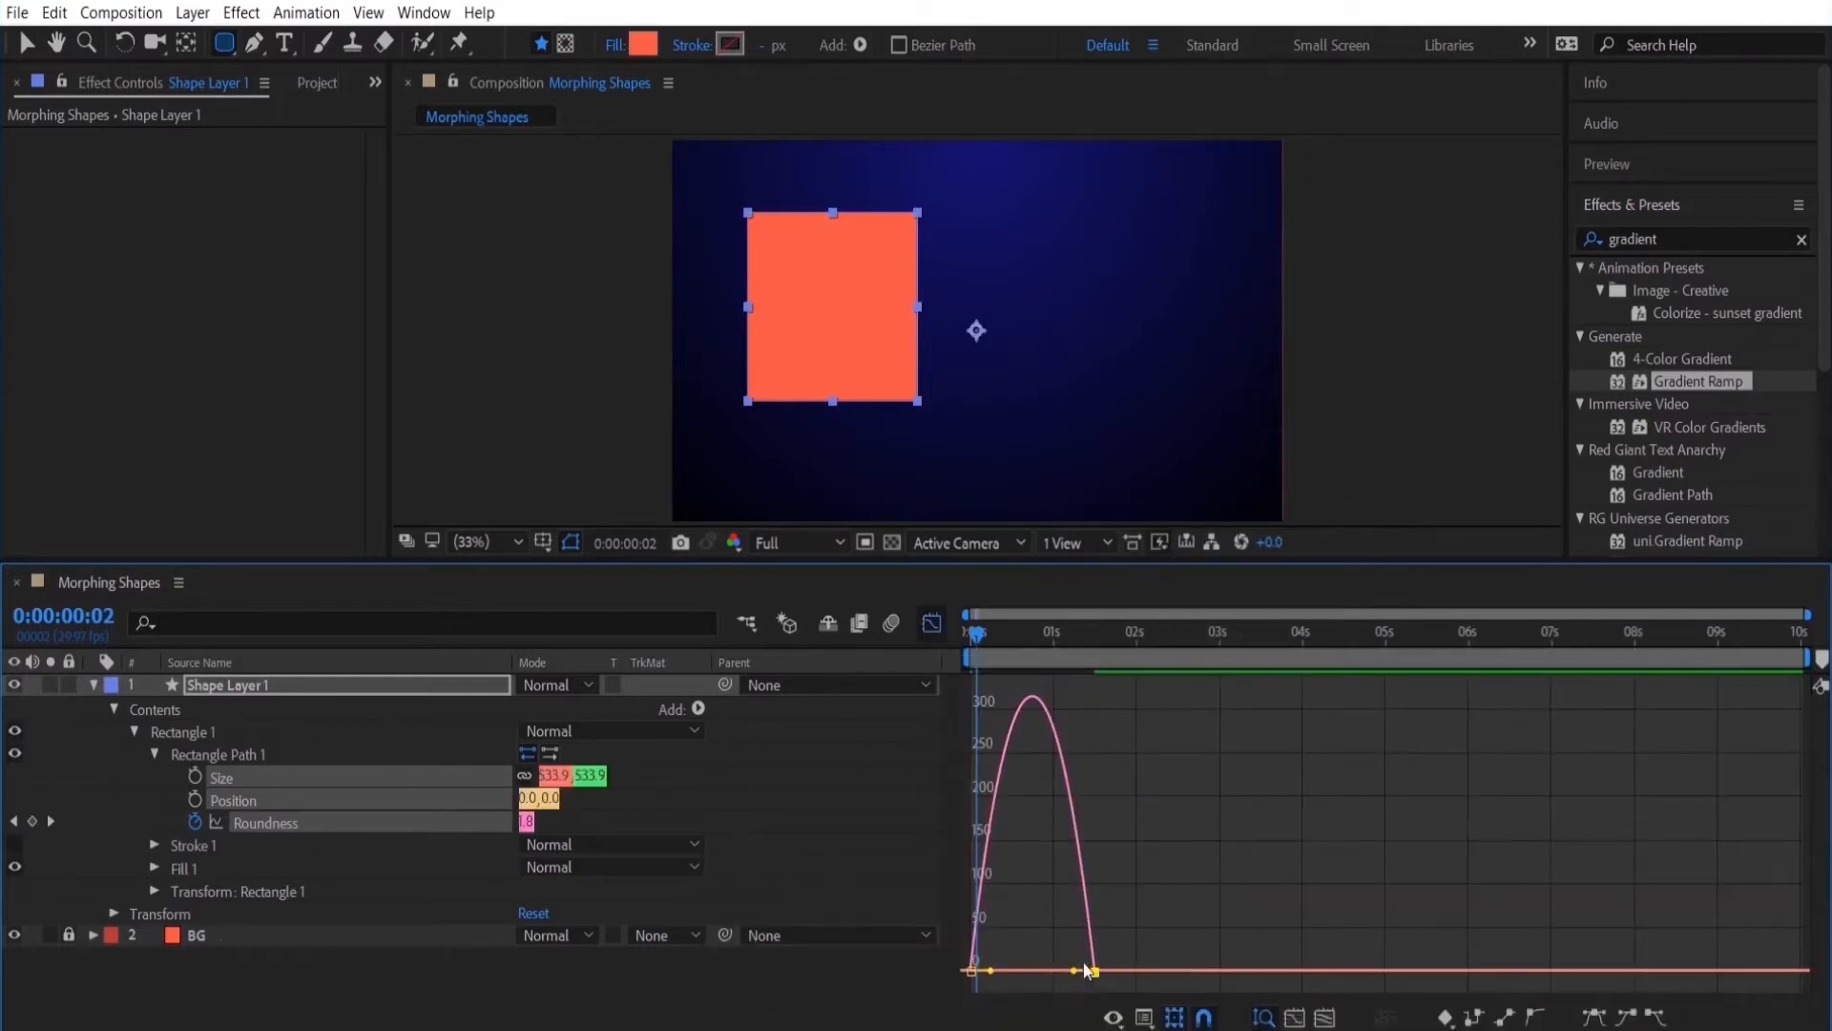
left_click_drag(1086, 970, 1063, 987)
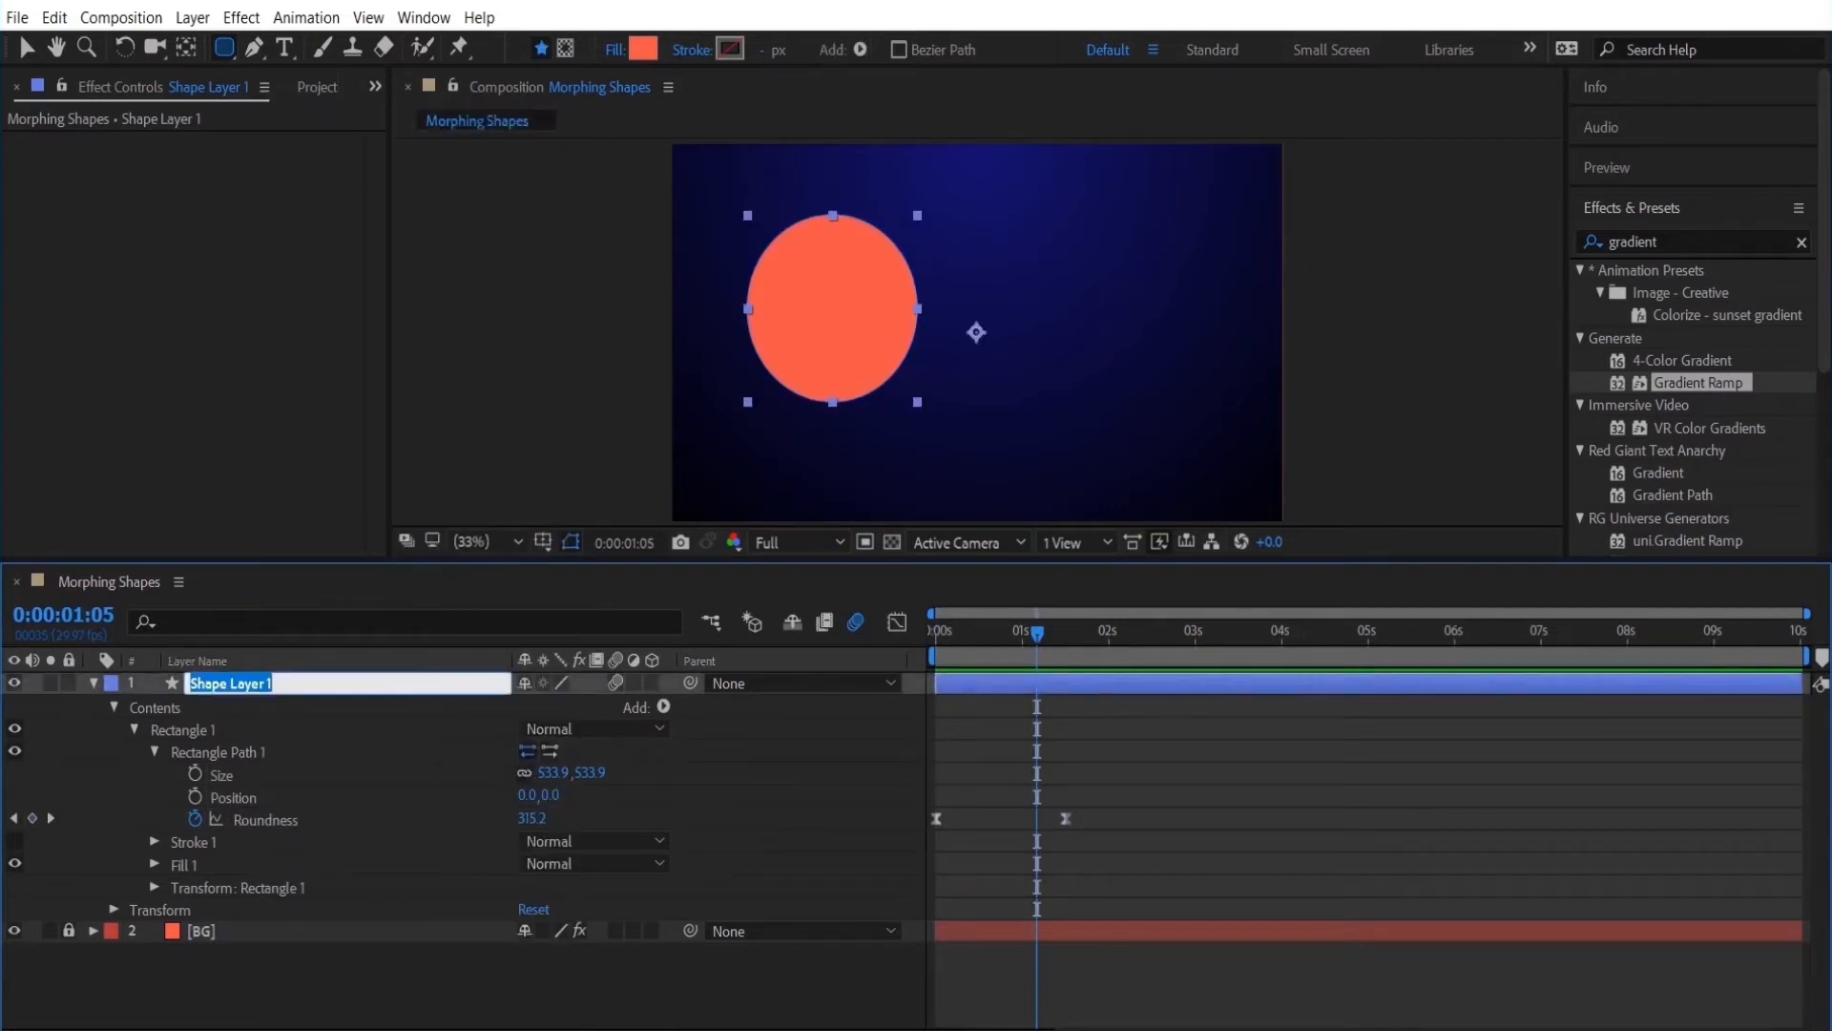
type("Shape 1")
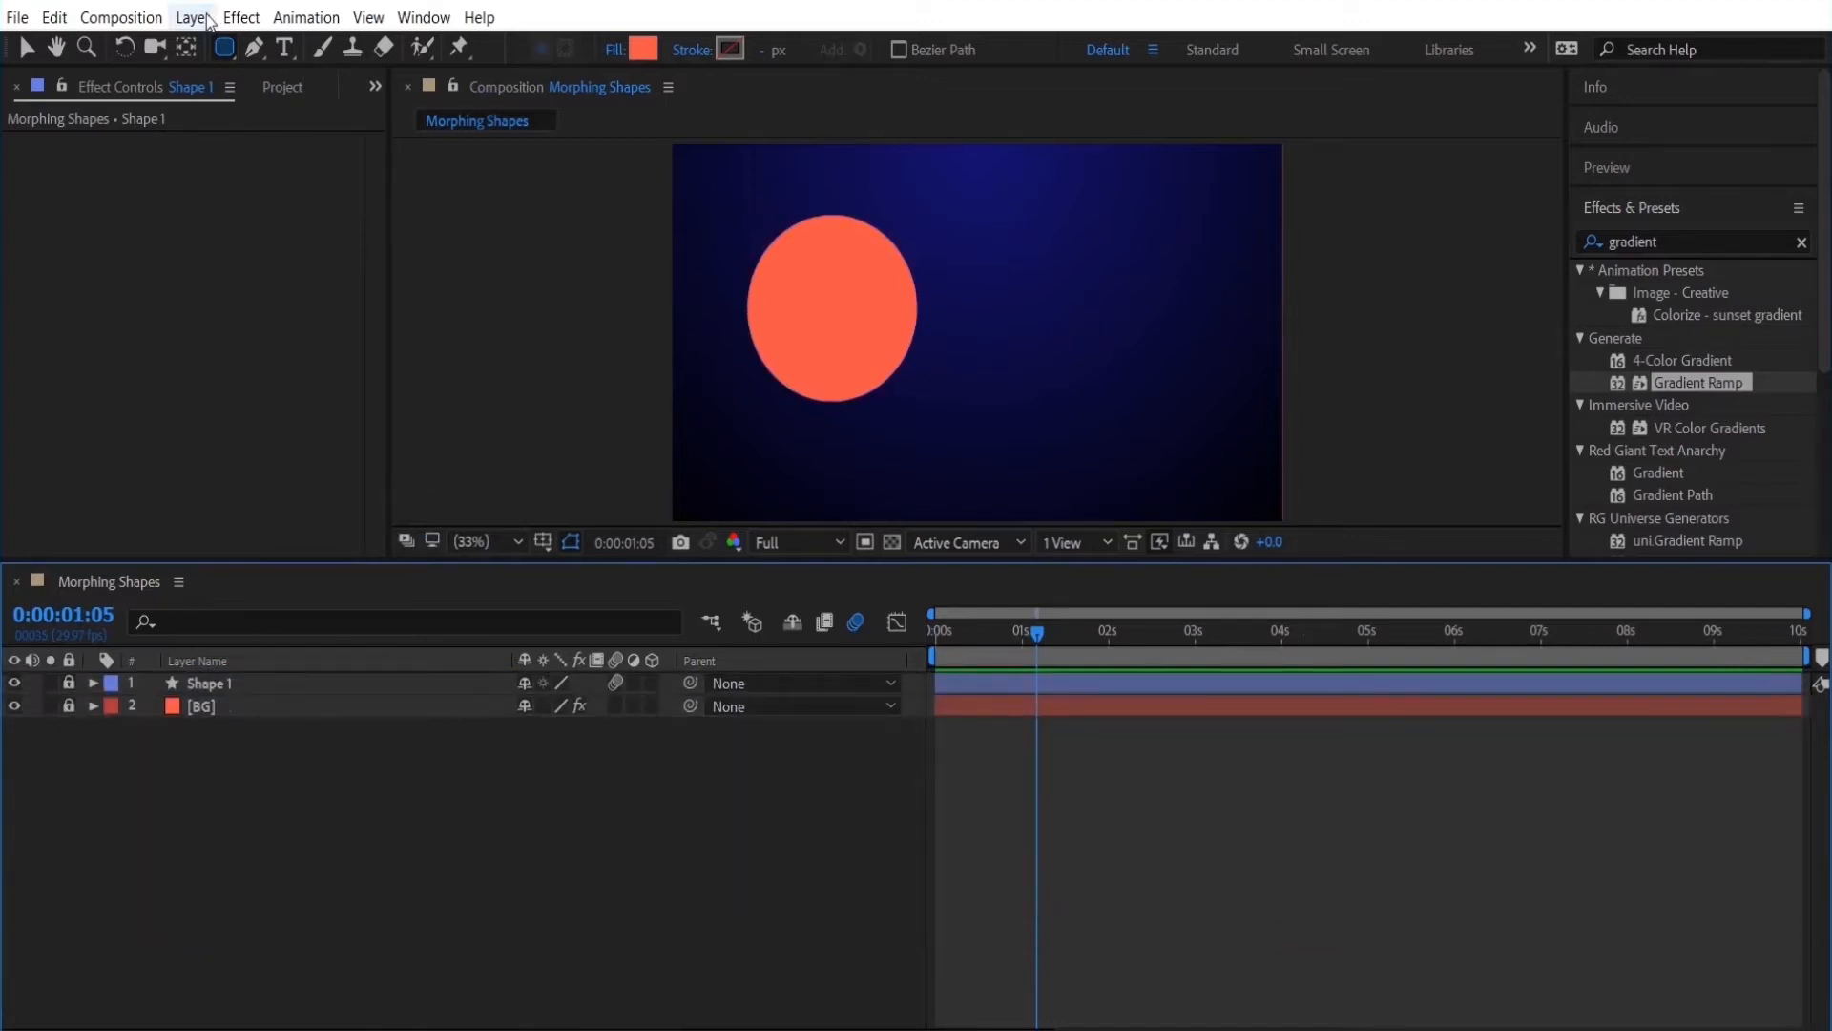
Create a new comp-sized coral solid named Rectangle.
left_click(191, 17)
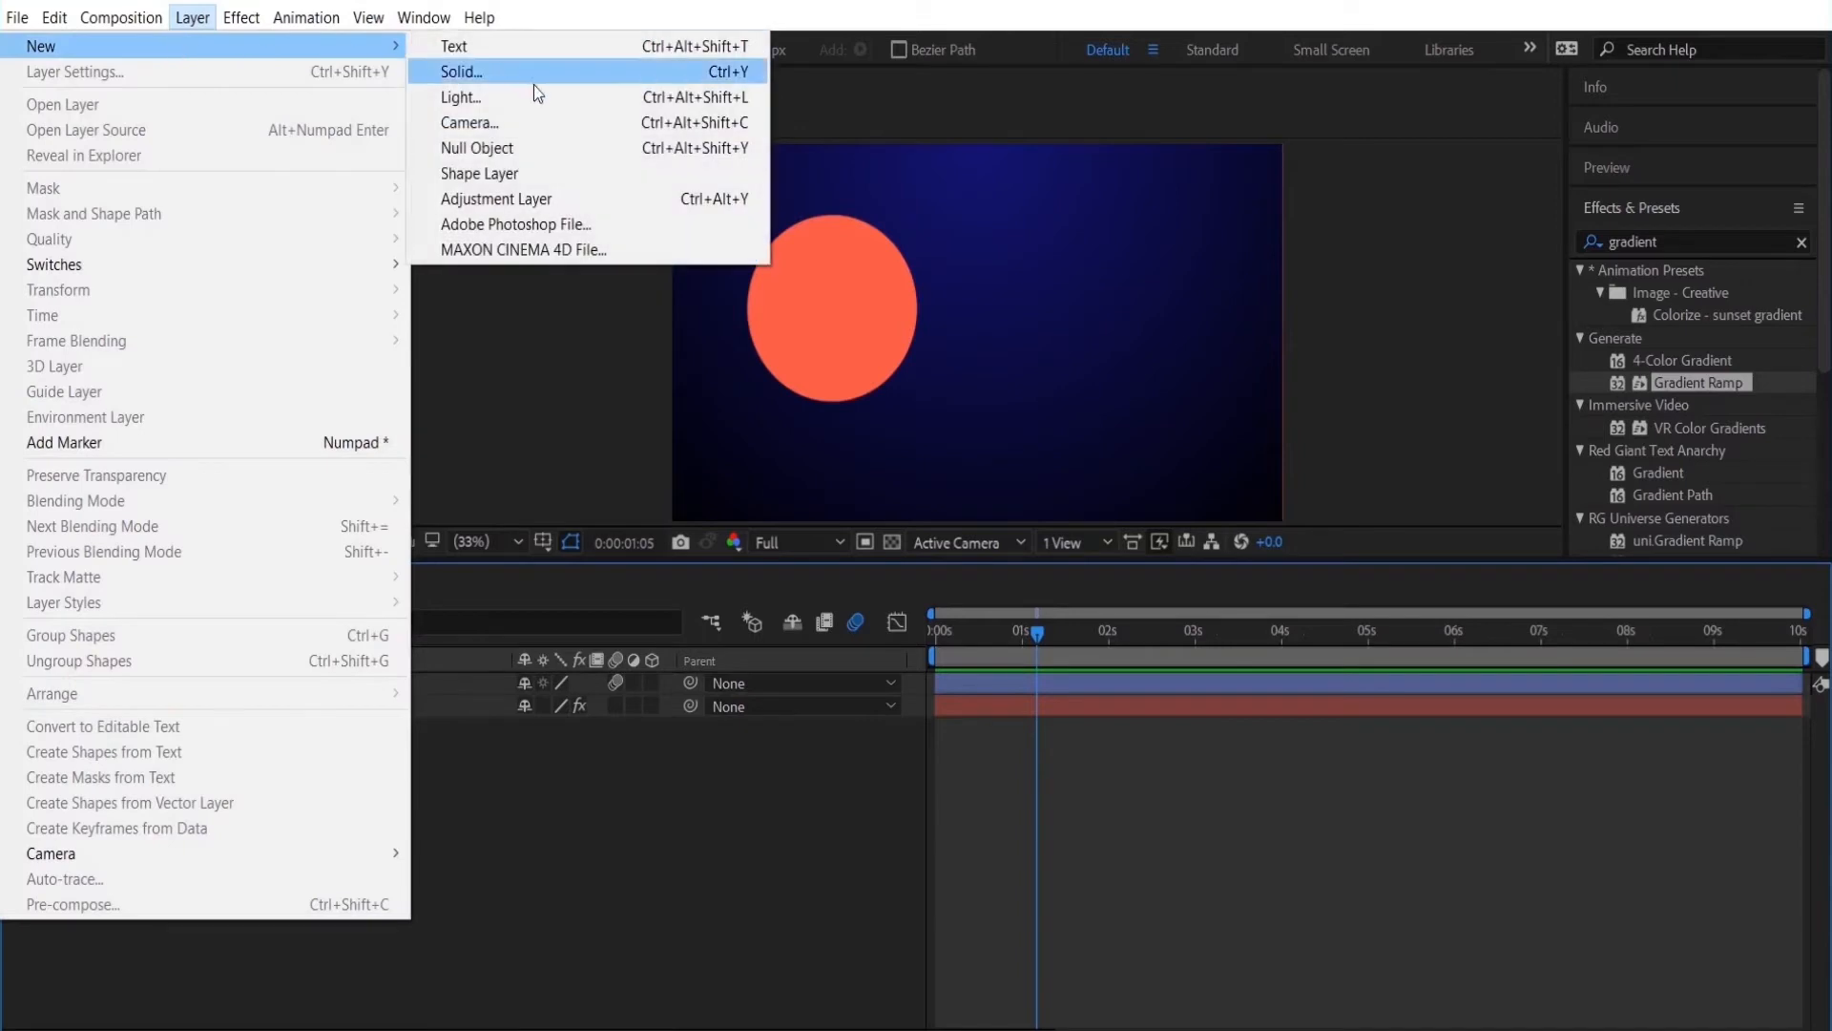
left_click(460, 70)
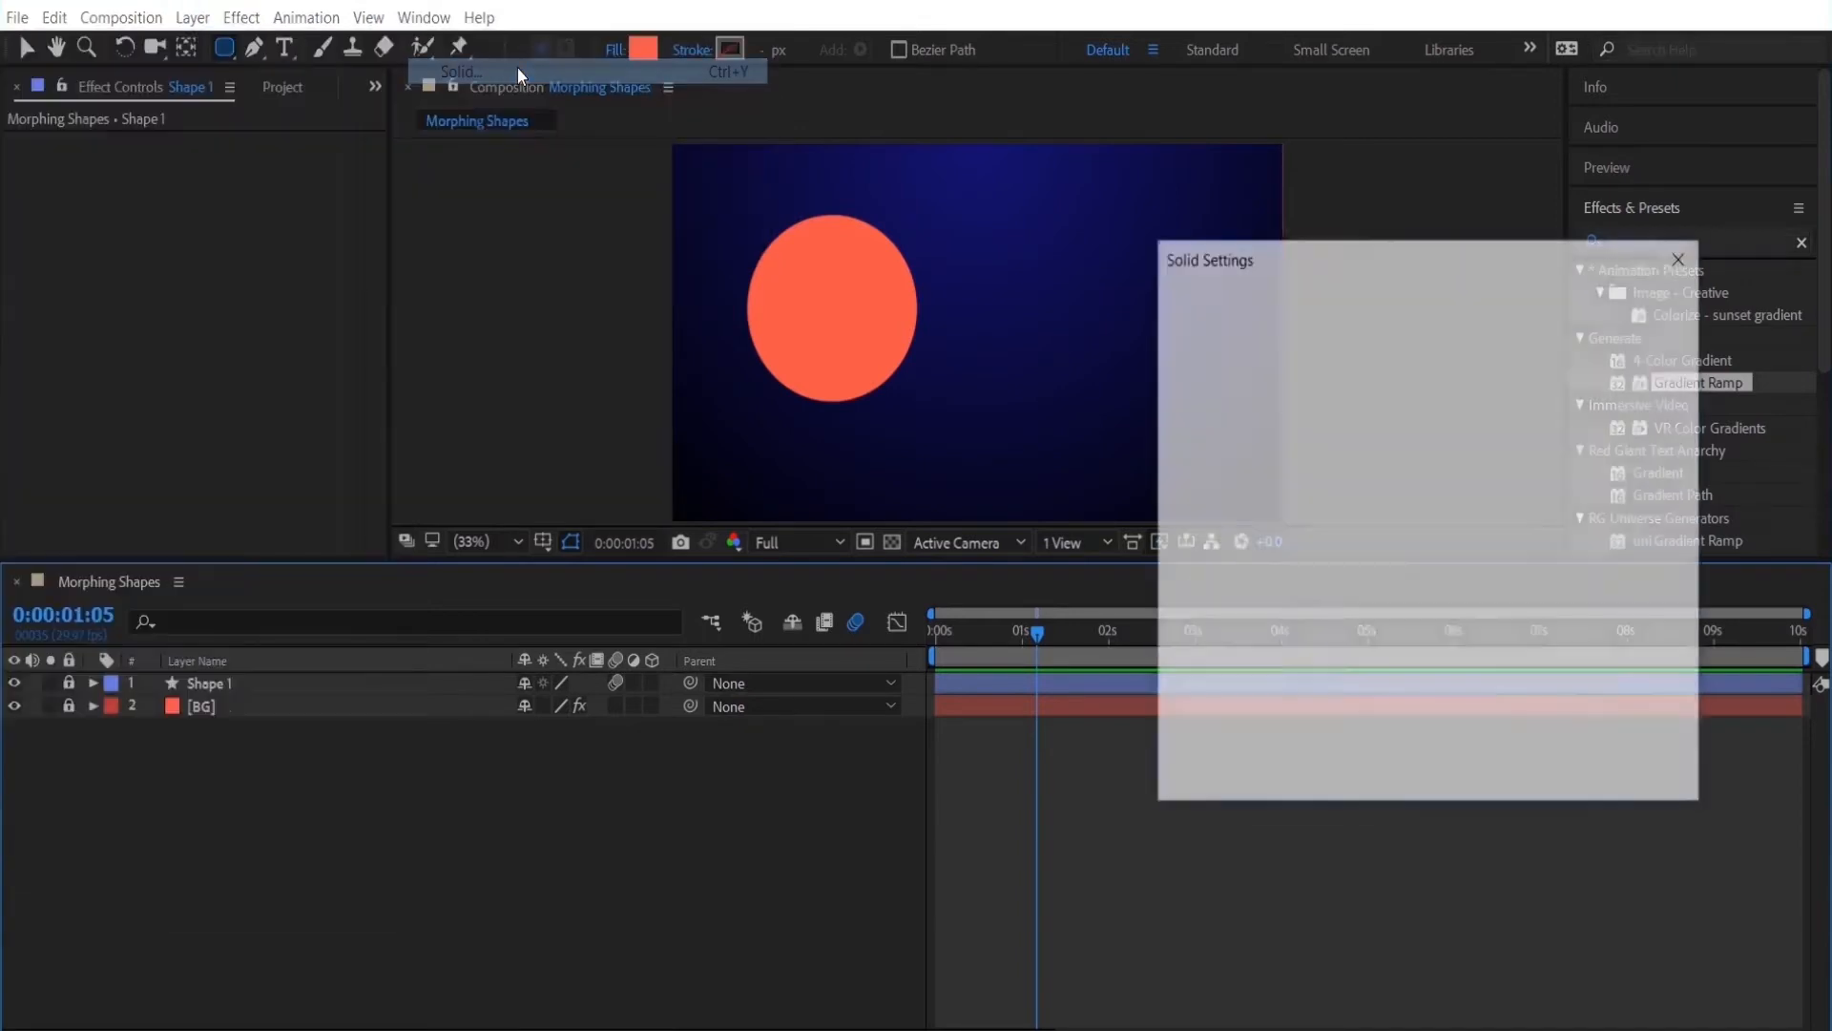
left_click(460, 71)
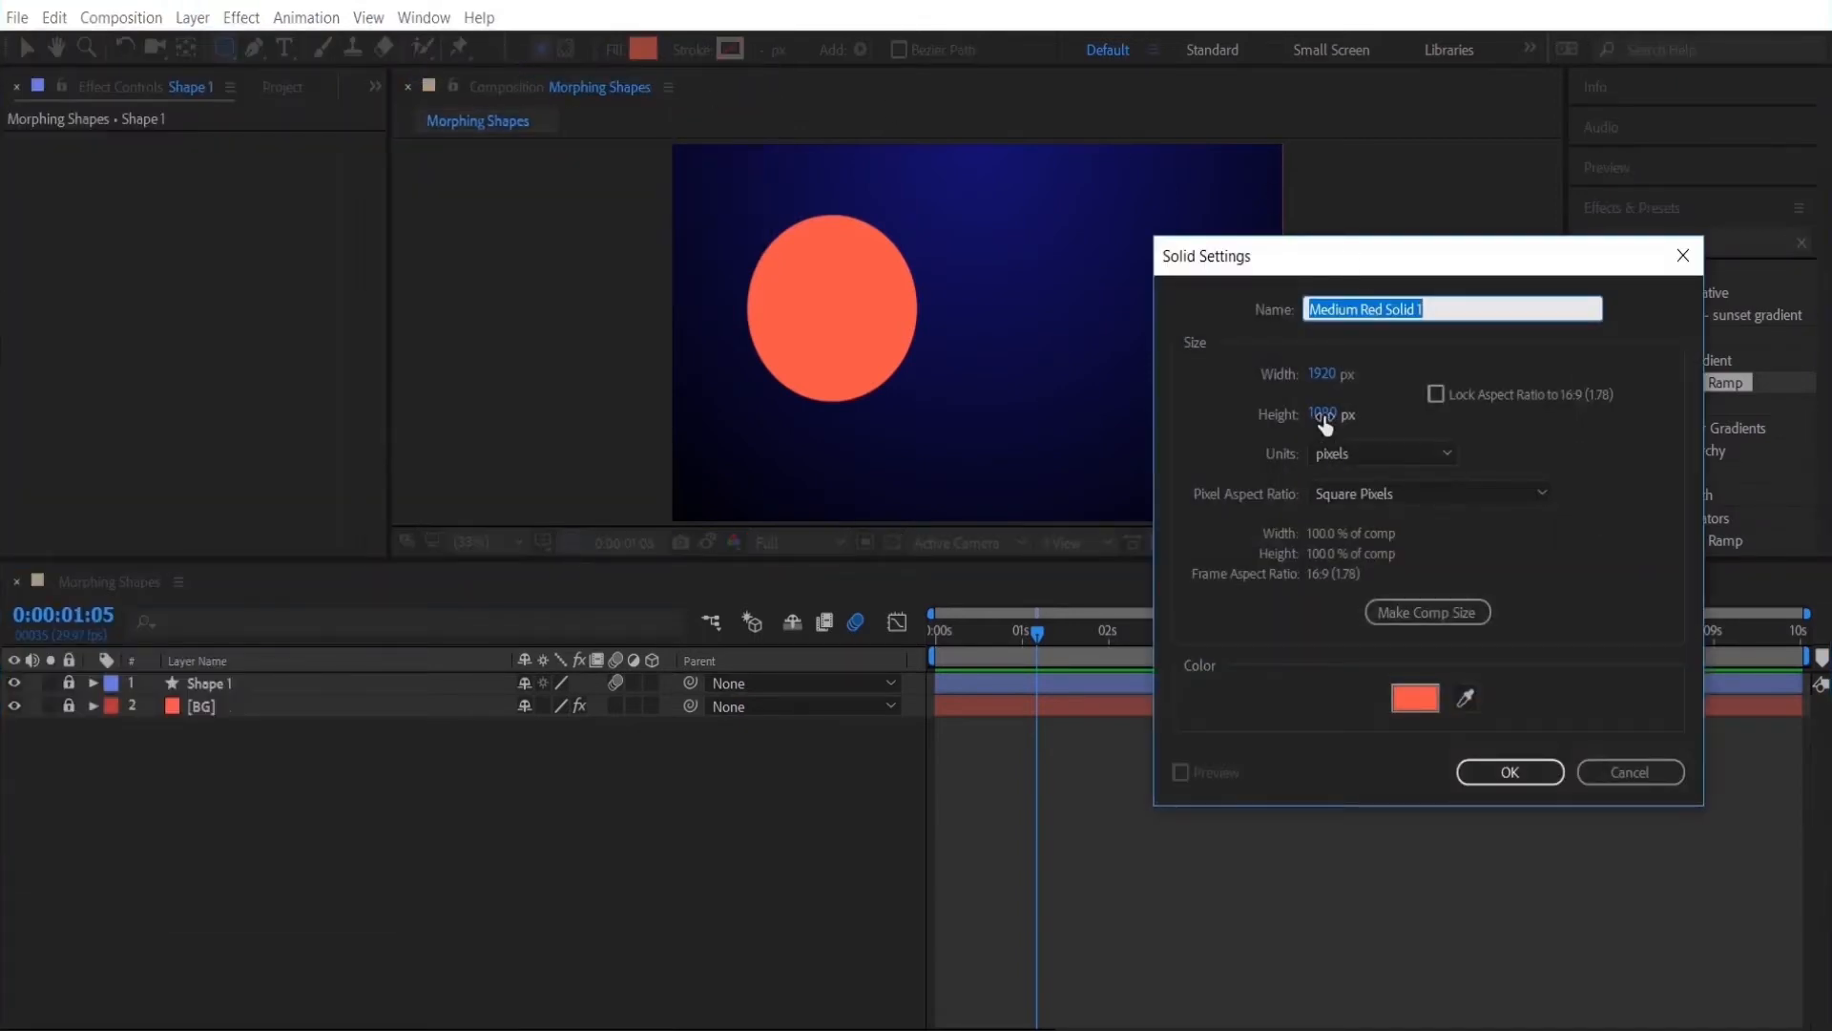
type("Rectangle")
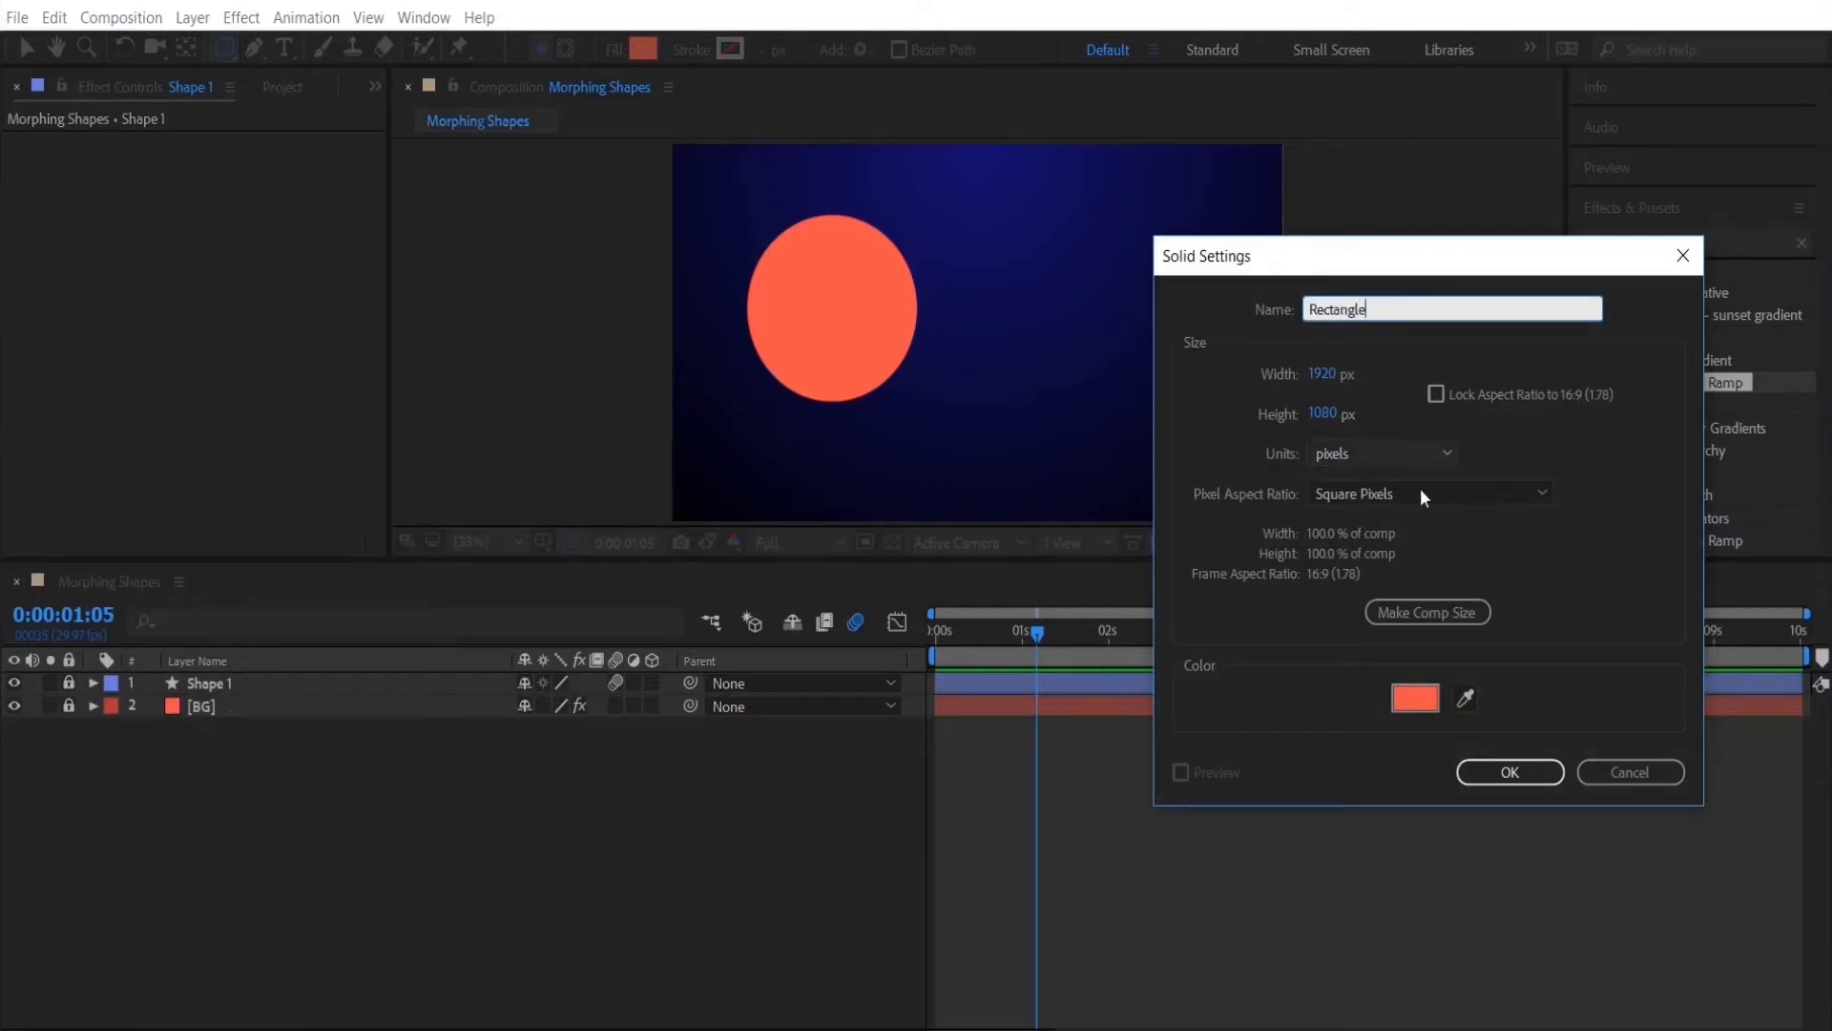
left_click(1508, 771)
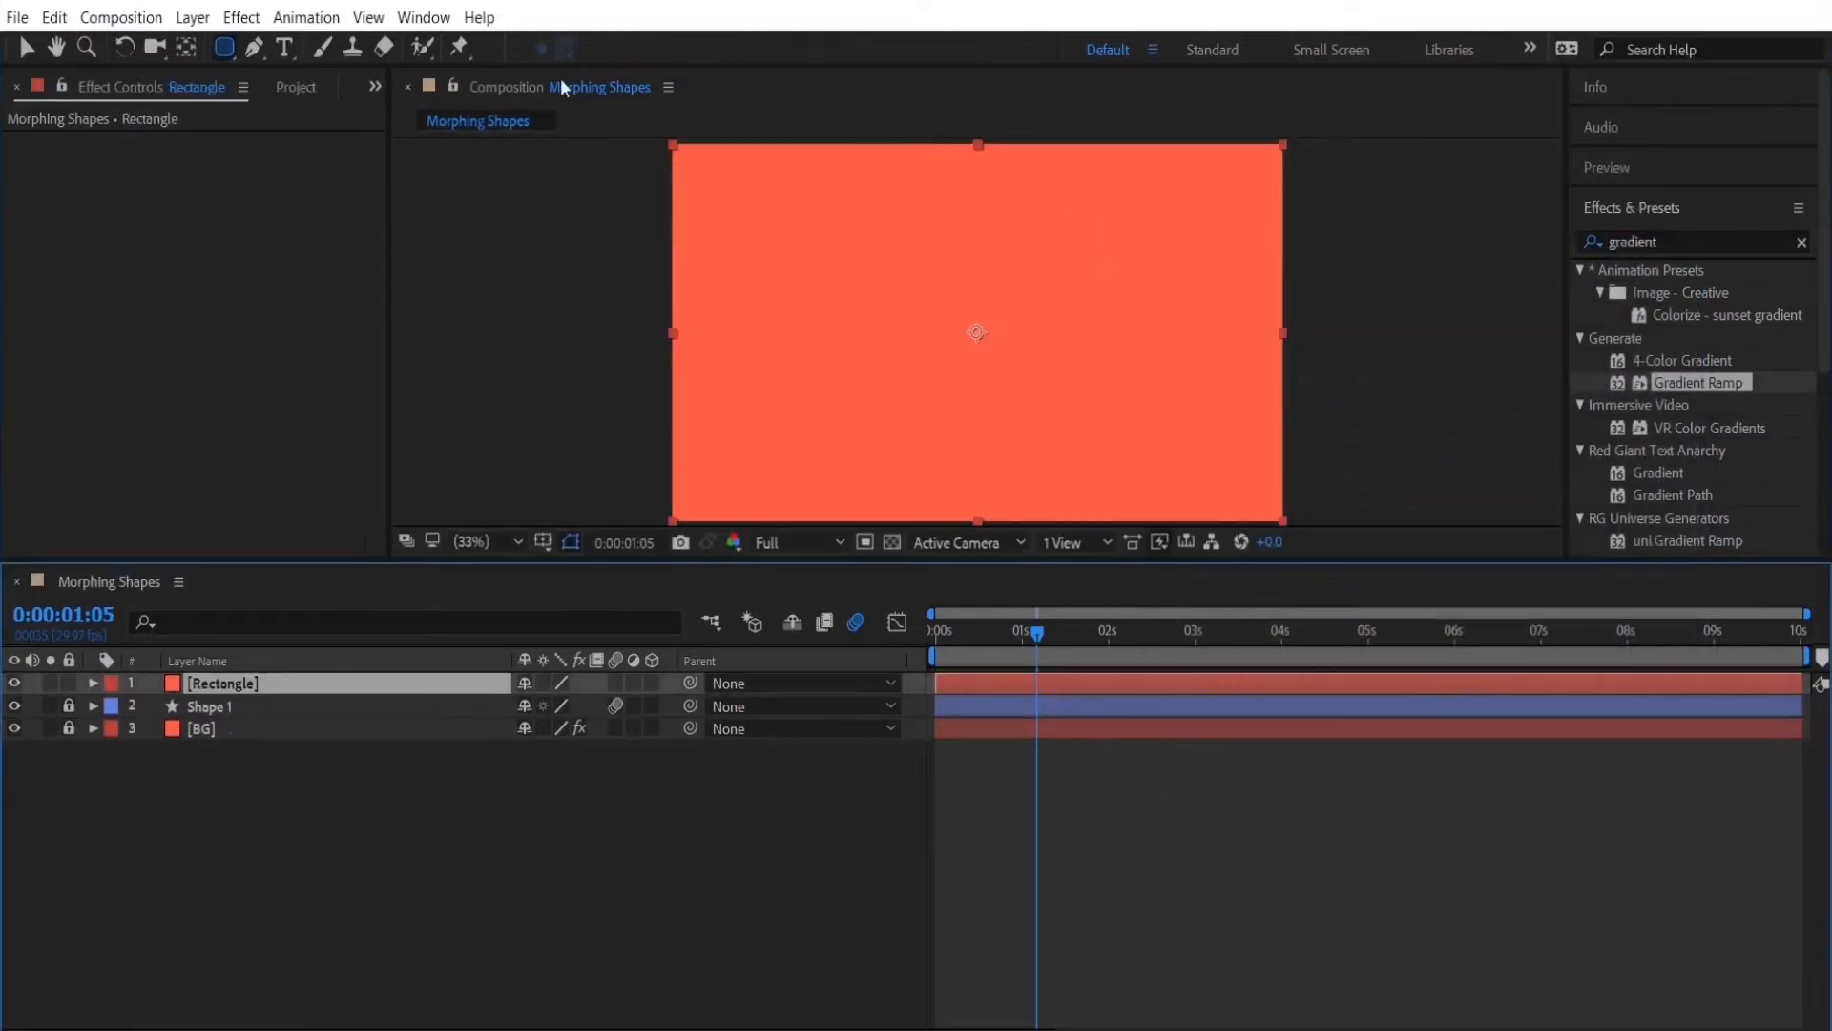
Switch to the Rectangle Tool to mask the Rectangle solid.
left_click(225, 46)
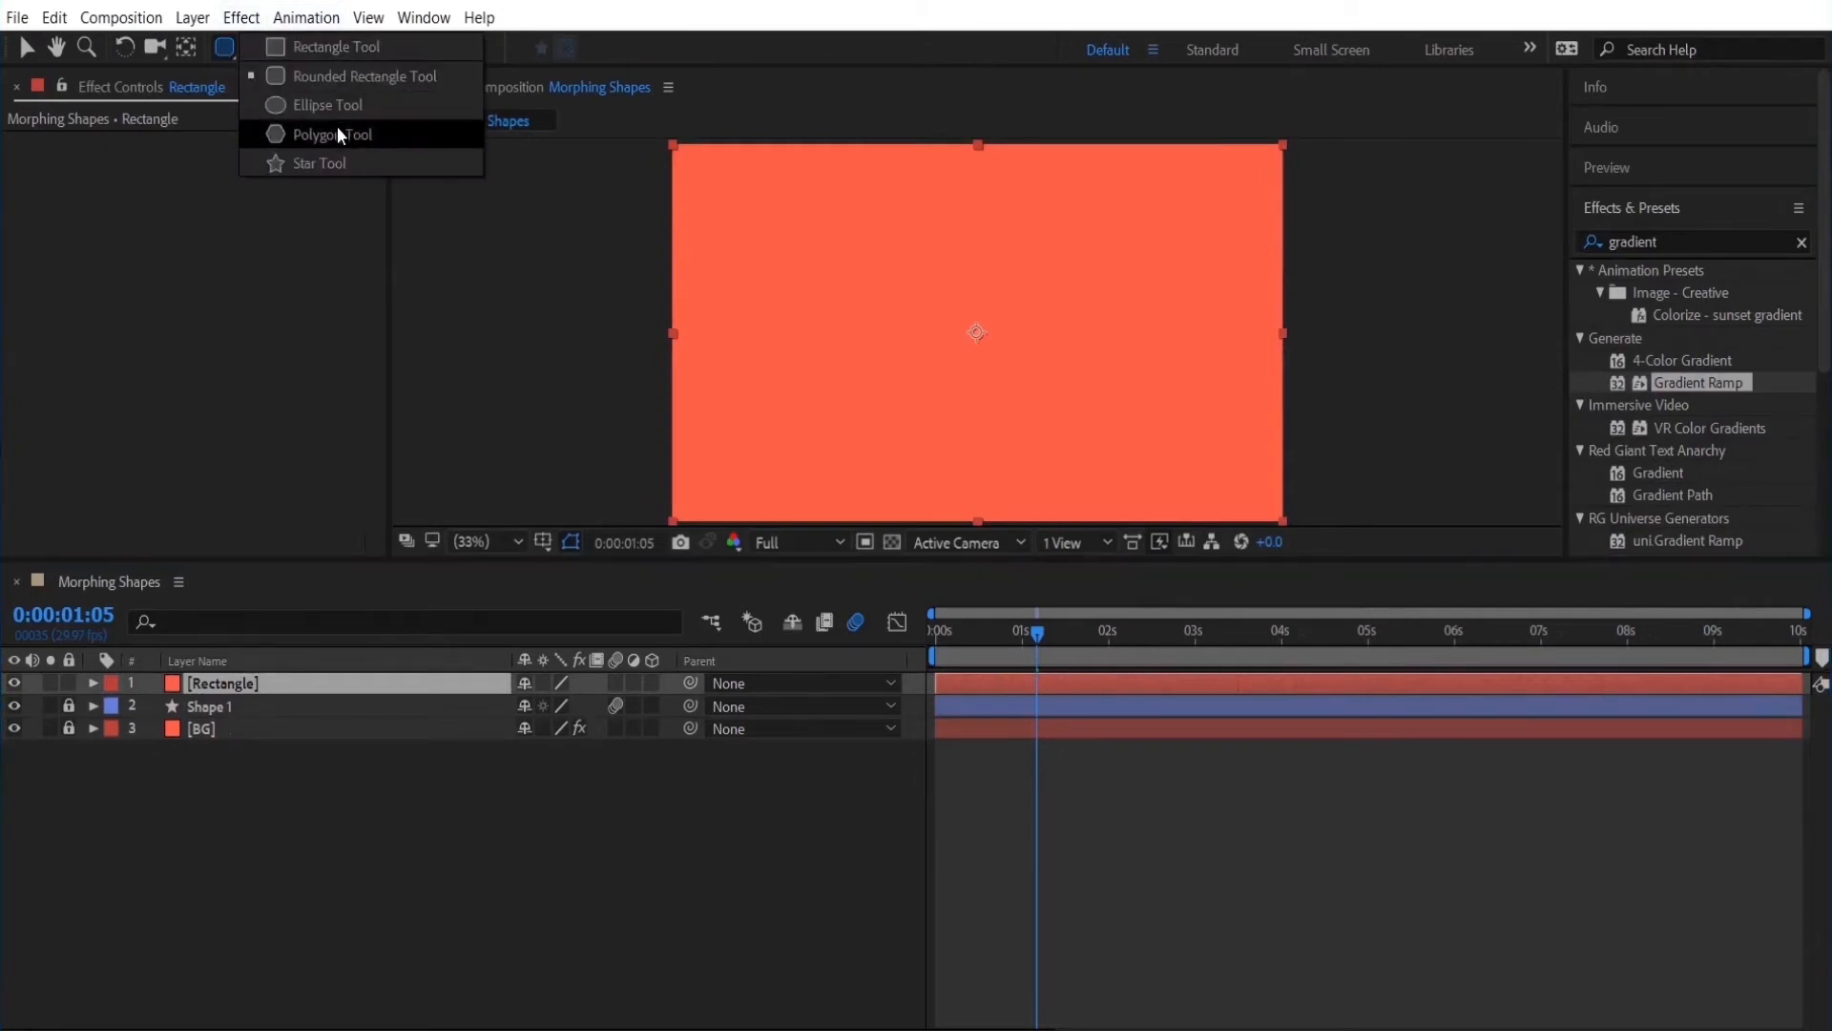
mouse_move(336, 46)
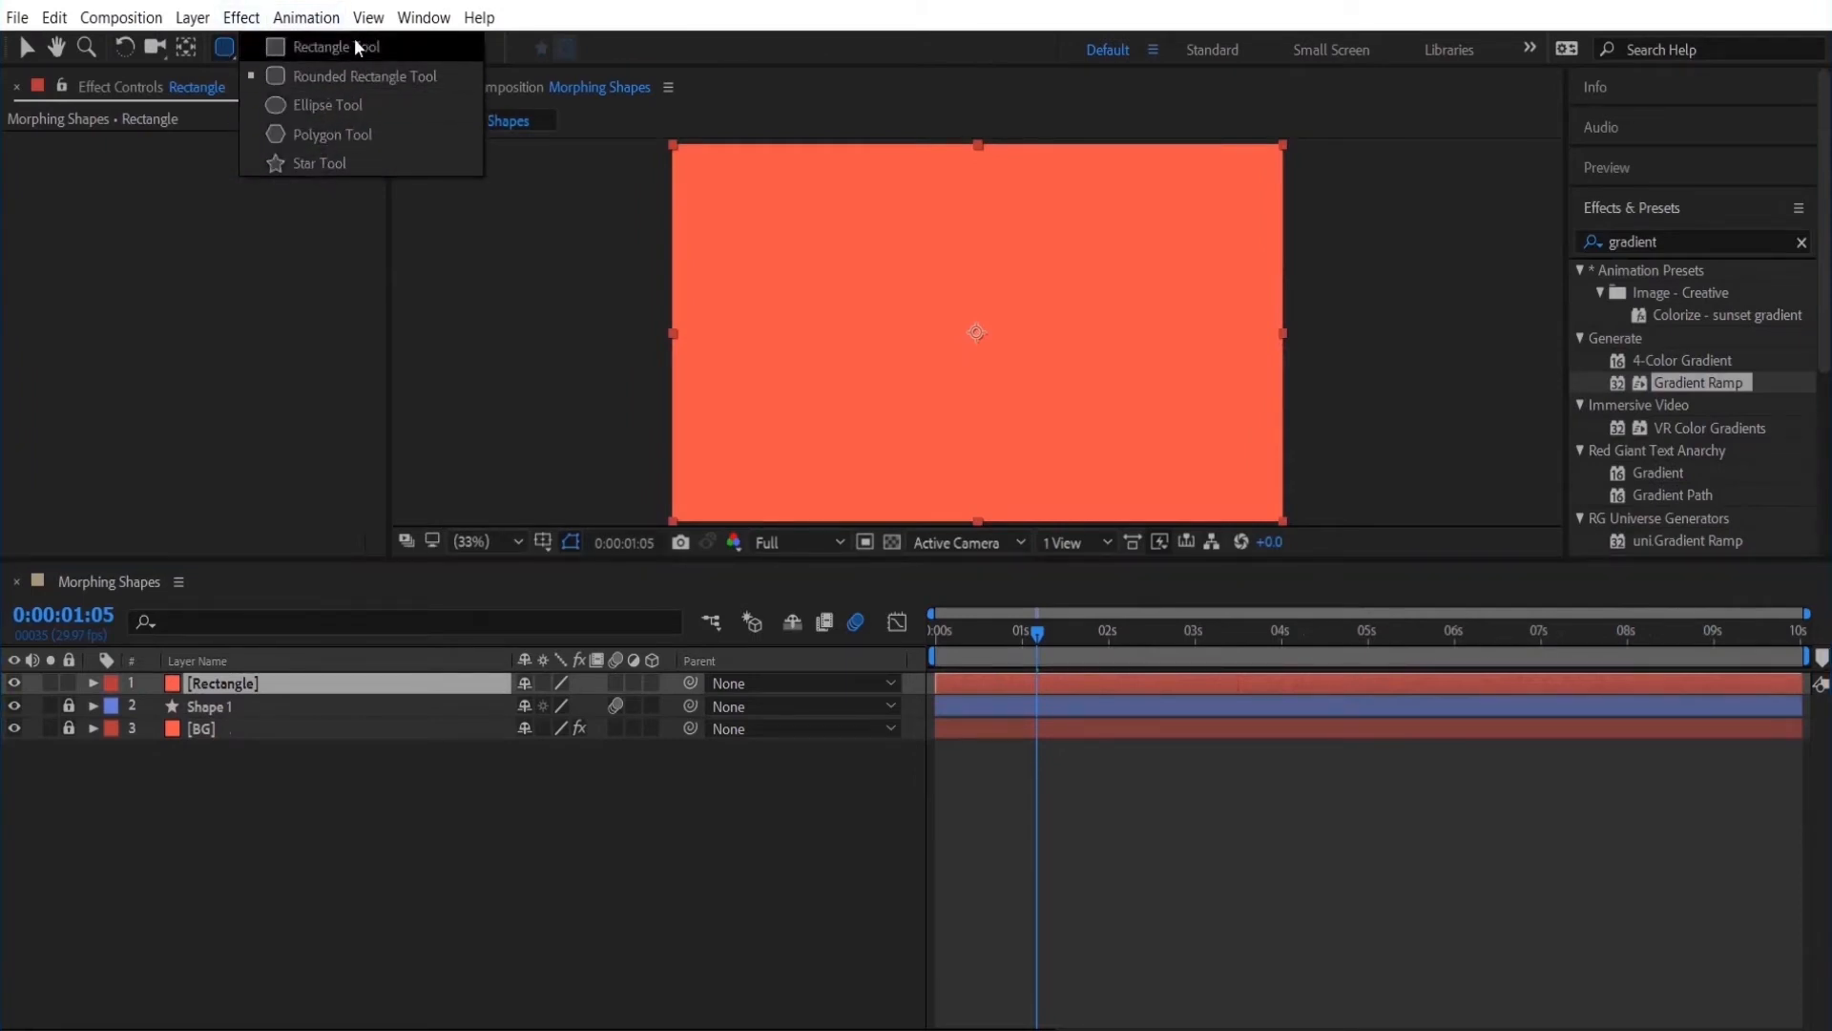
left_click(330, 46)
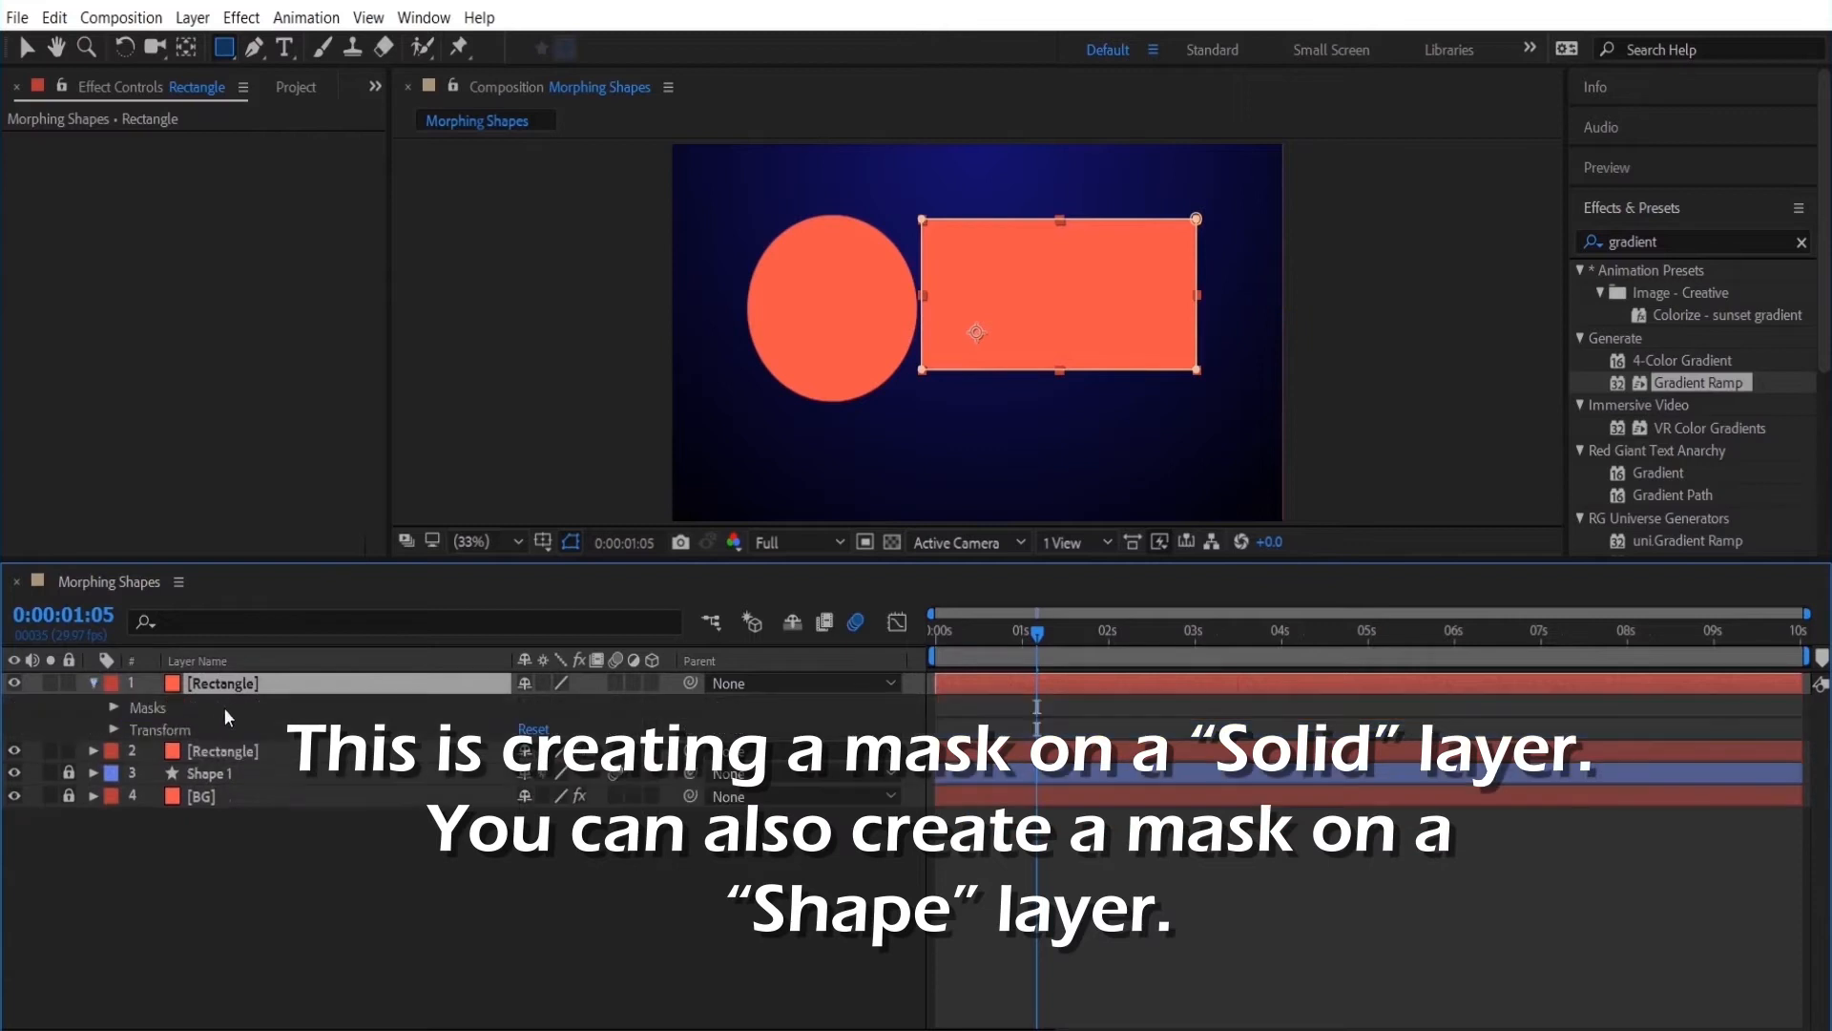
Give the top duplicate an elliptical mask overlapping the rectangle.
double_click(221, 683)
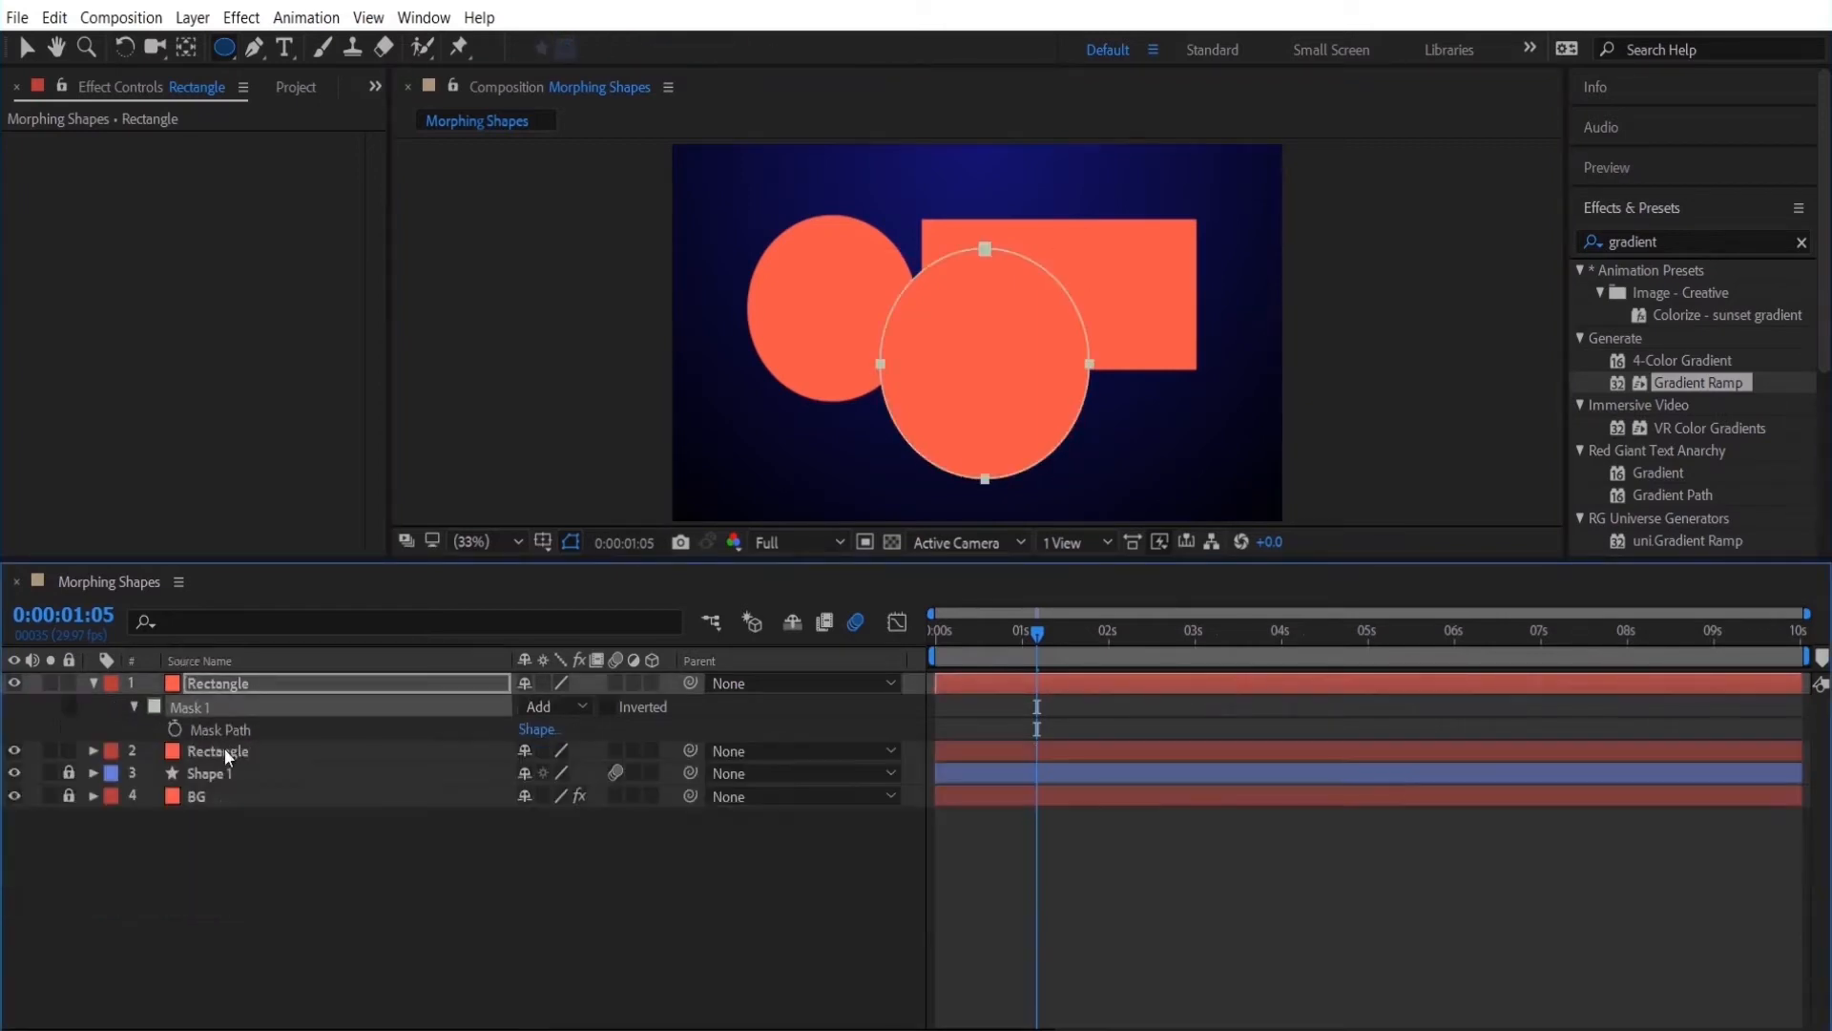
left_click(217, 750)
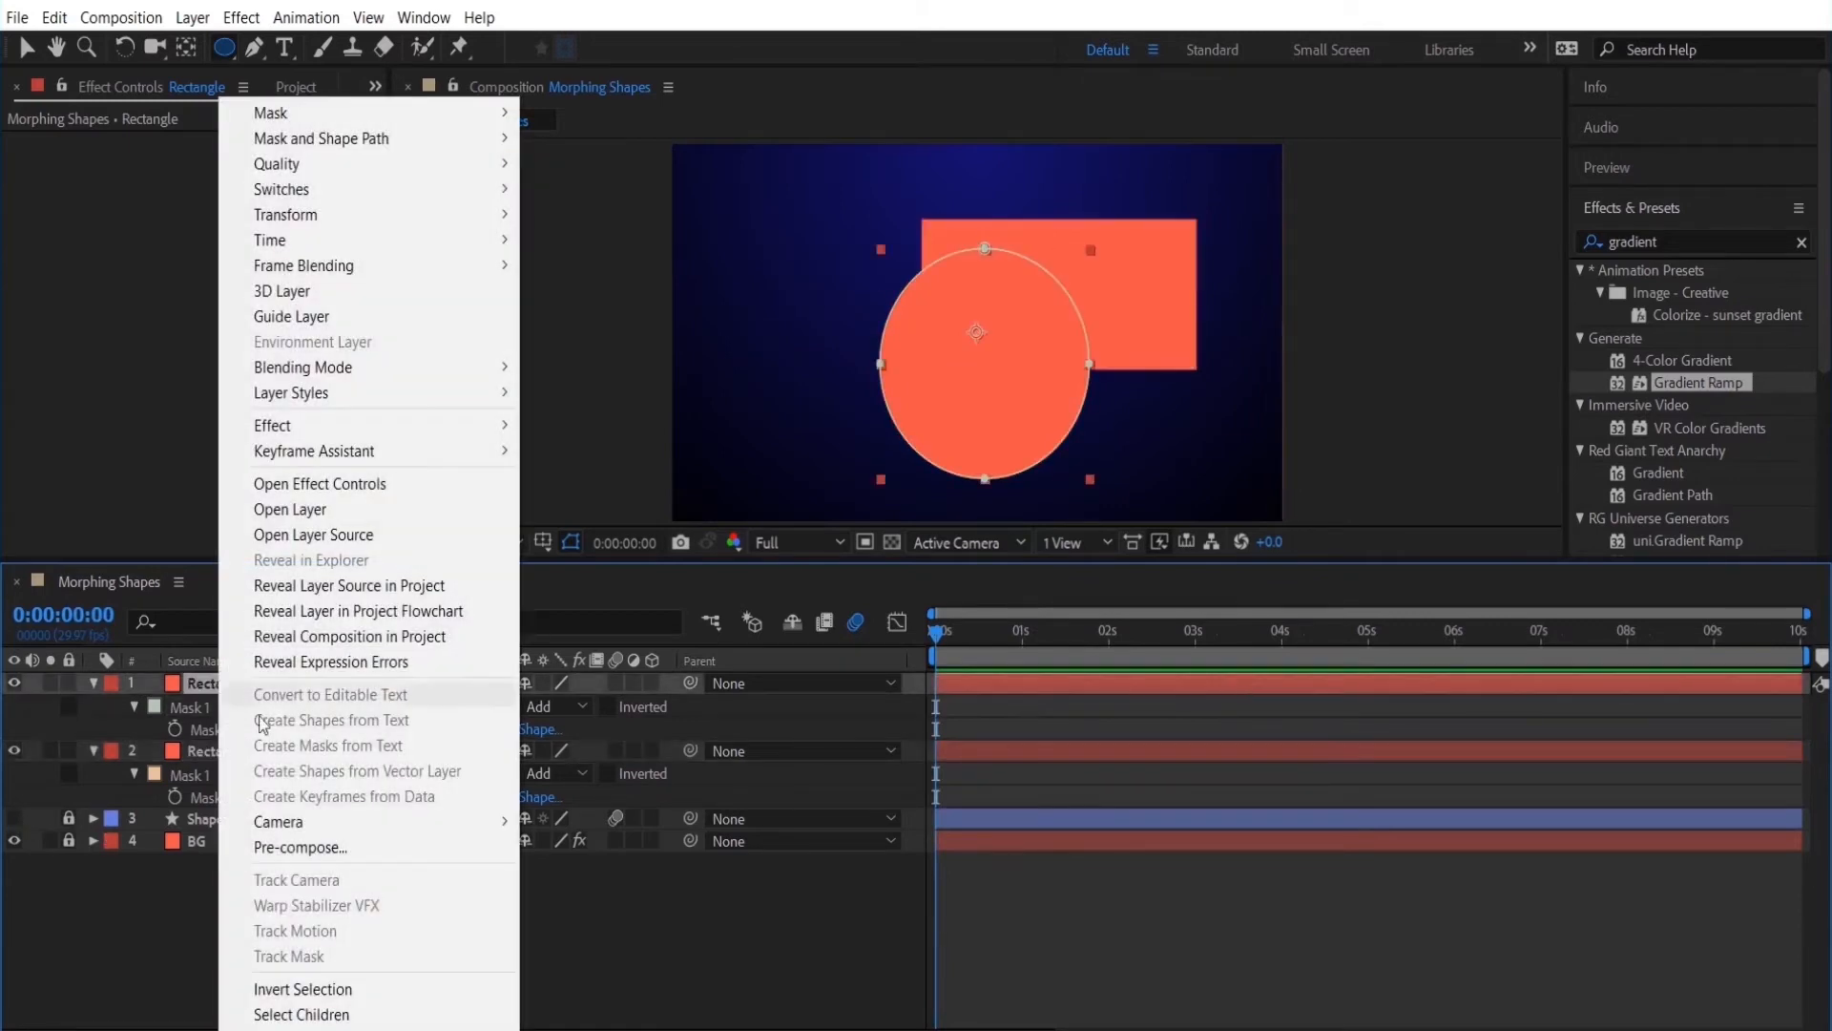
Rename the top layer to 'Circle'.
left_click(330, 693)
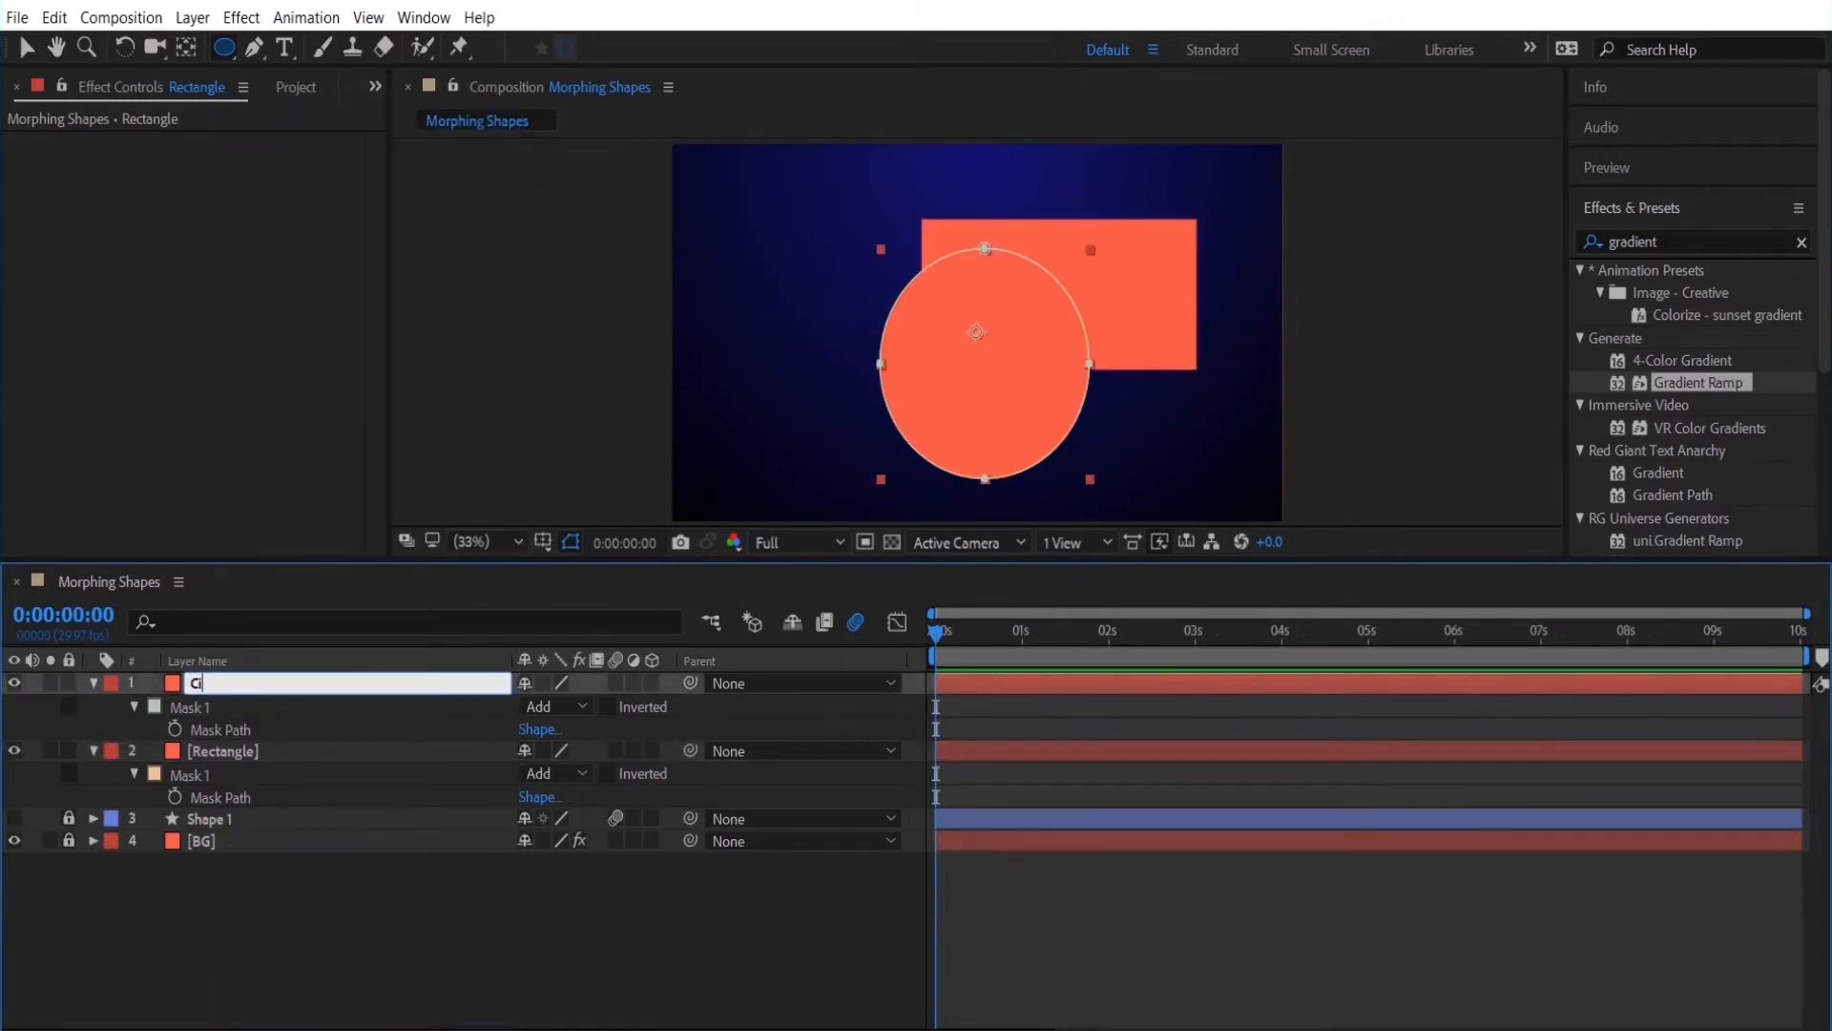
type("Circle")
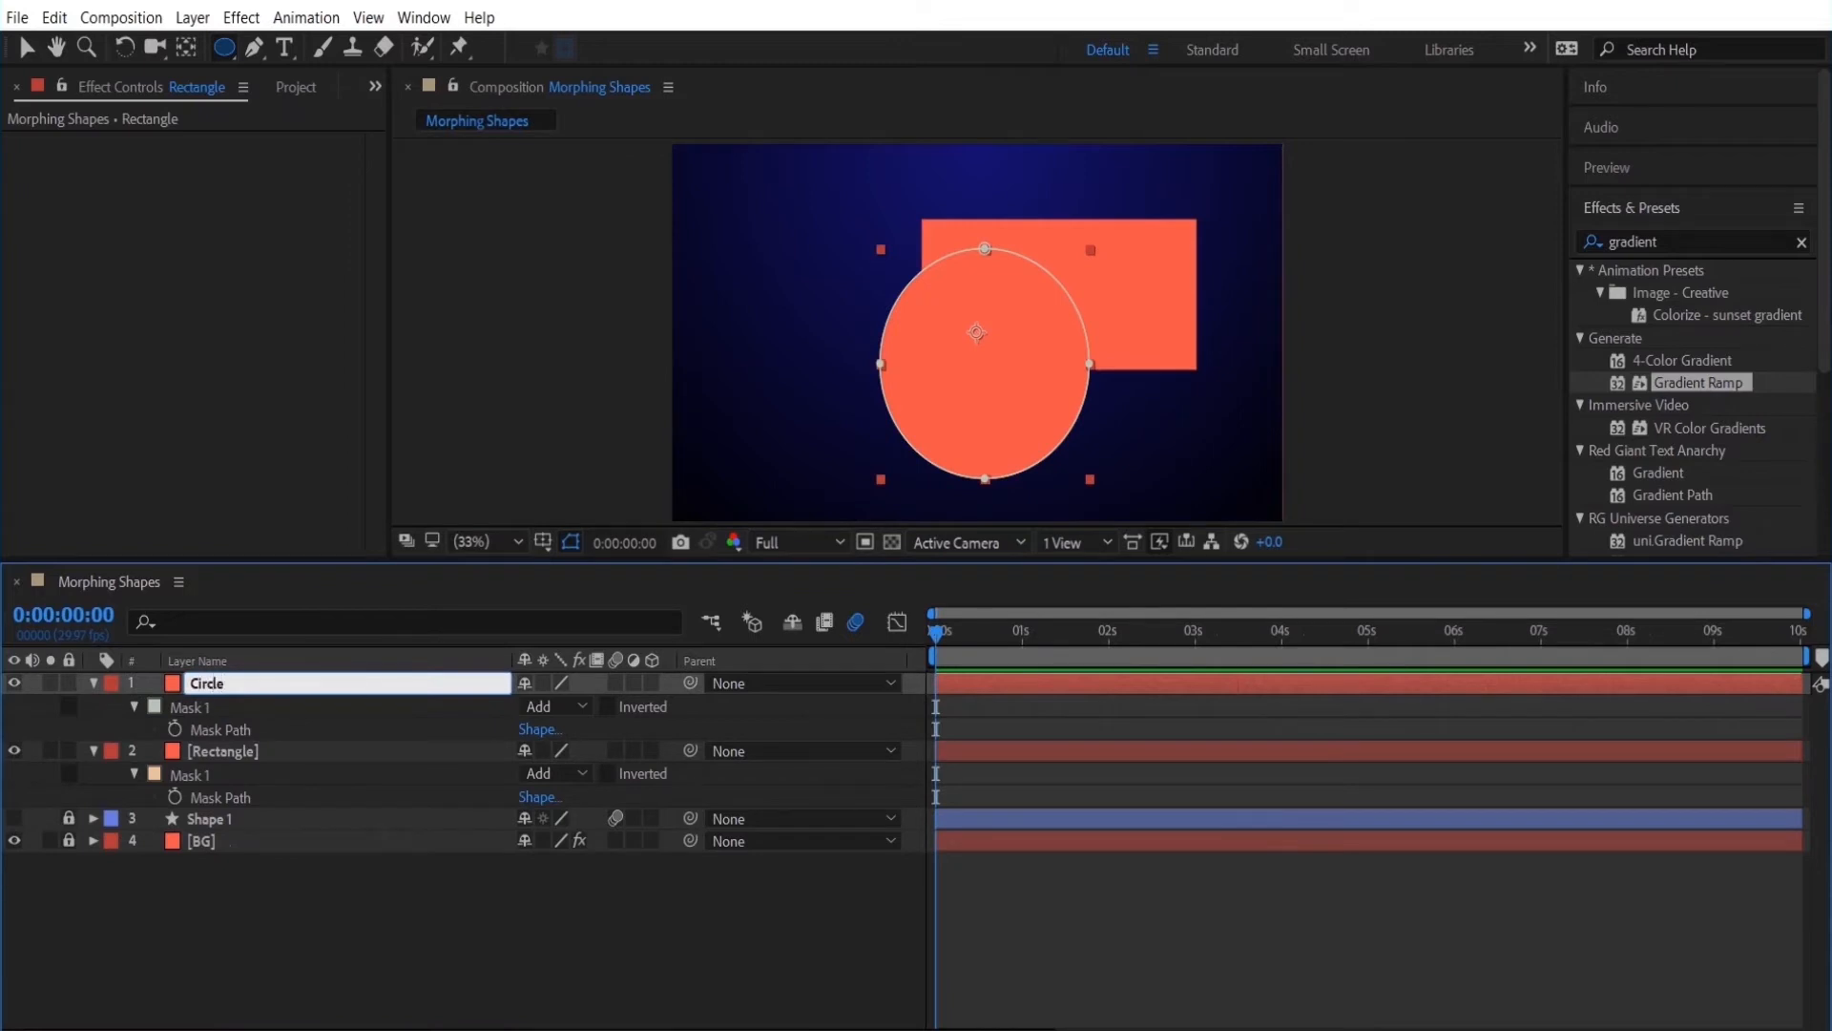
left_click(222, 750)
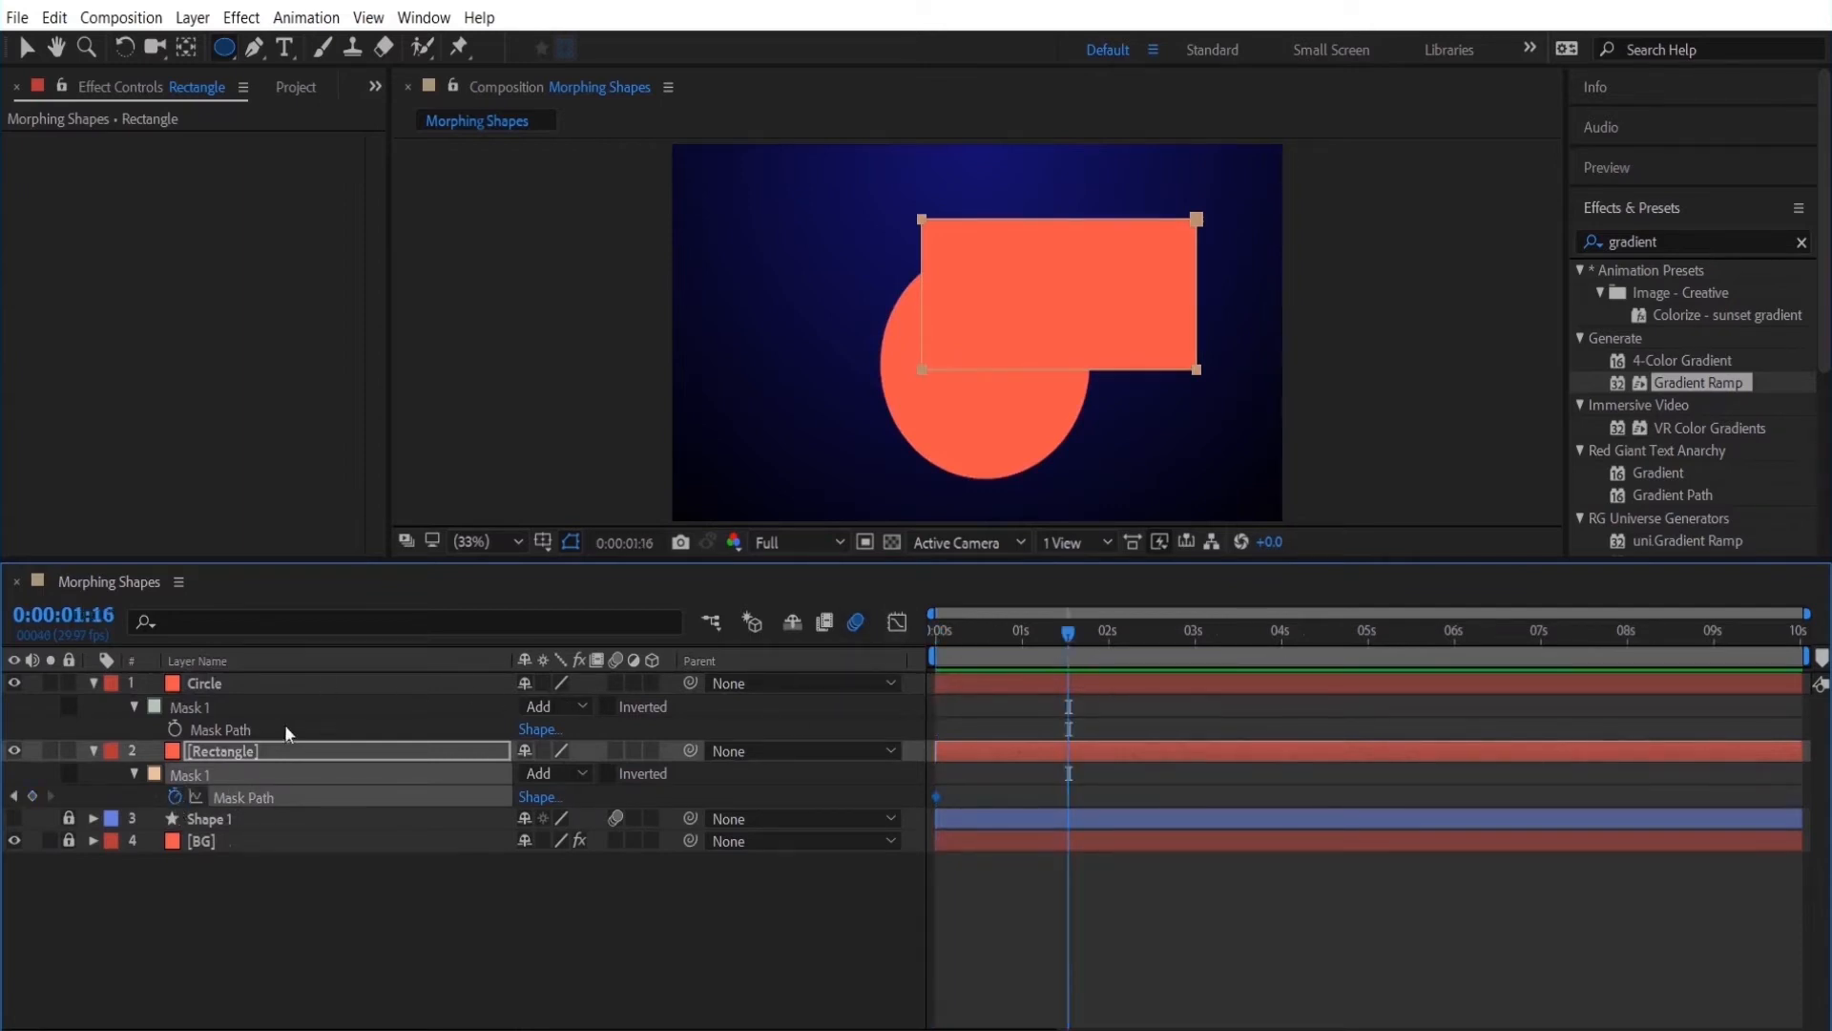
mouse_move(225, 733)
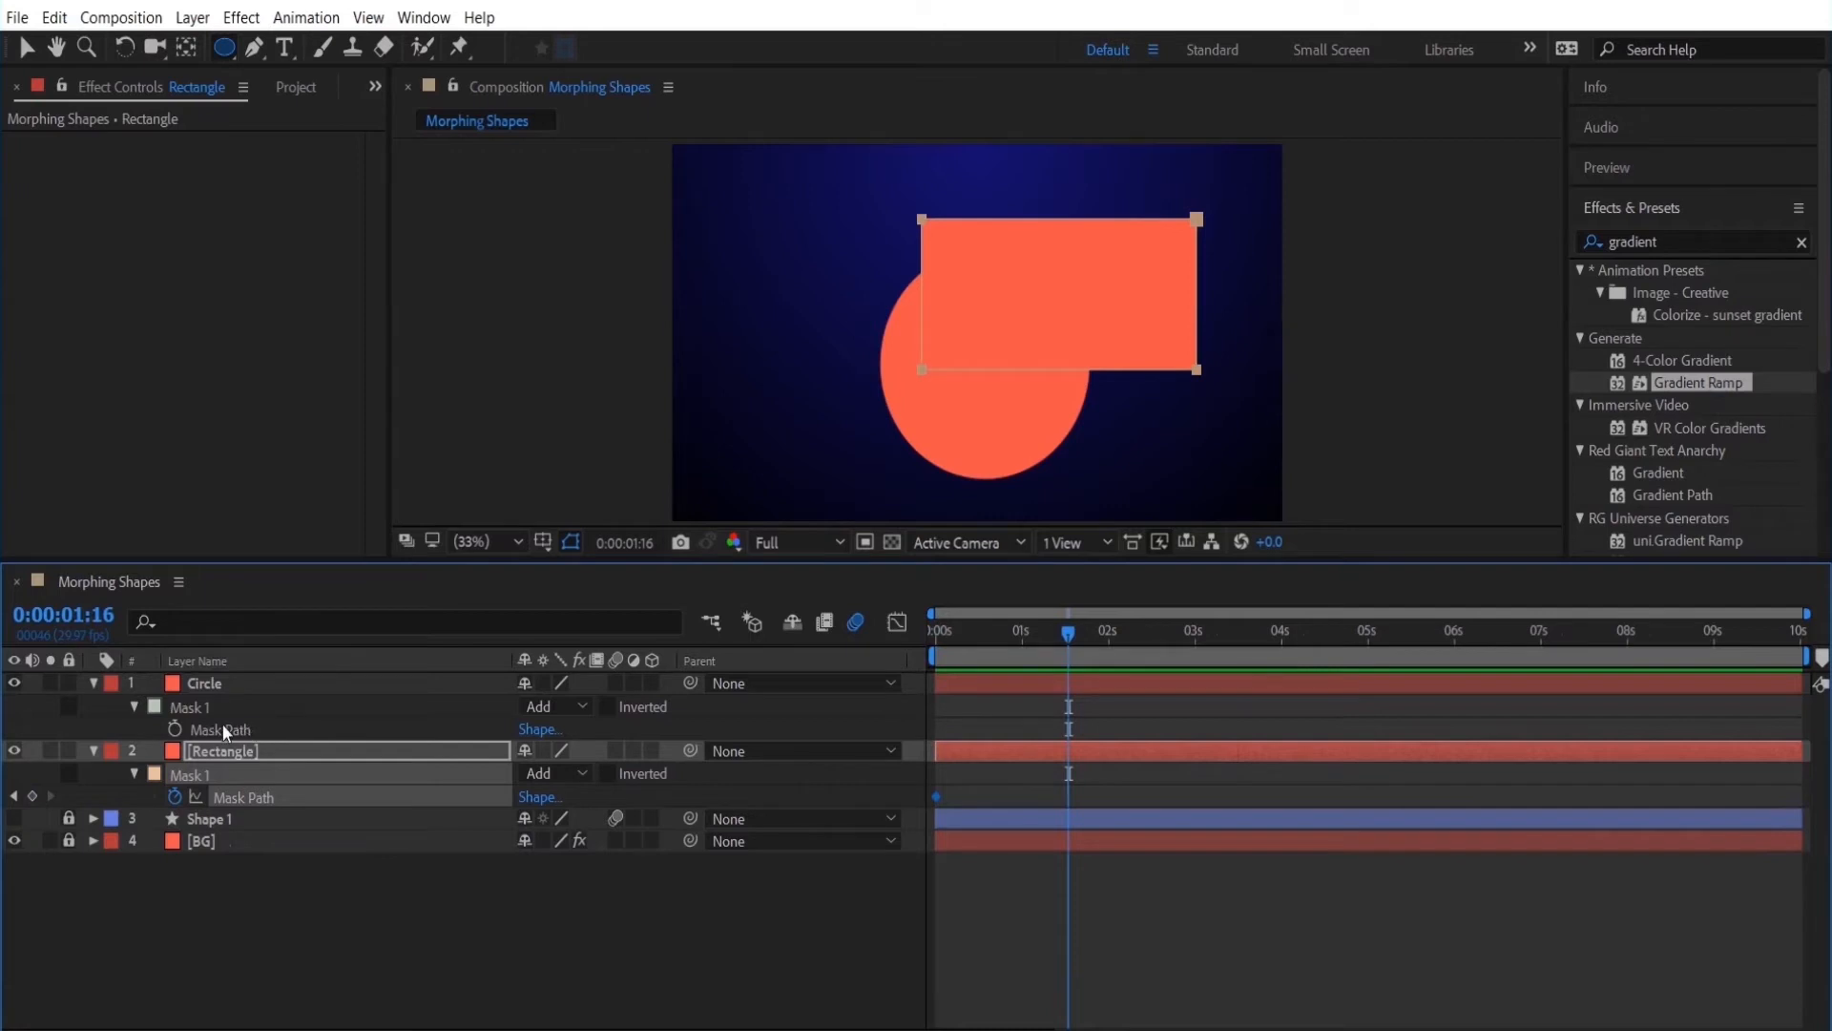
Copy Circle's mask shape onto Rectangle's keyframed Mask Path, hide Circle, and return to frame 0.
left_click(204, 683)
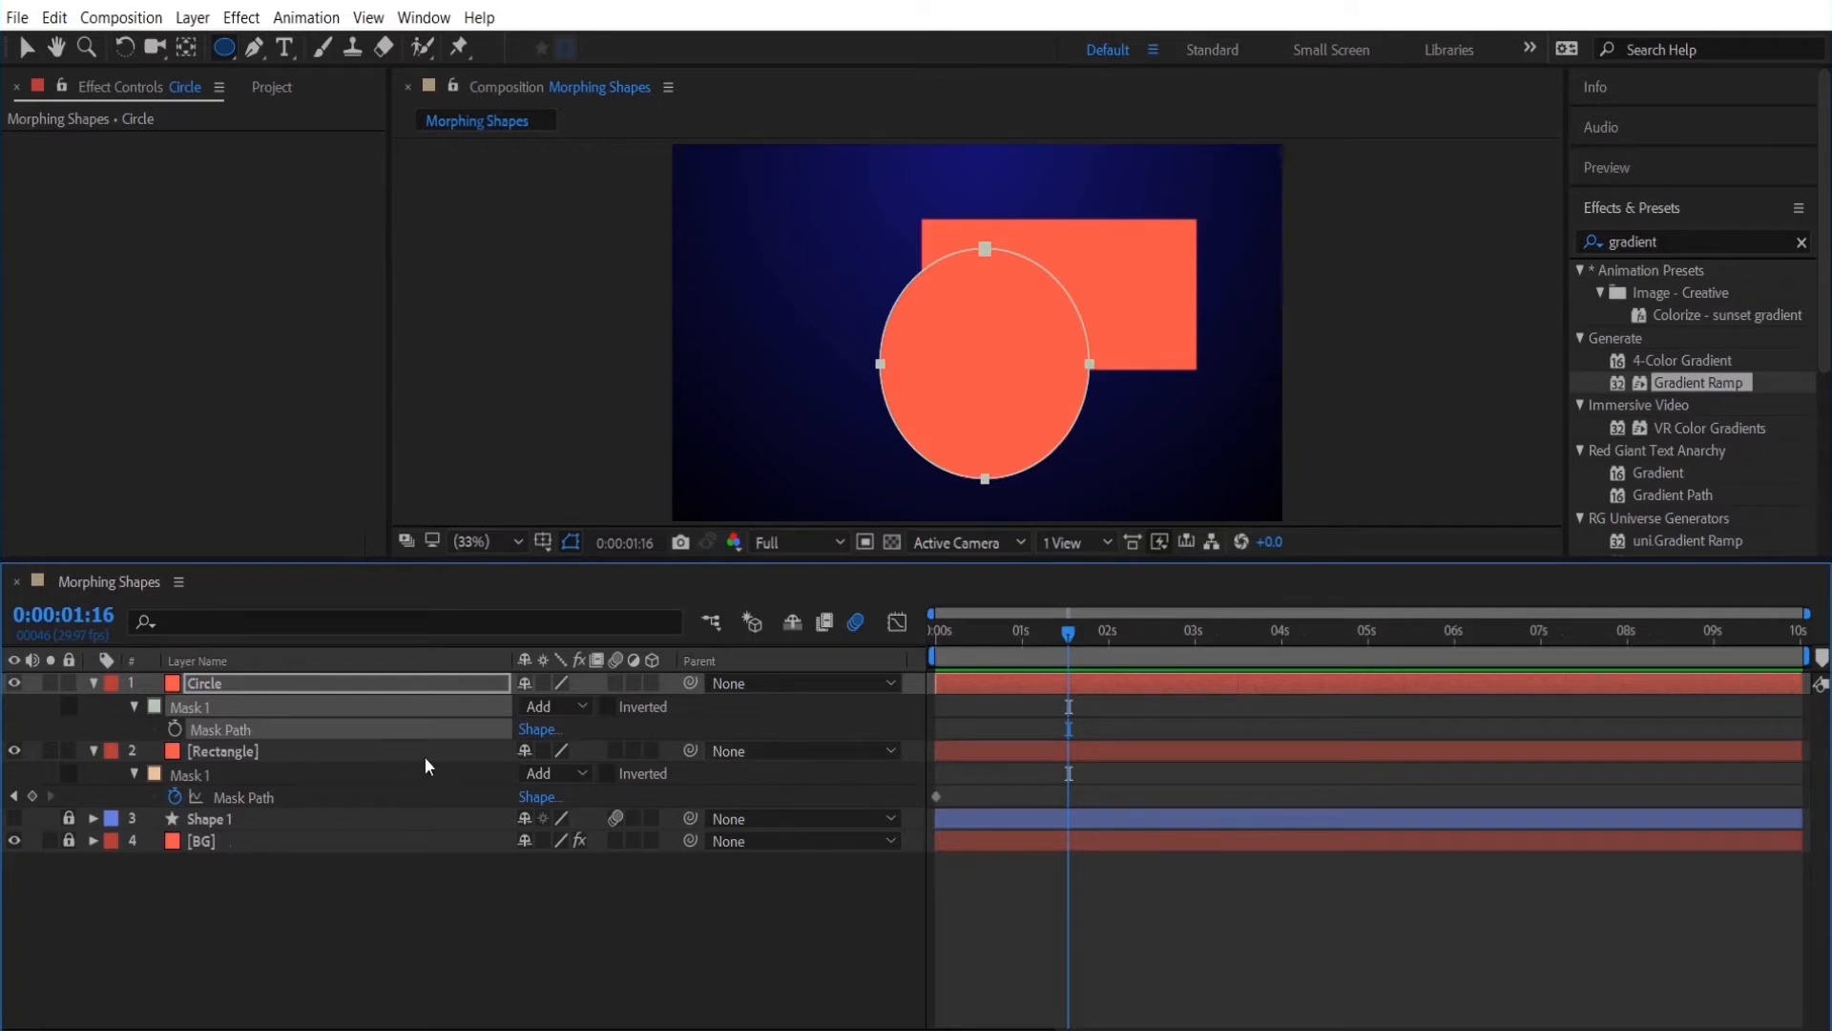
left_click(221, 750)
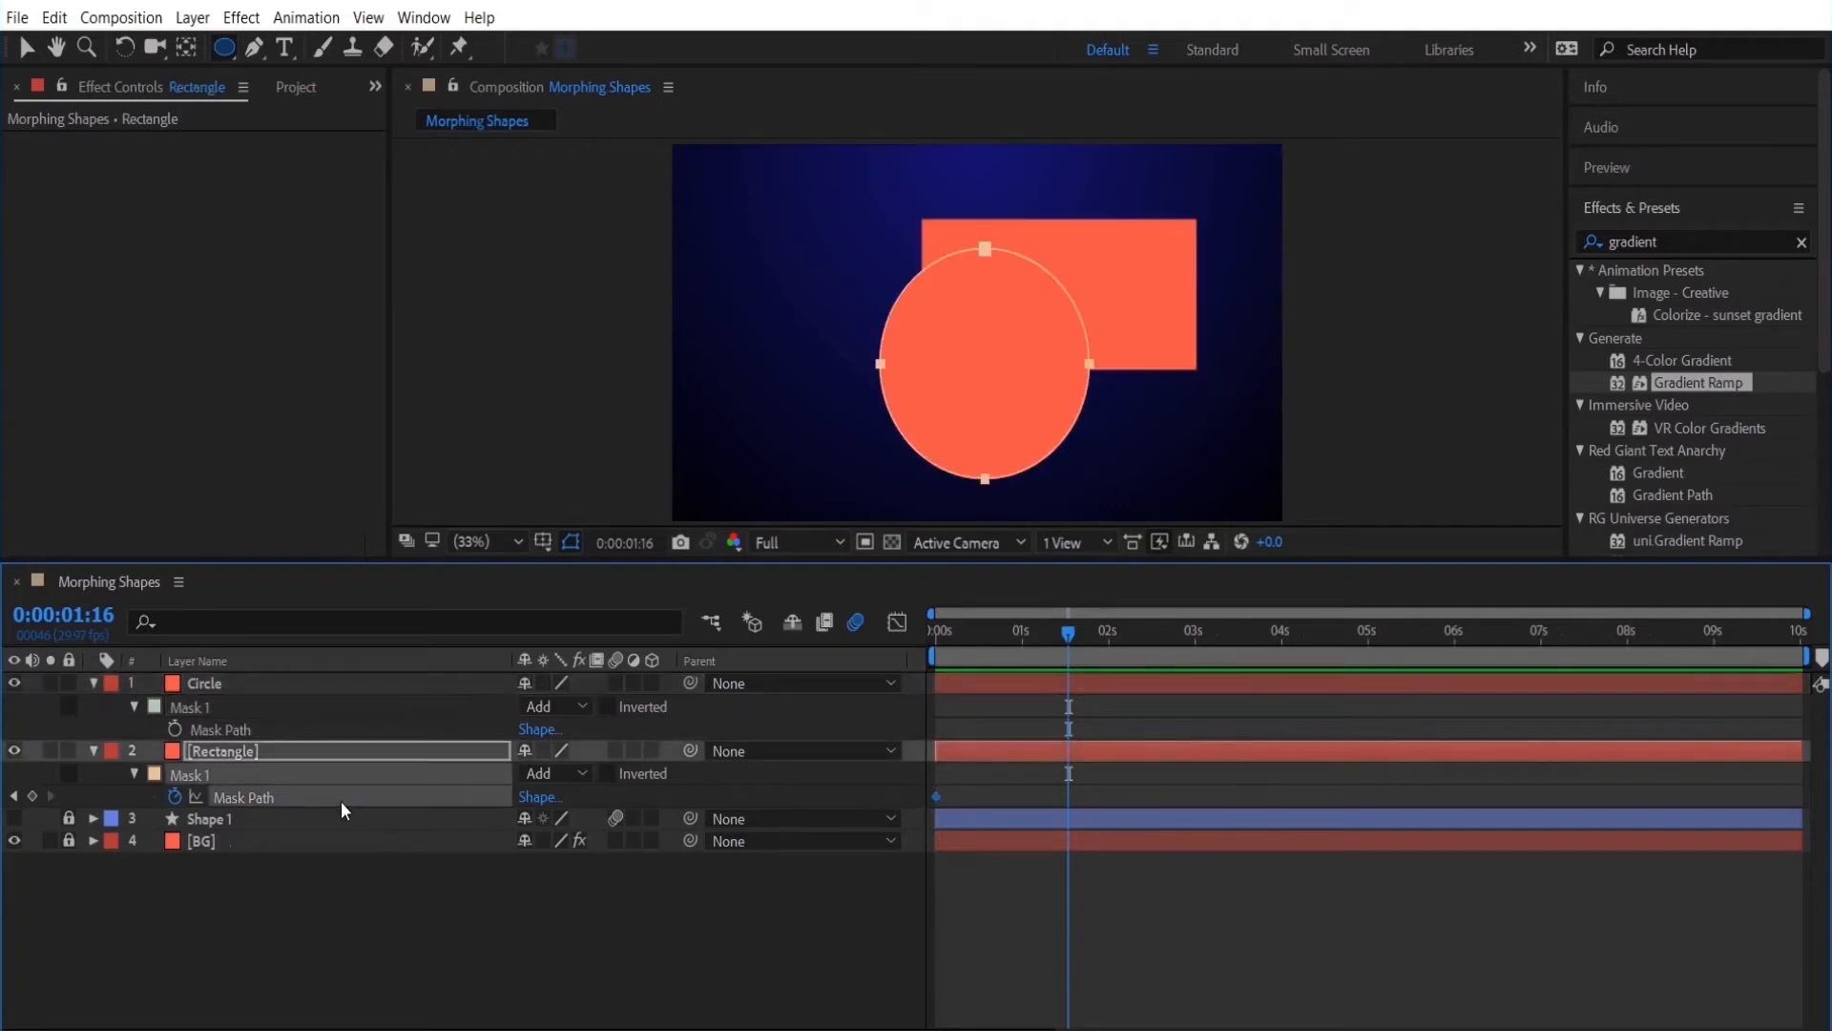
left_click(204, 683)
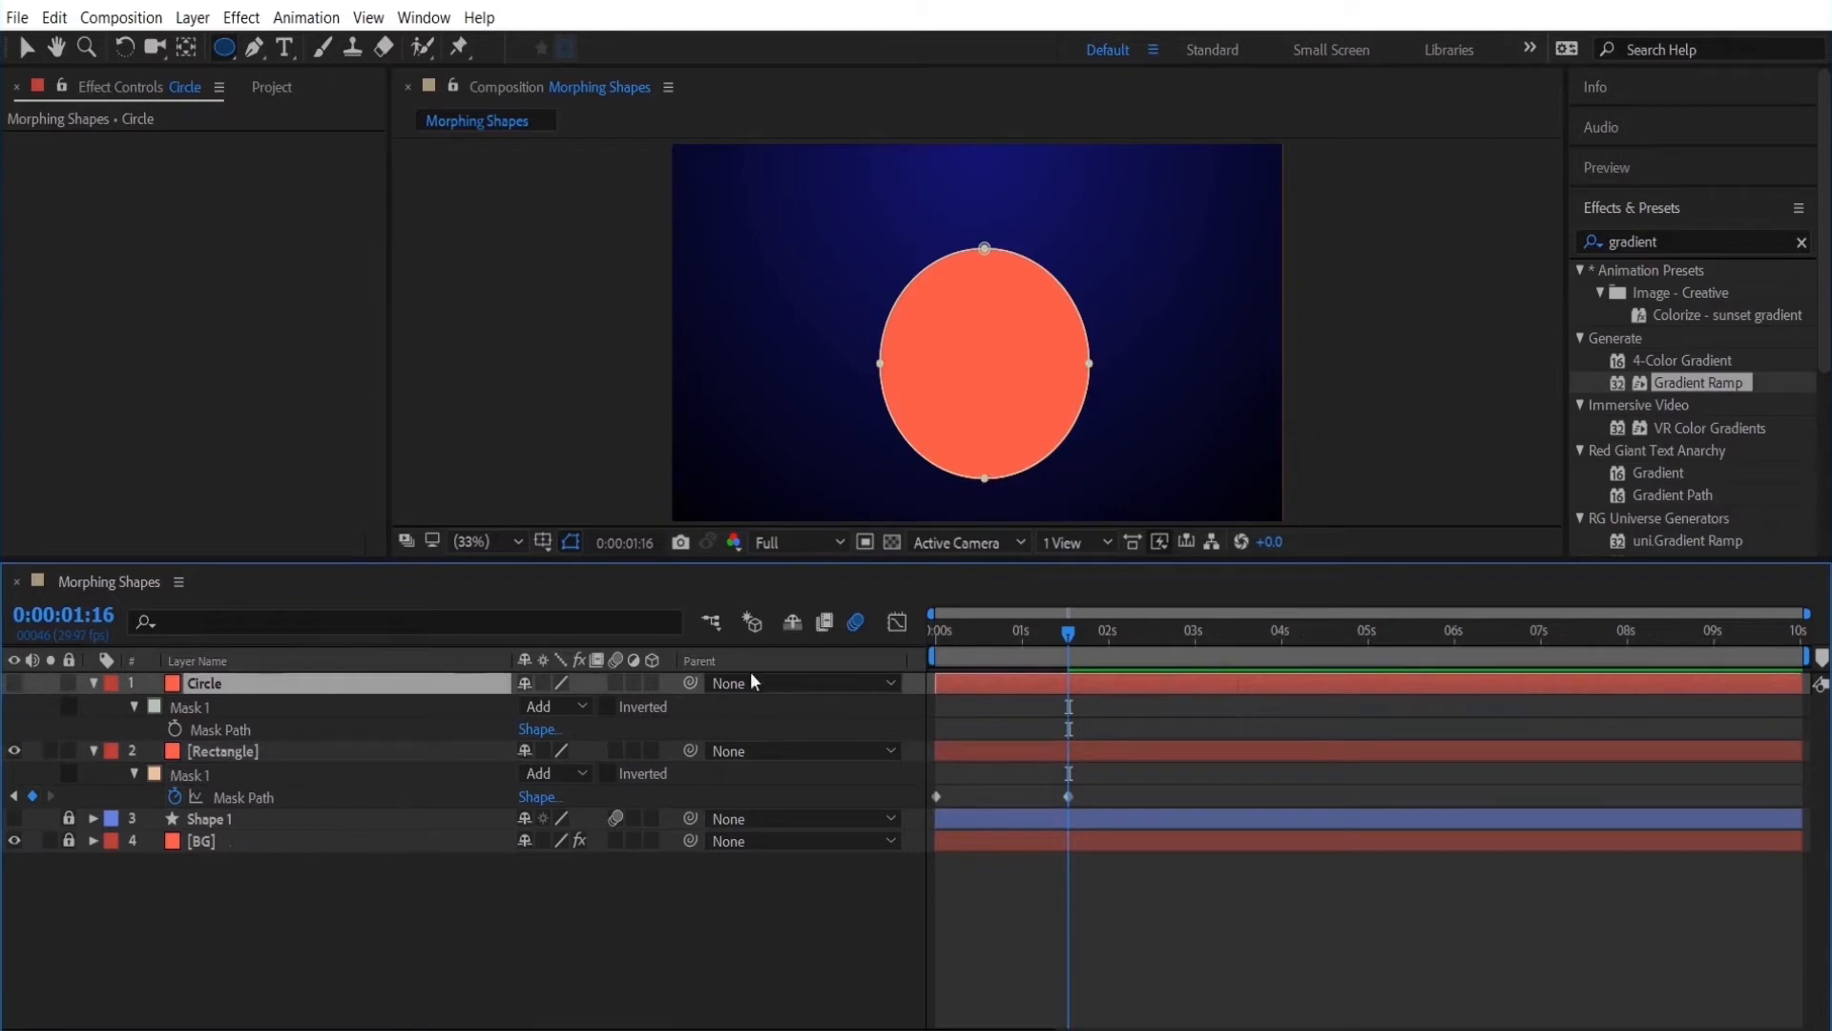
left_click(222, 750)
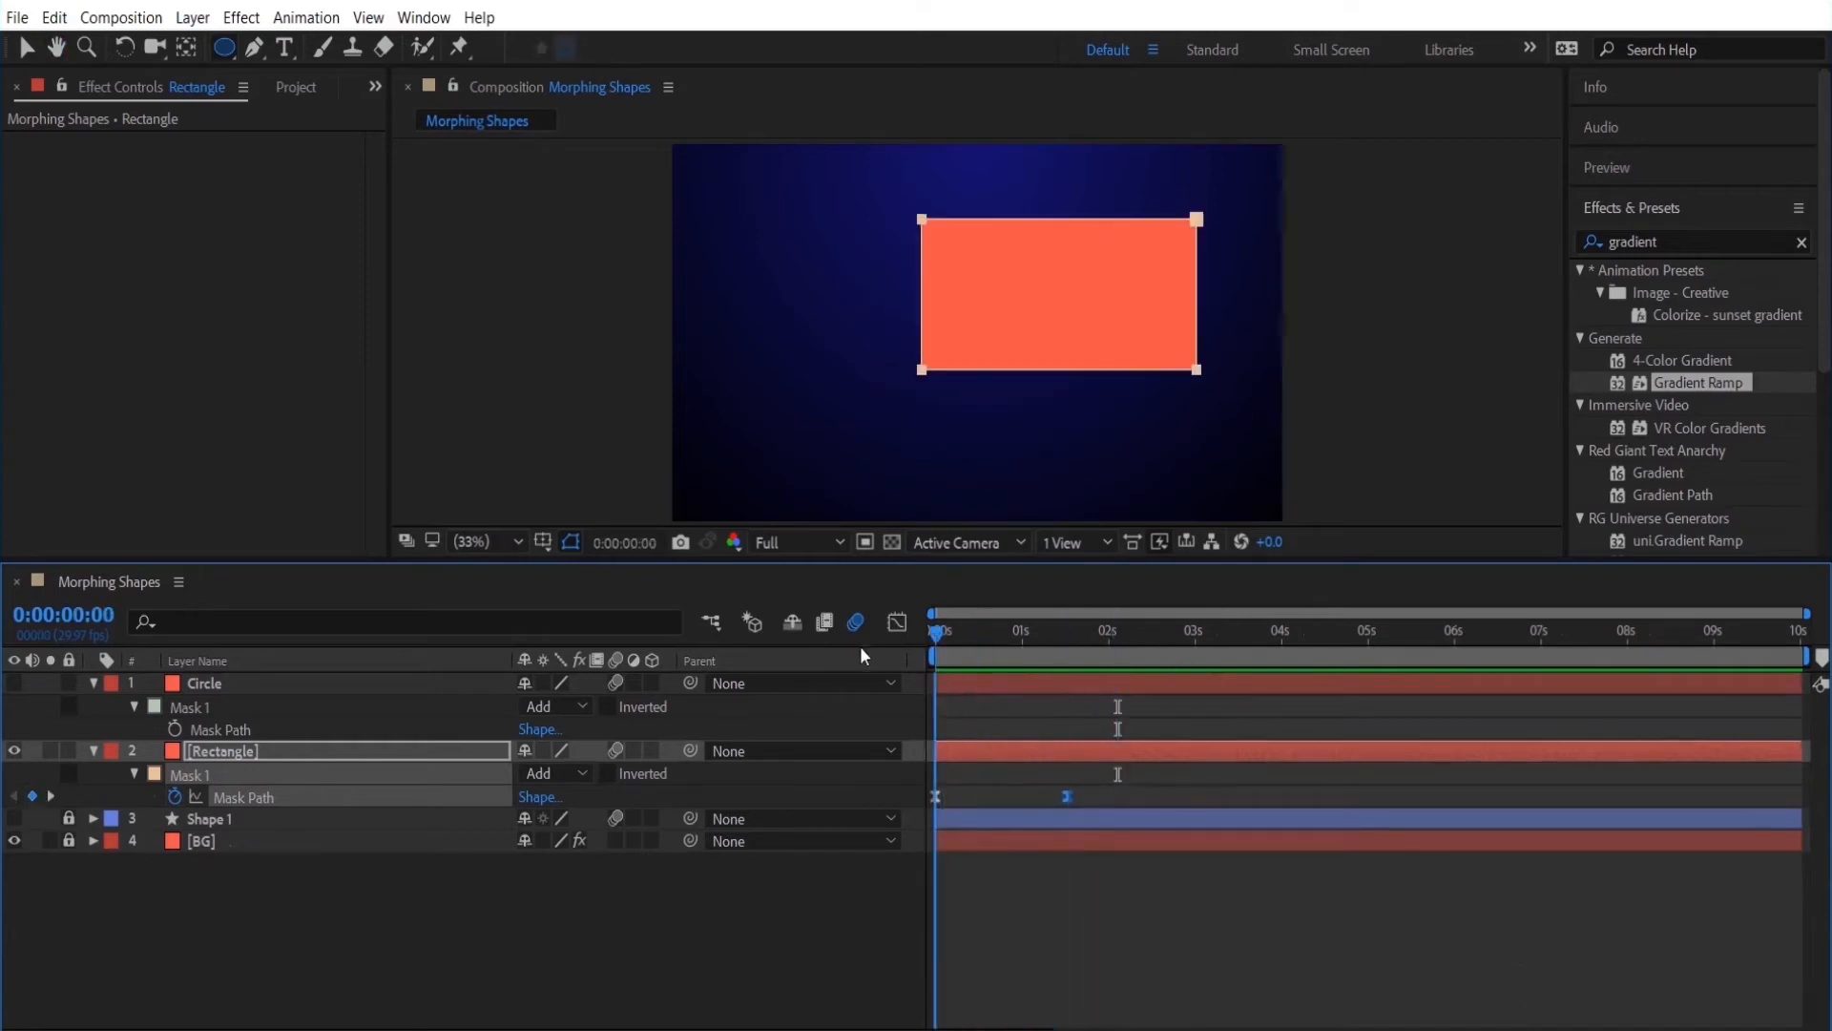
mouse_move(947, 632)
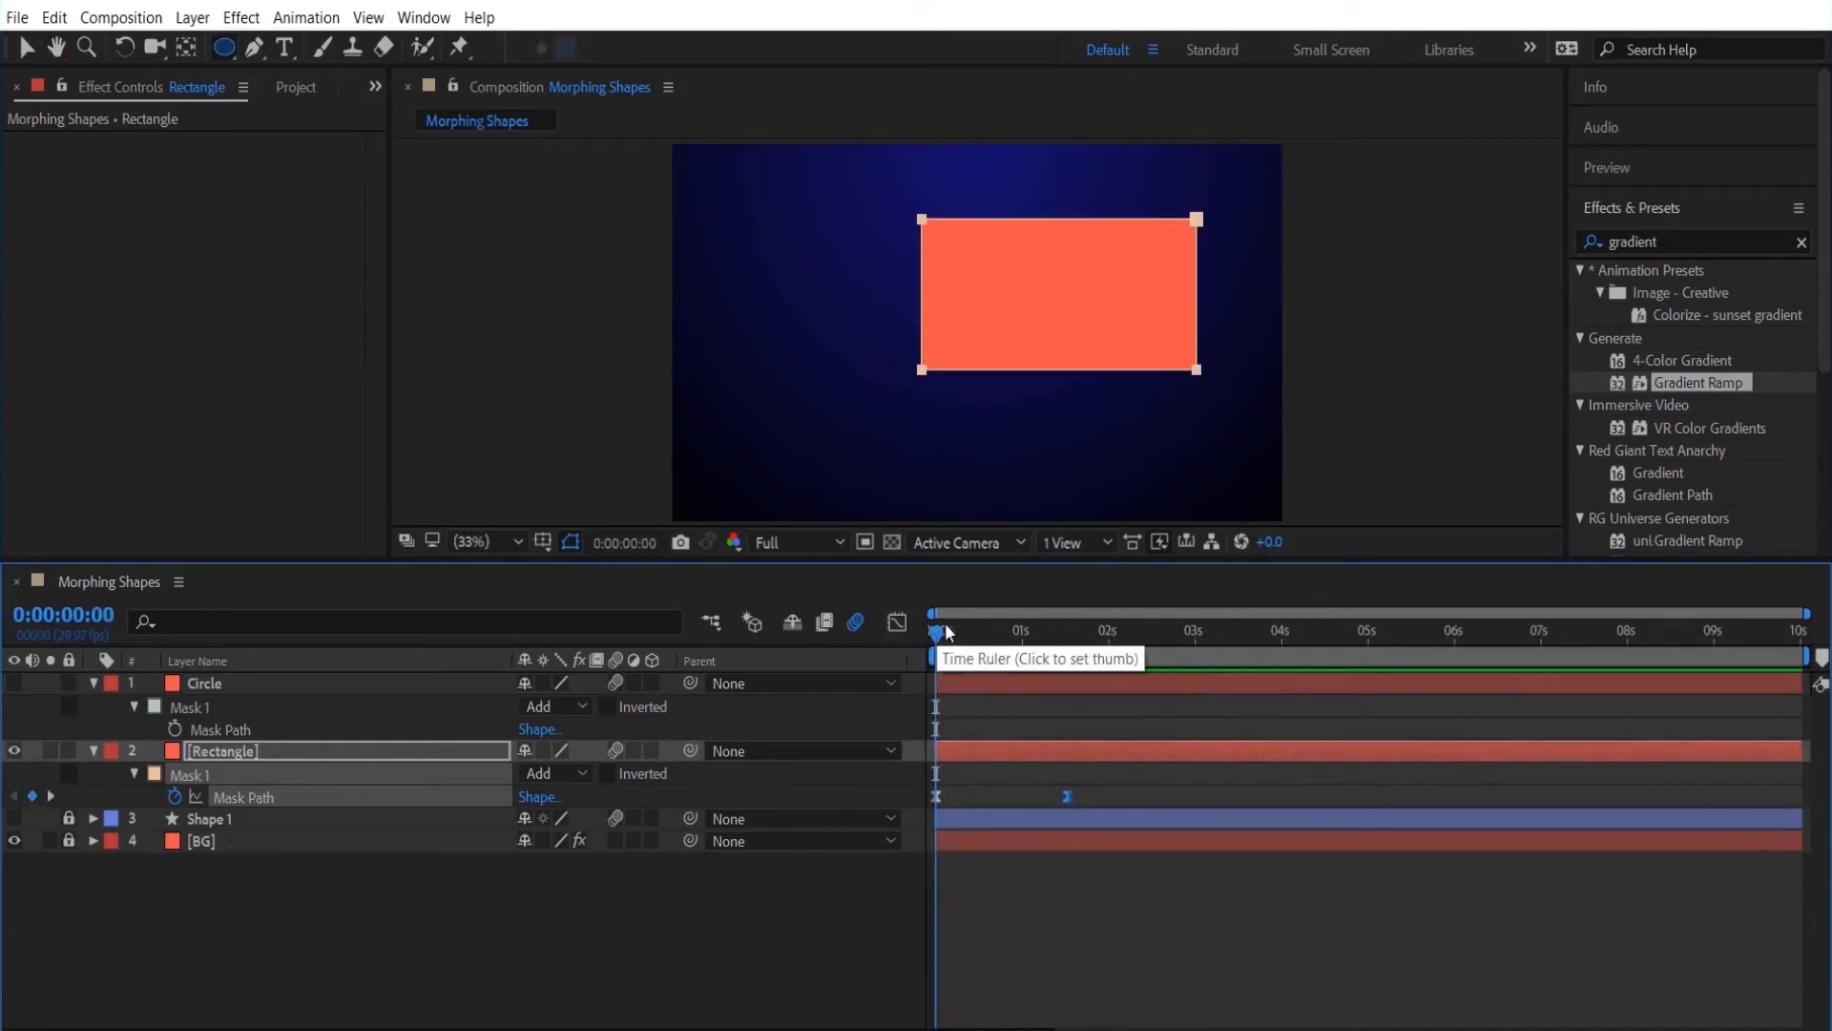
left_click(1084, 627)
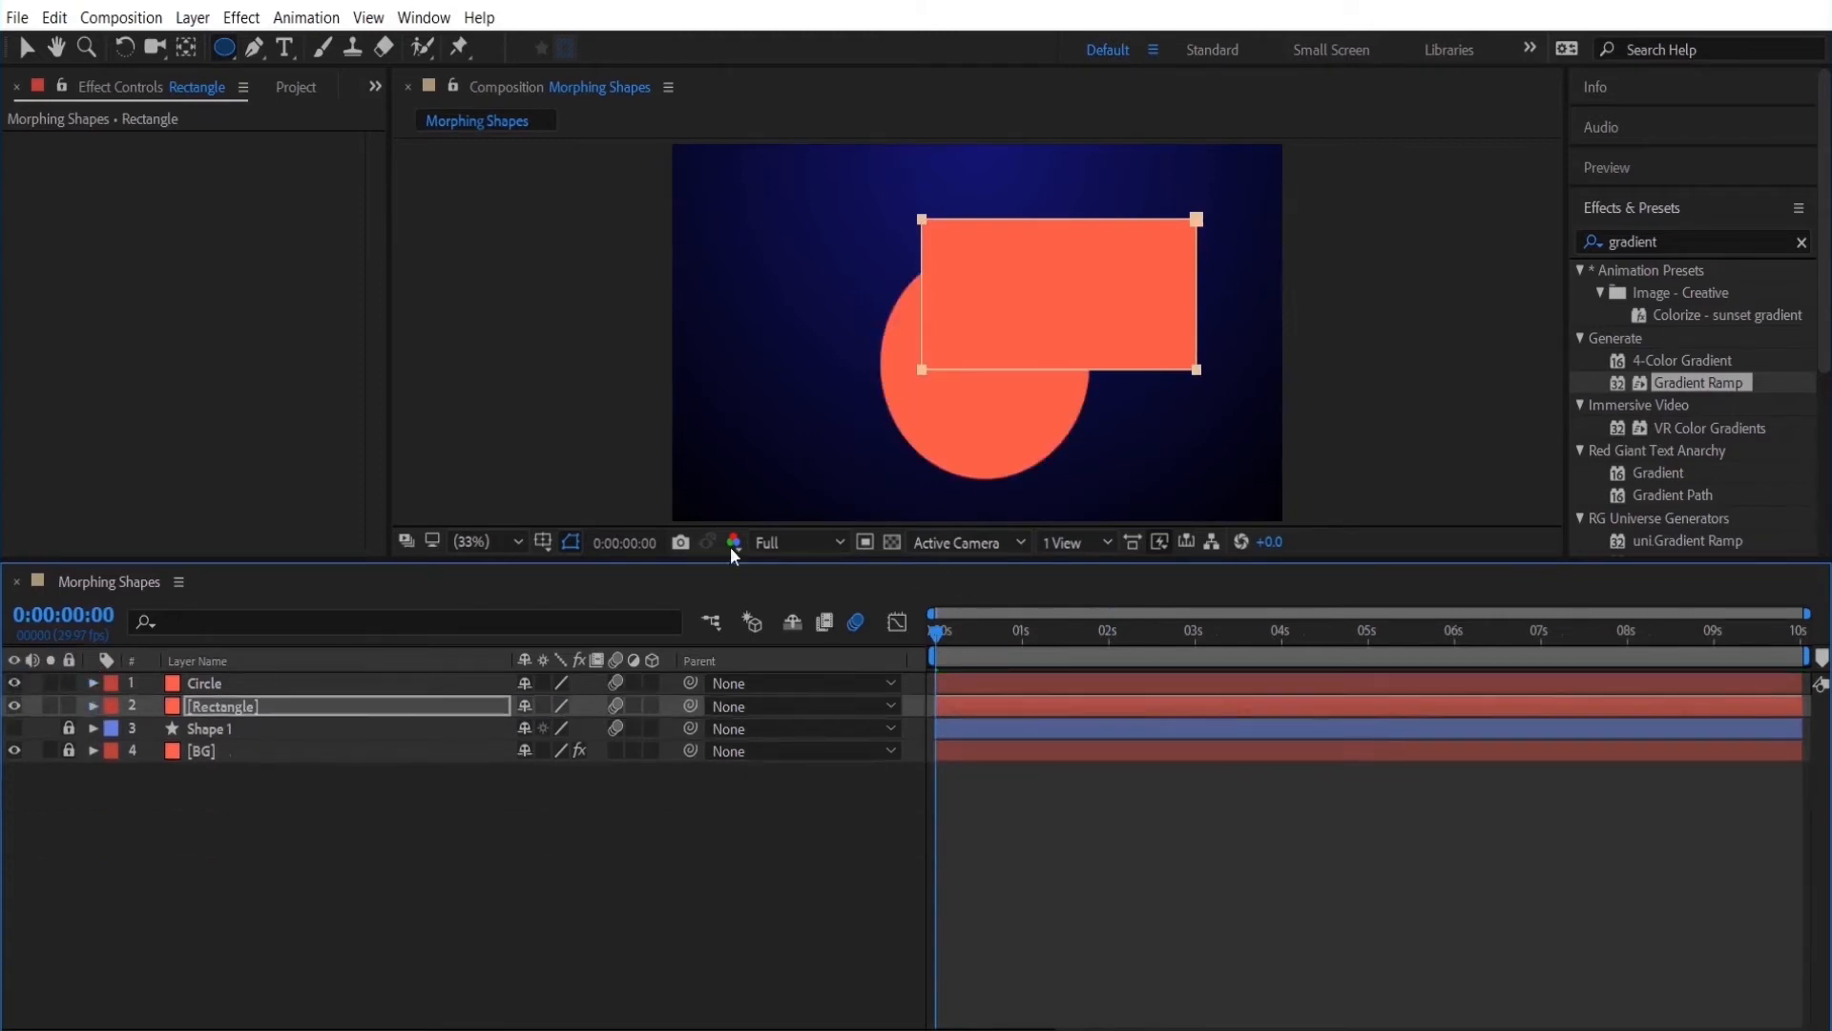
Move the circle left of the rectangle and give its Position the expression wiggle(3,45).
left_click(204, 683)
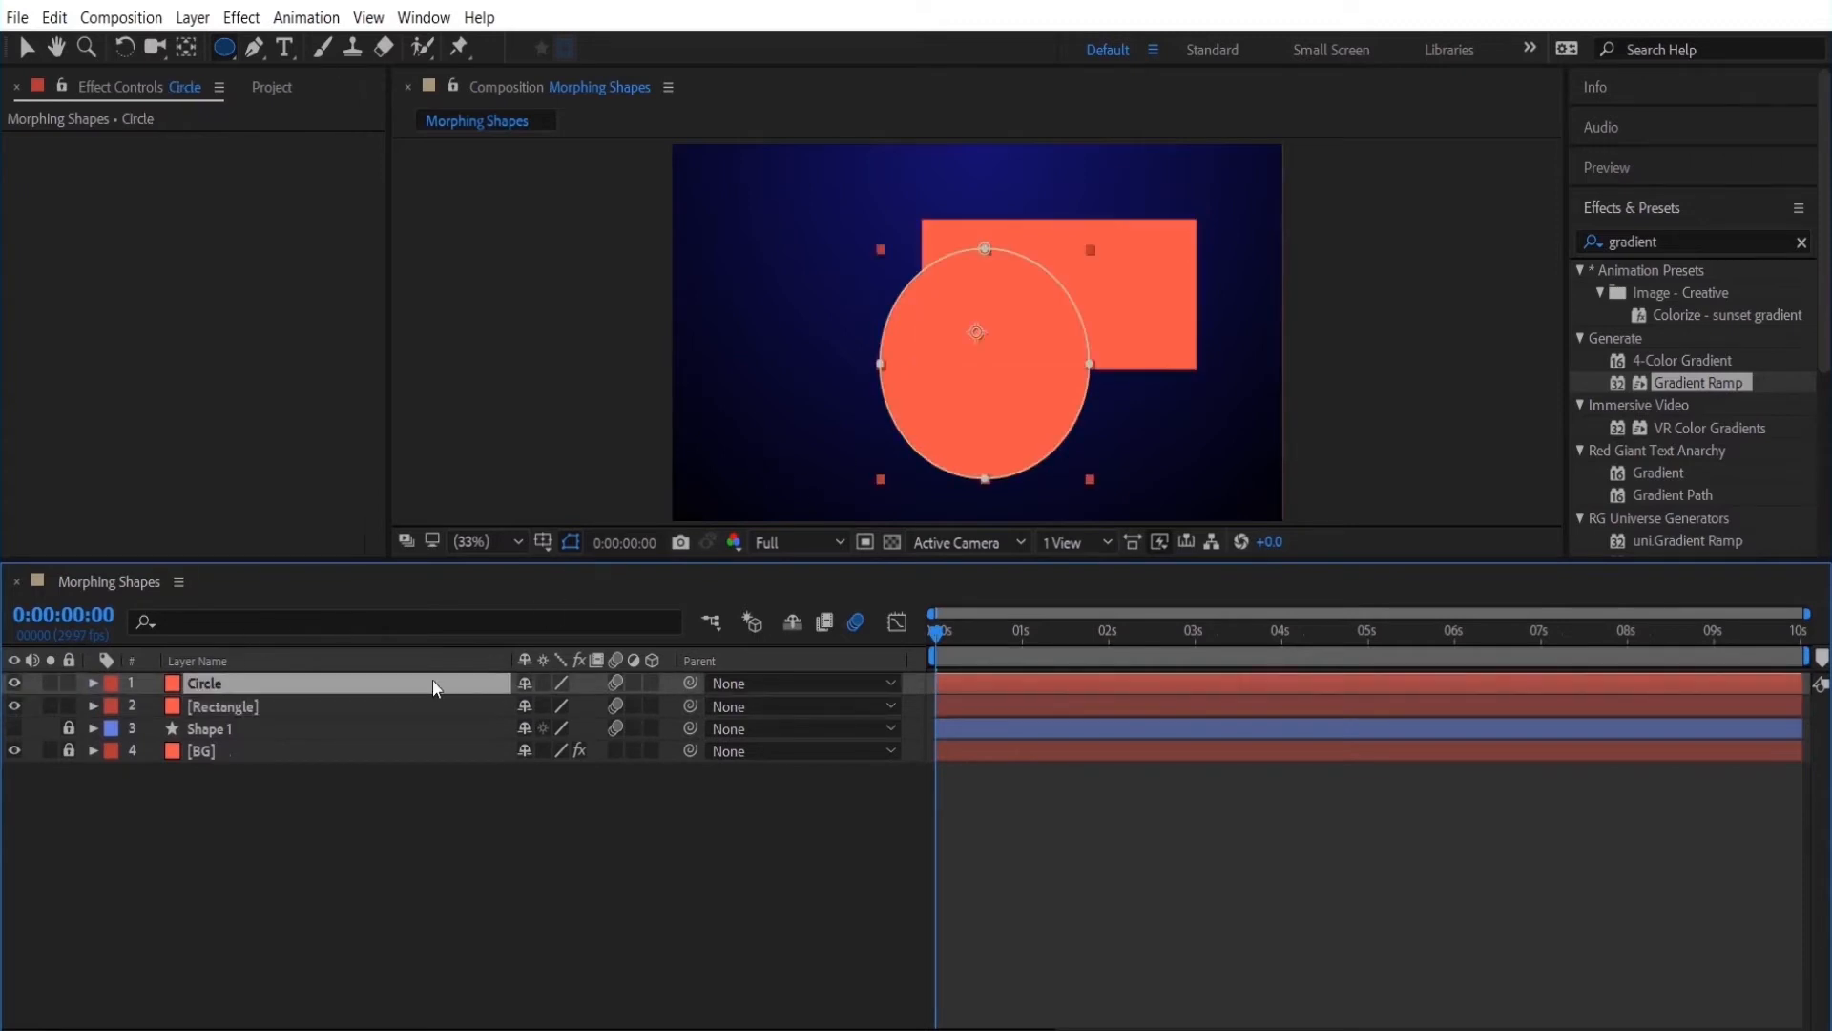
left_click(1011, 632)
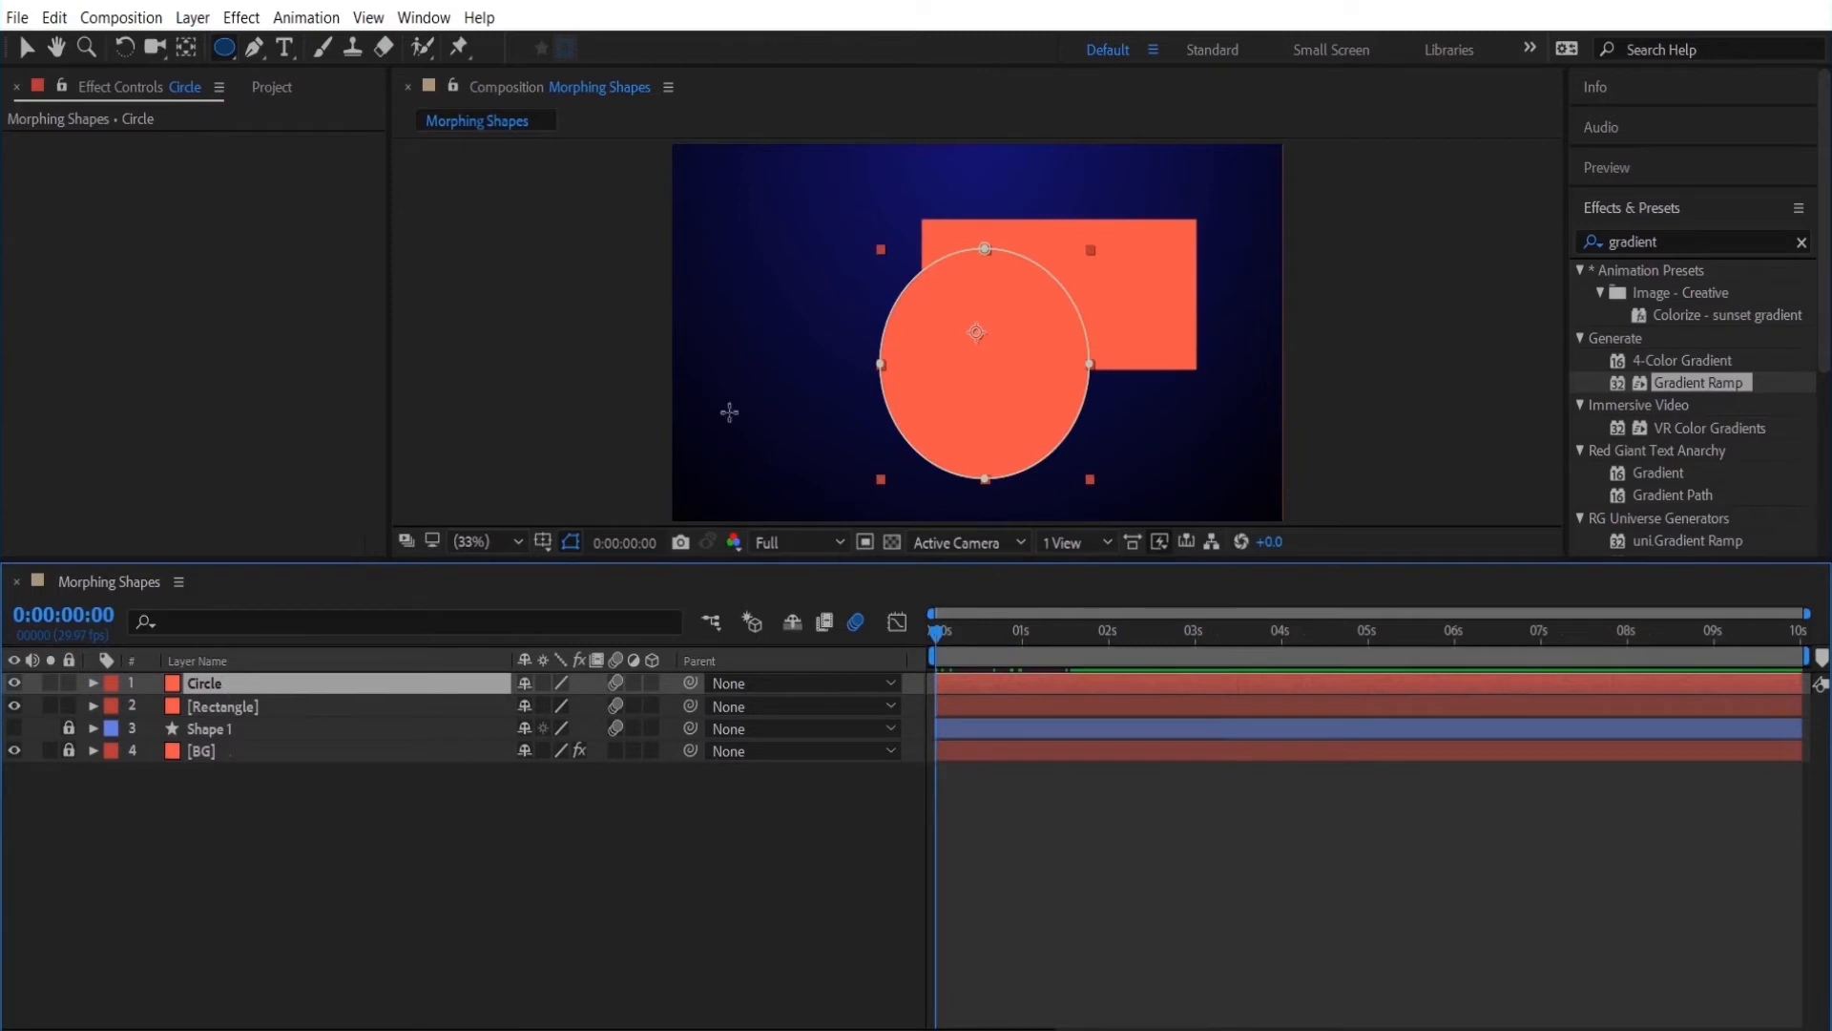
left_click_drag(977, 332, 813, 277)
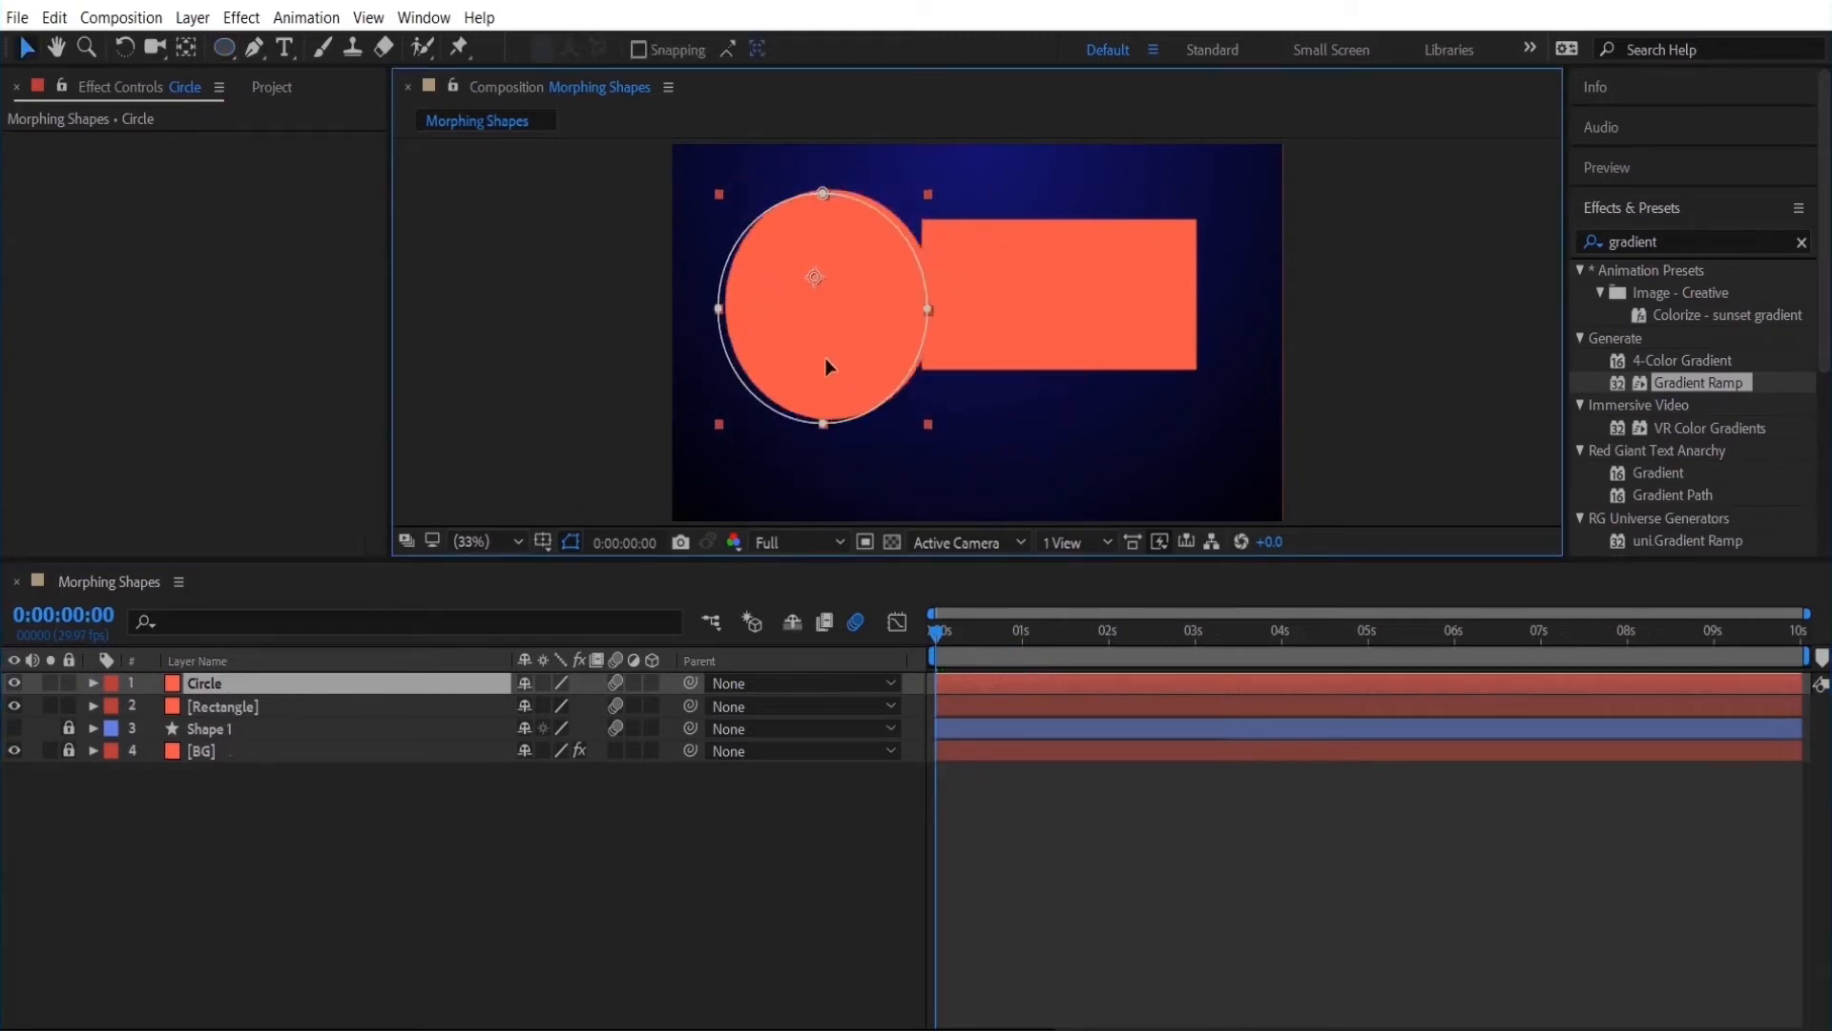
double_click(204, 684)
type("wiggle(")
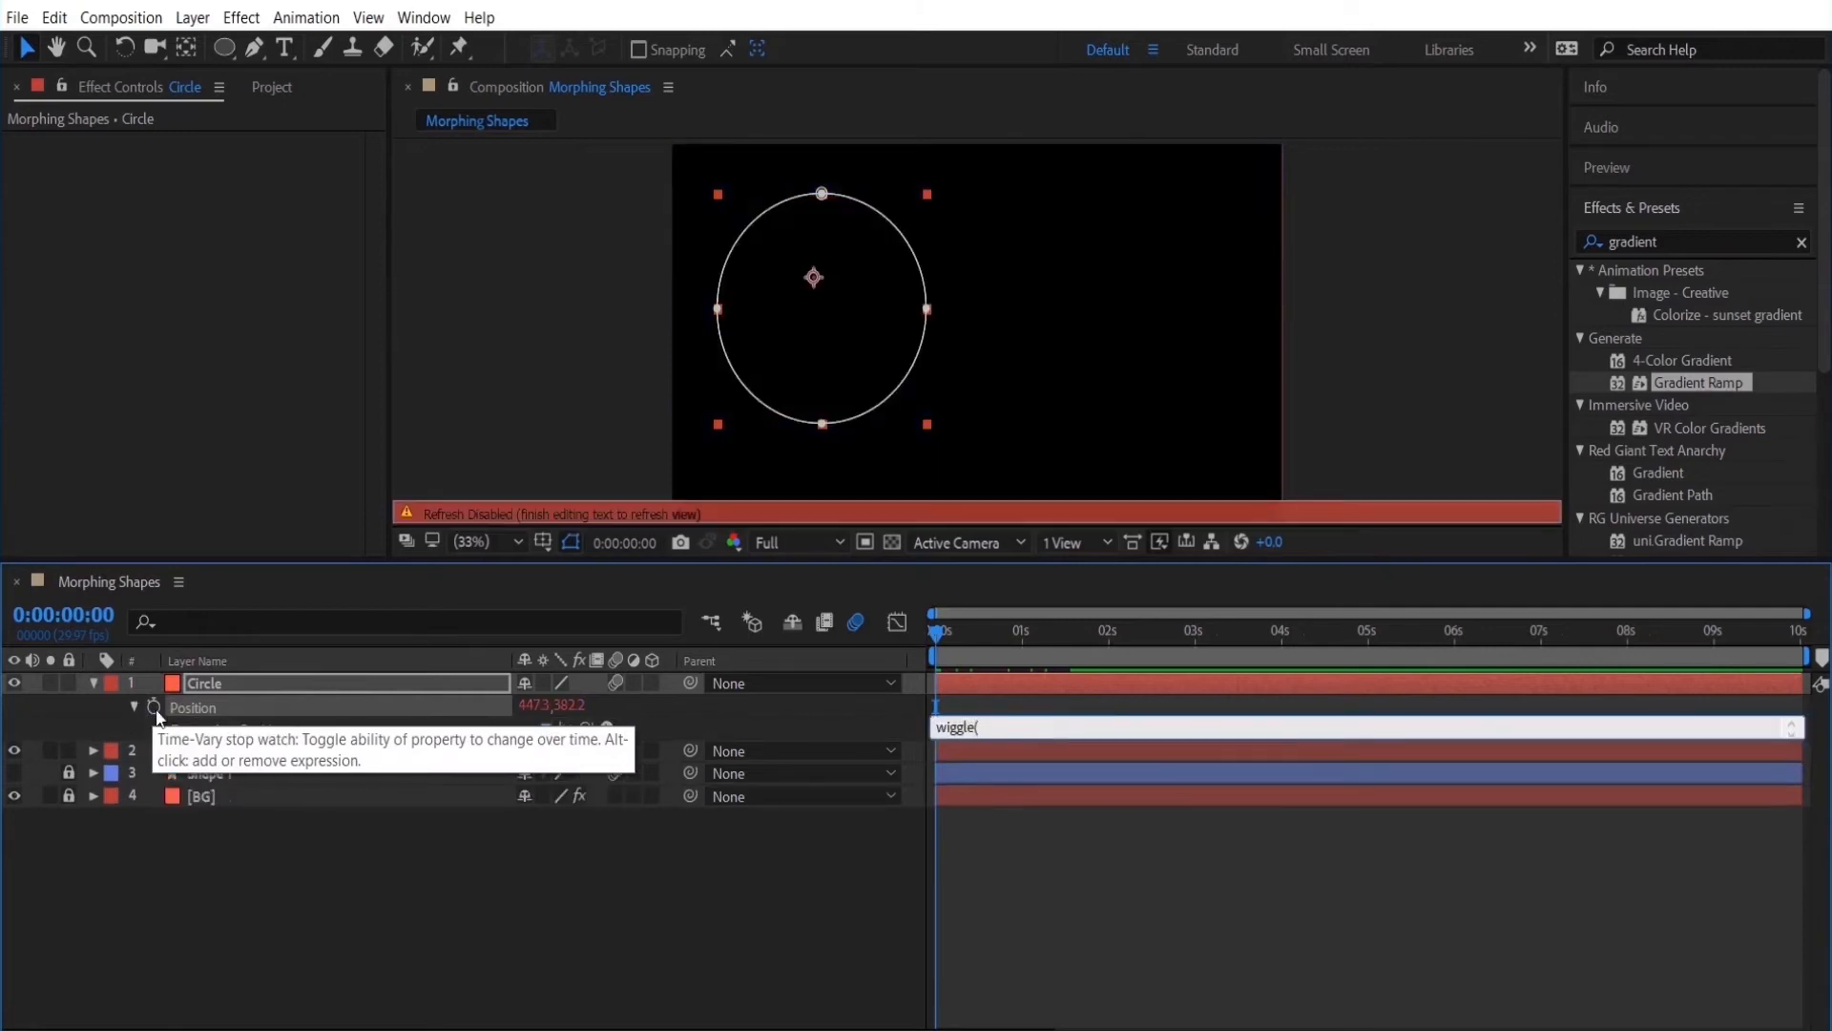
type("3,45)")
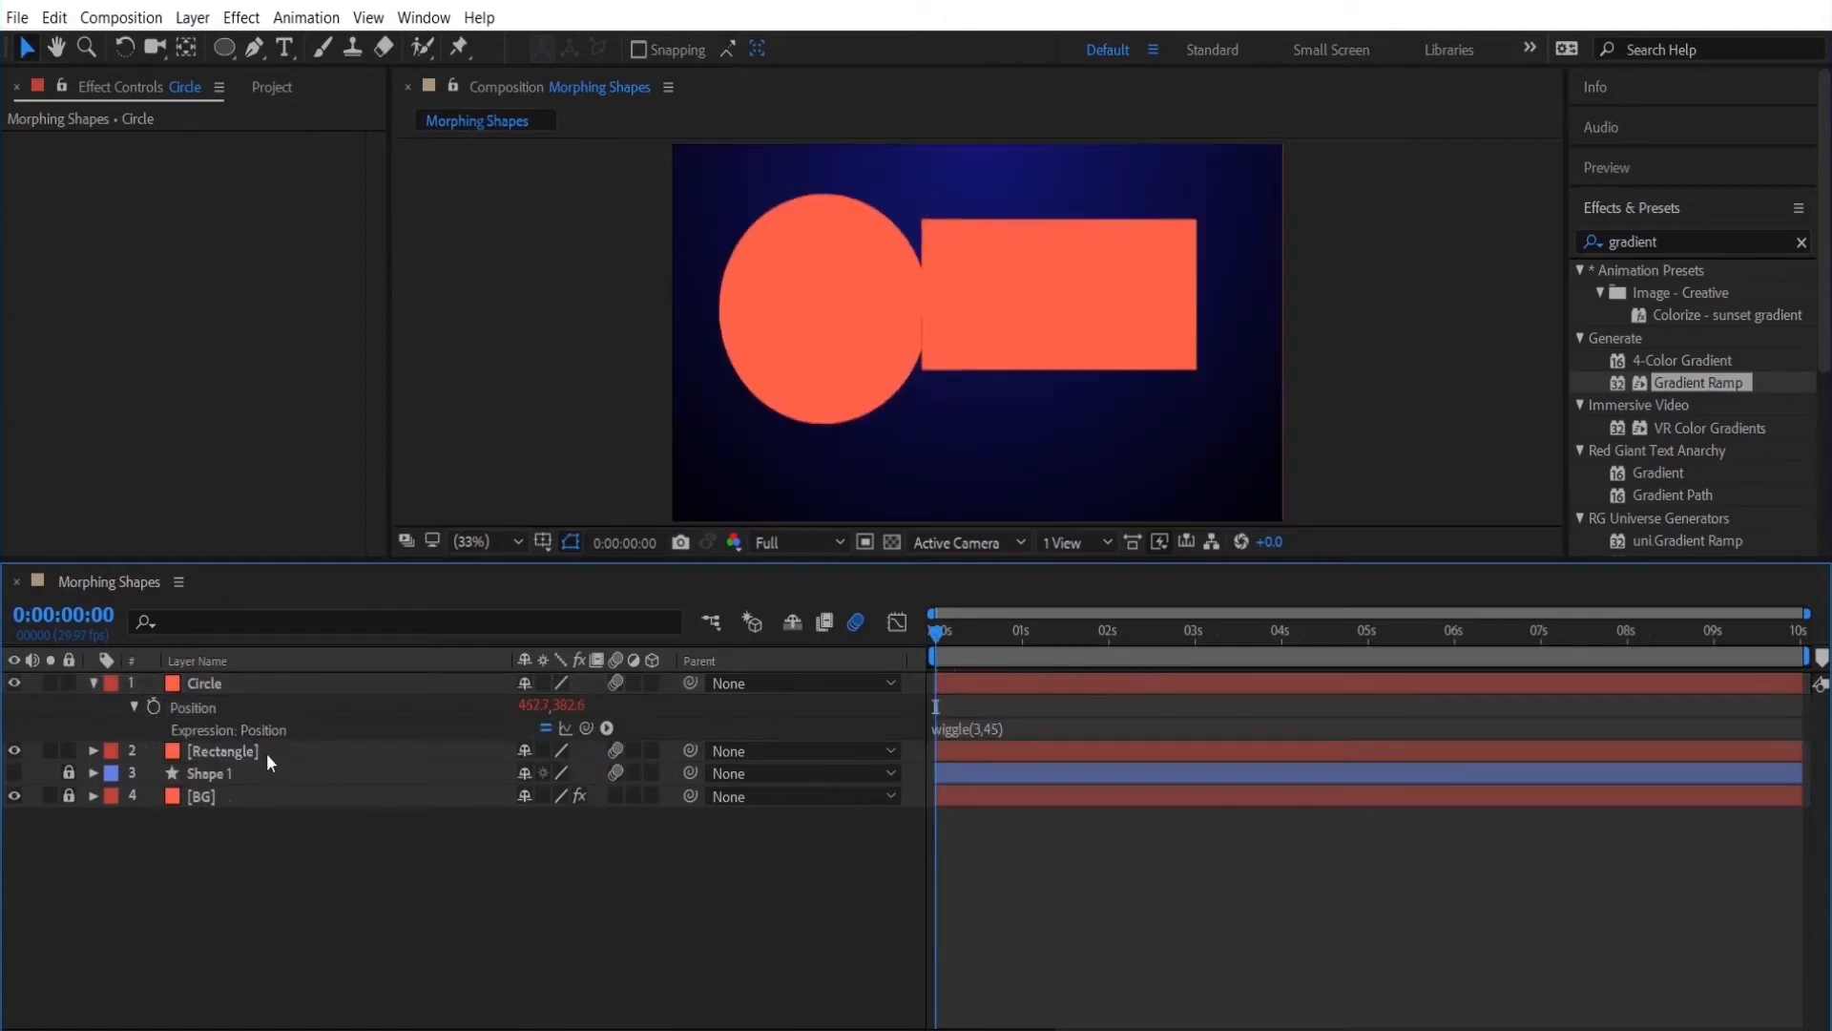
Give the Rectangle layer's Position the expression wiggle(4,125) and commit it.
left_click(221, 750)
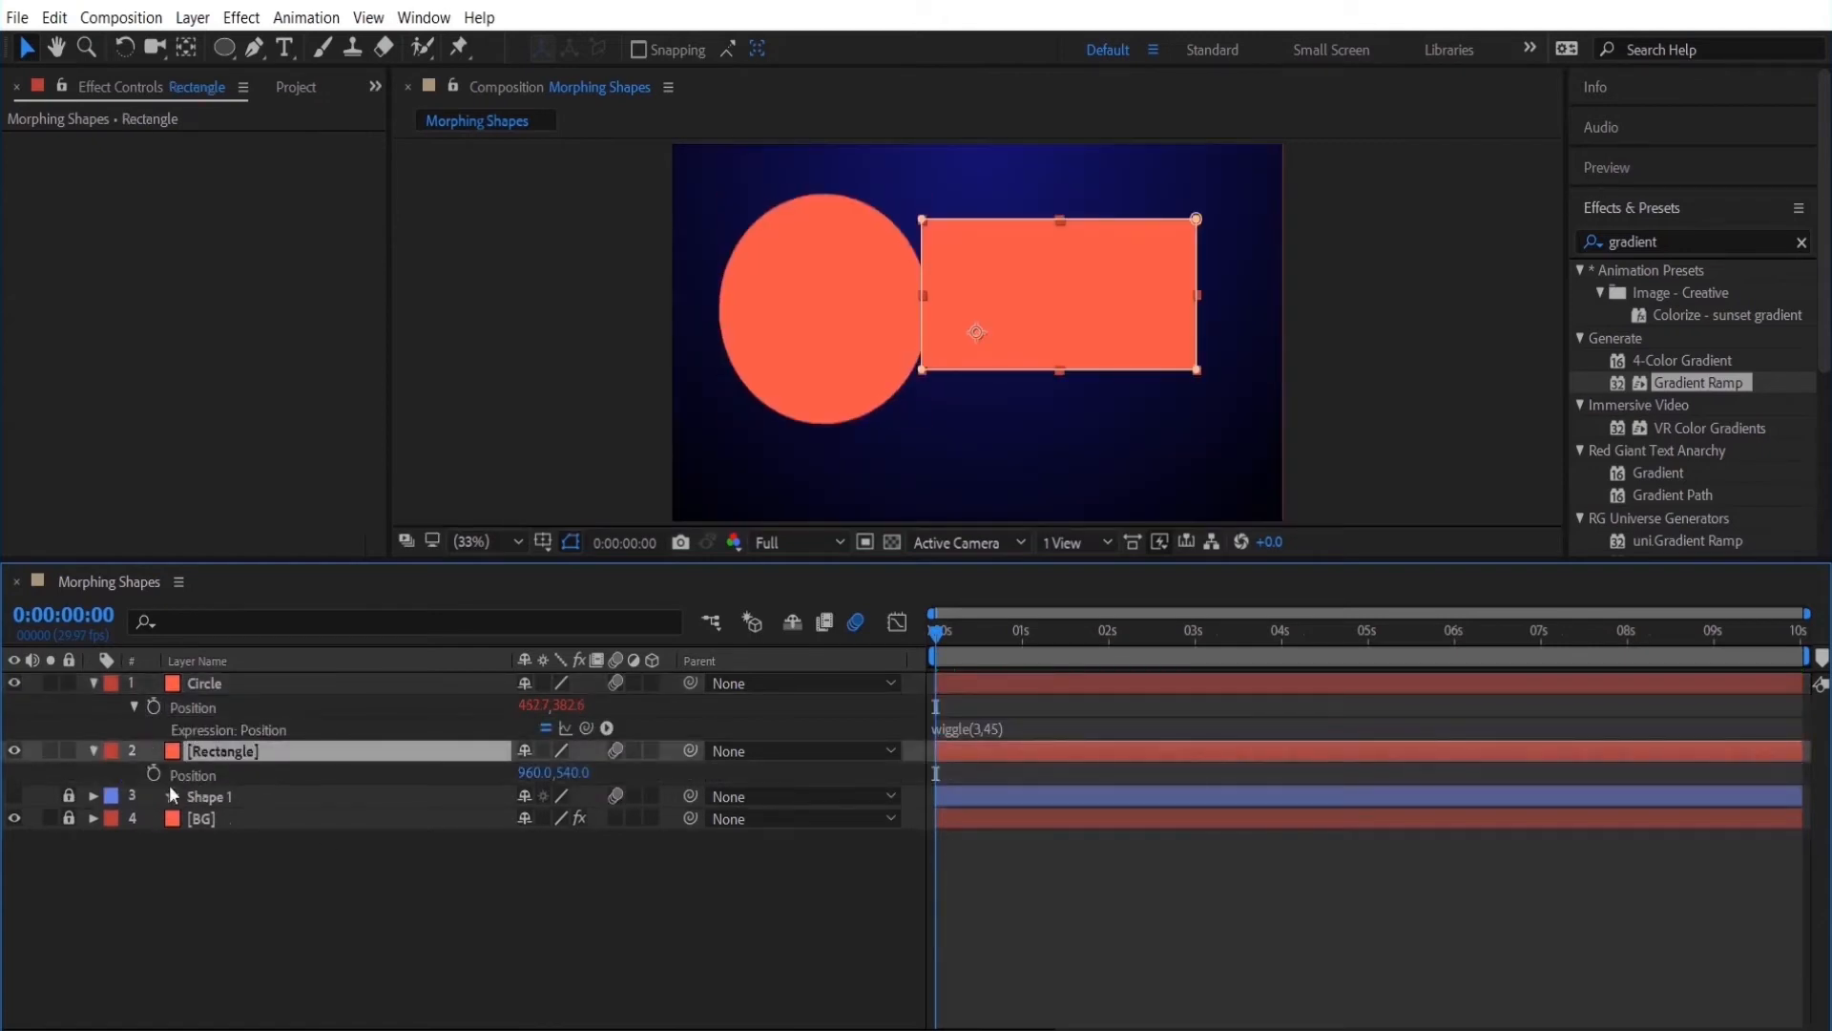
left_click(152, 775)
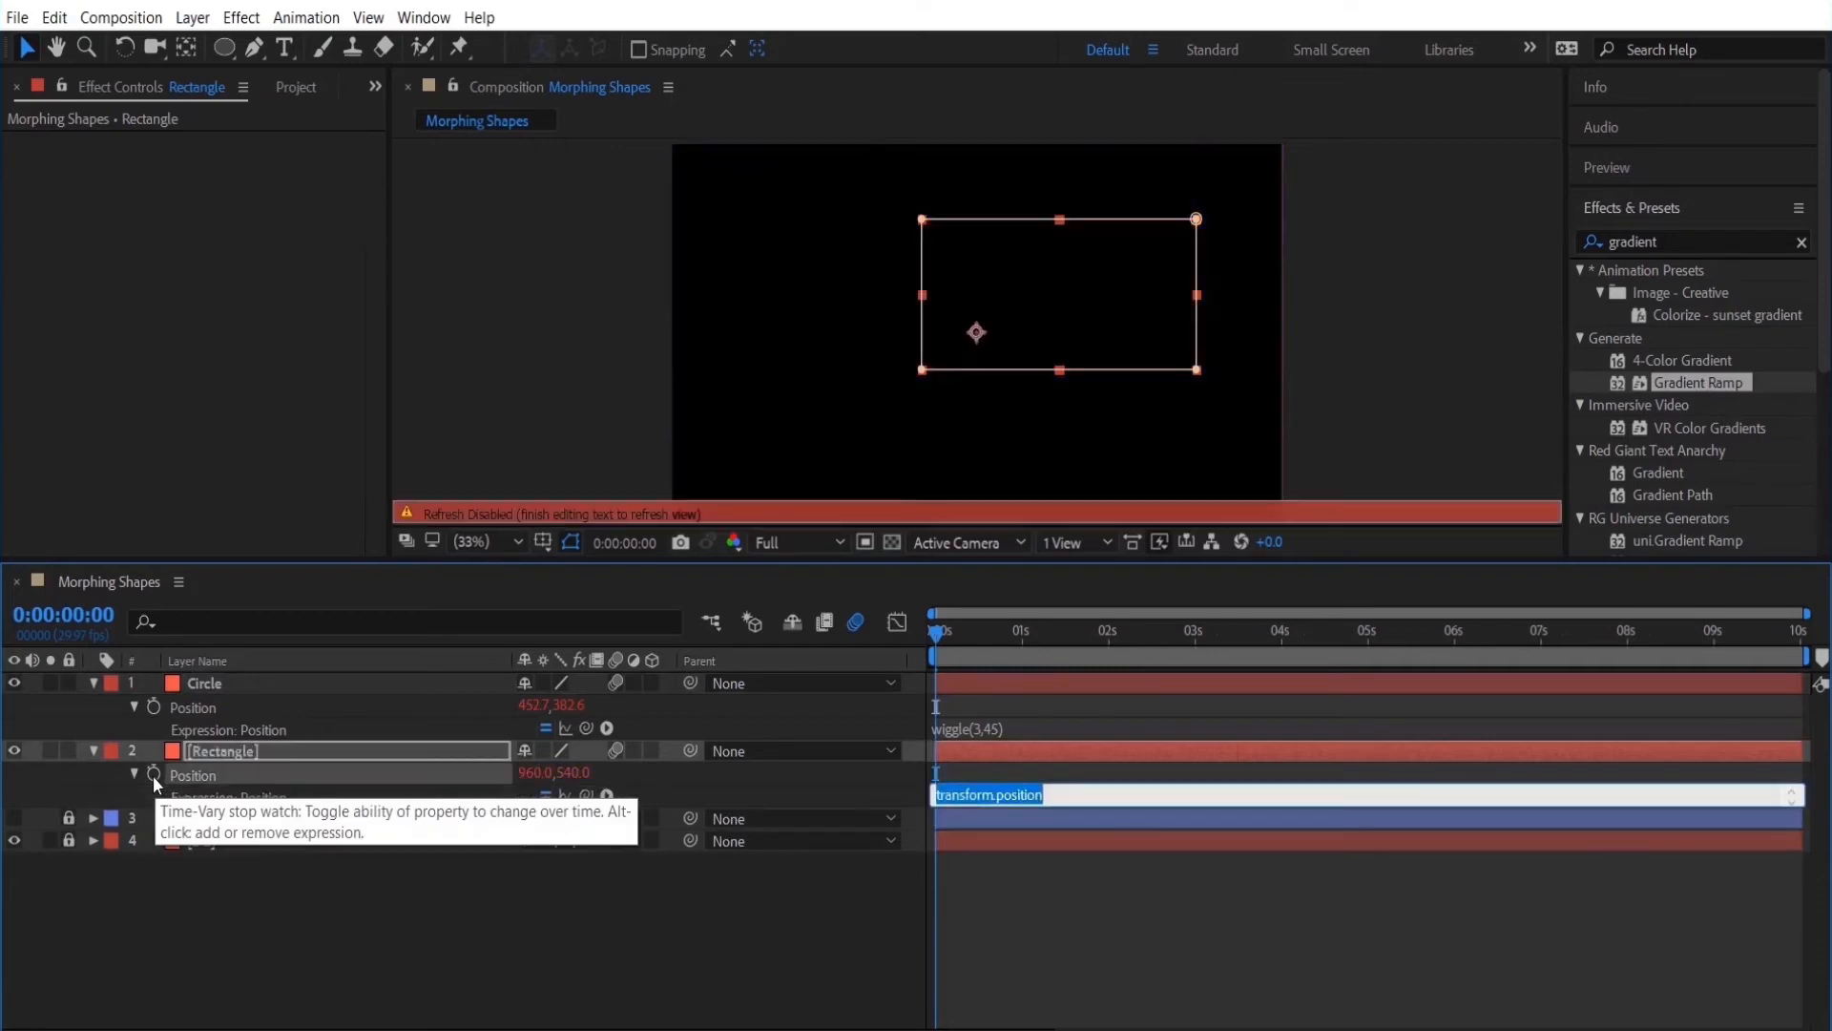
type("wiggle")
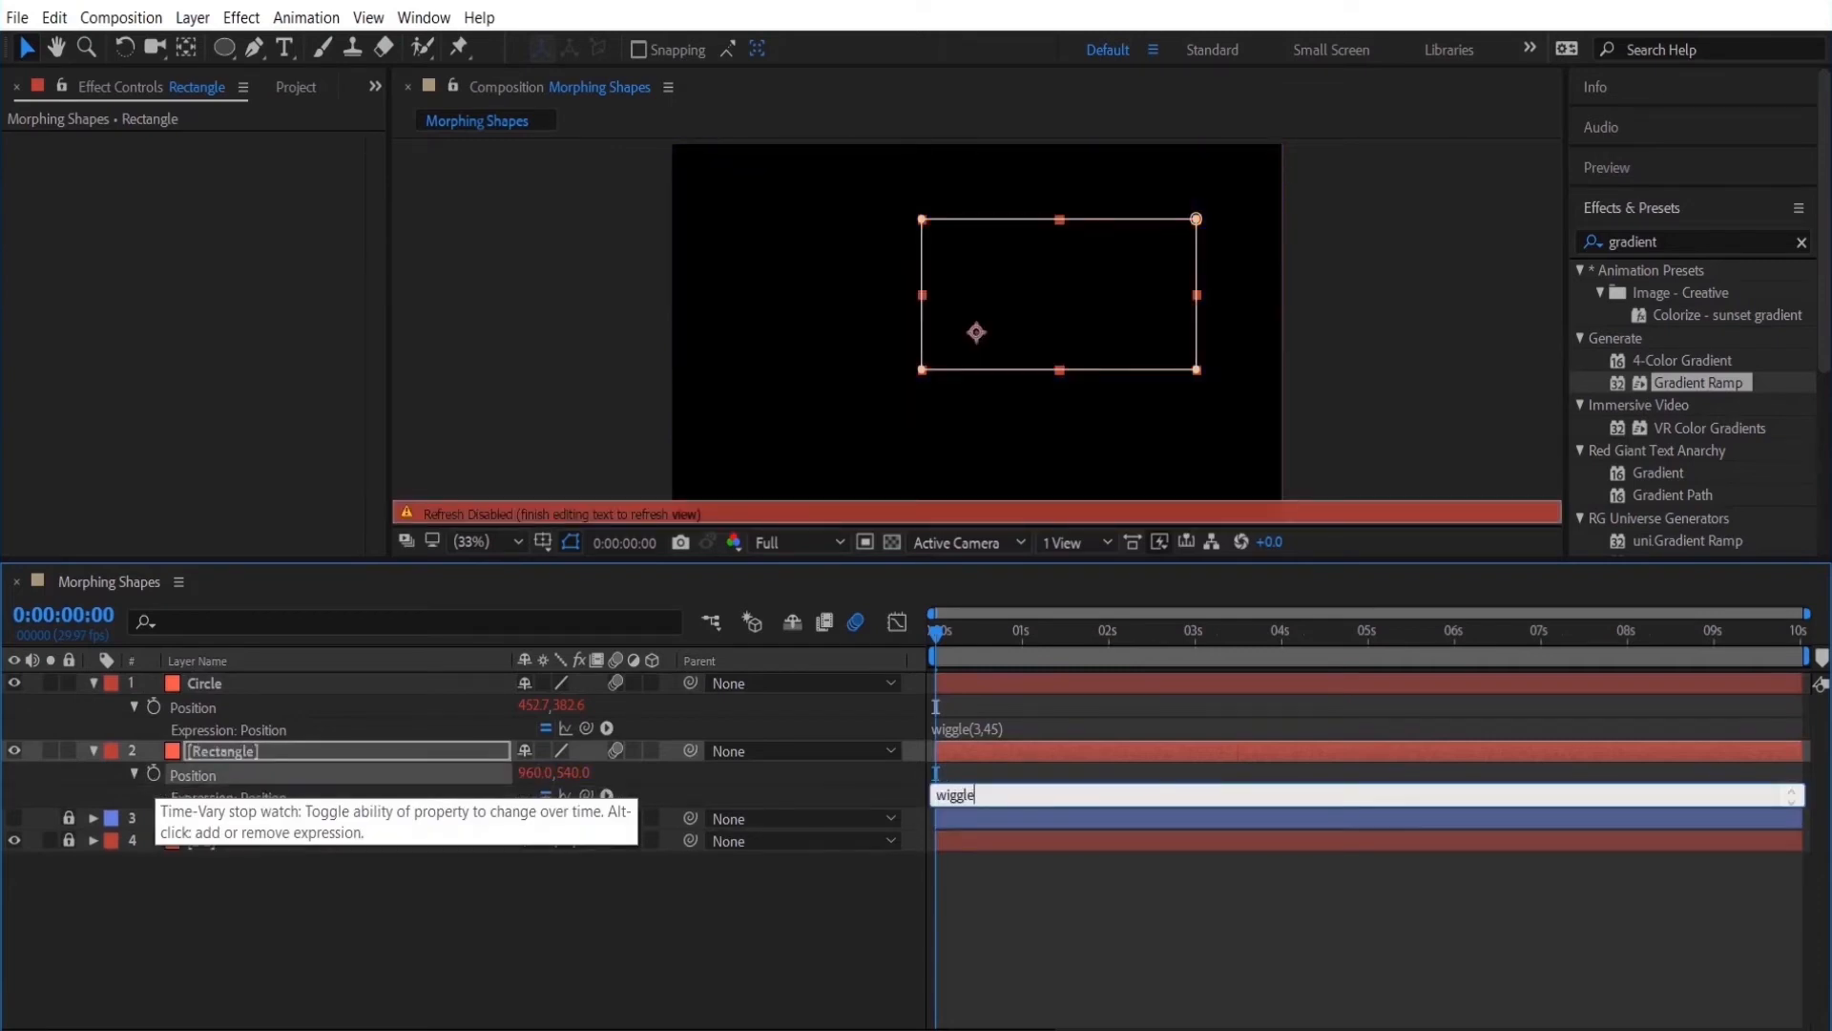
type("(4")
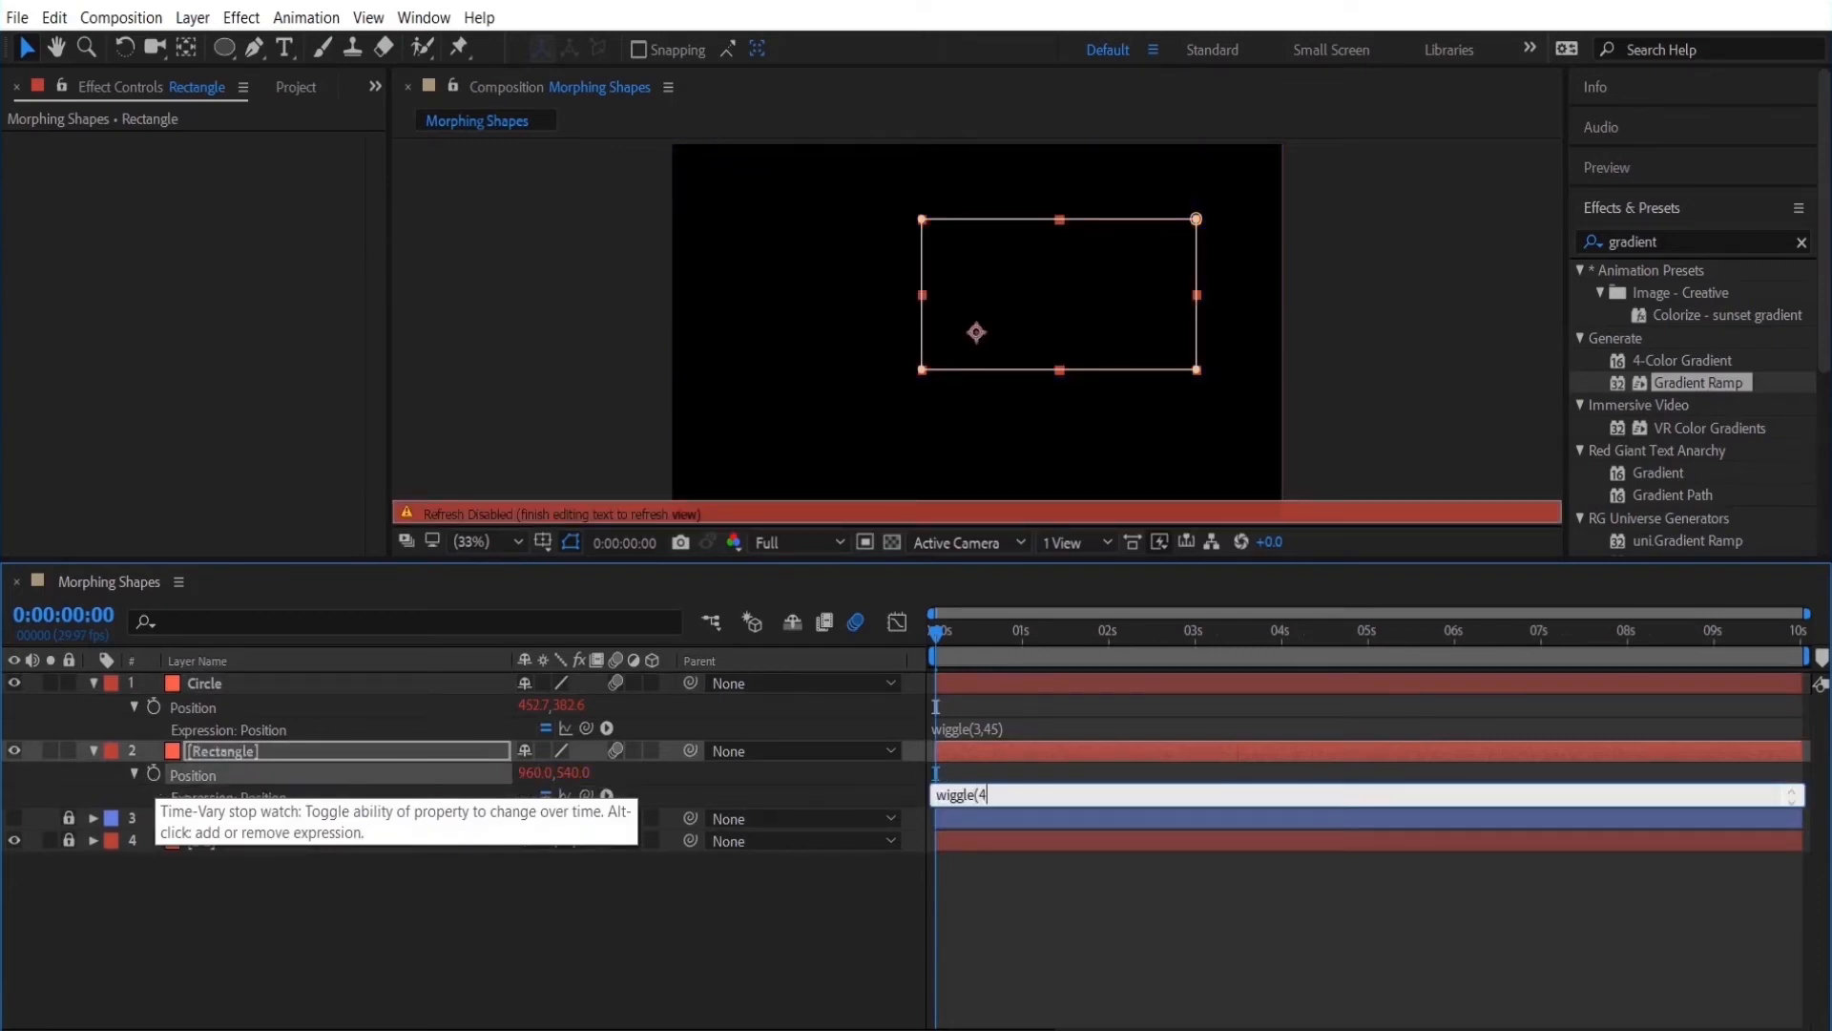
type(",125)")
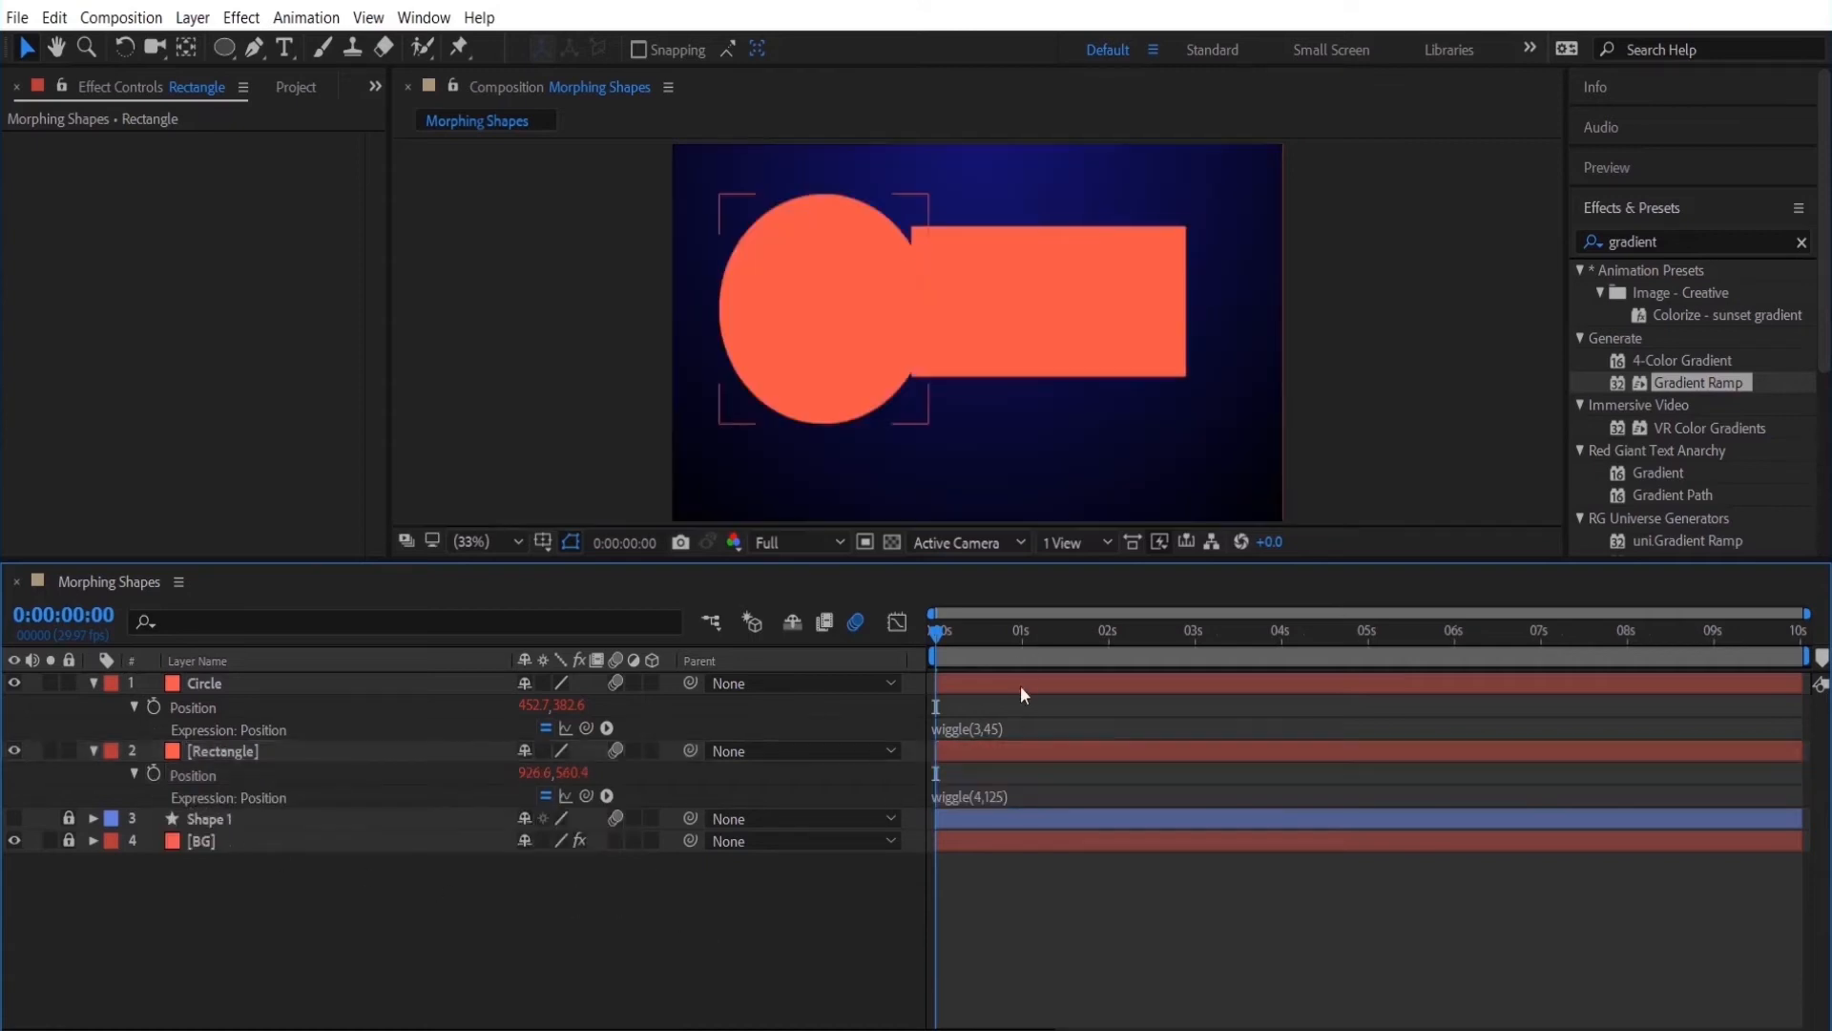
left_click(936, 632)
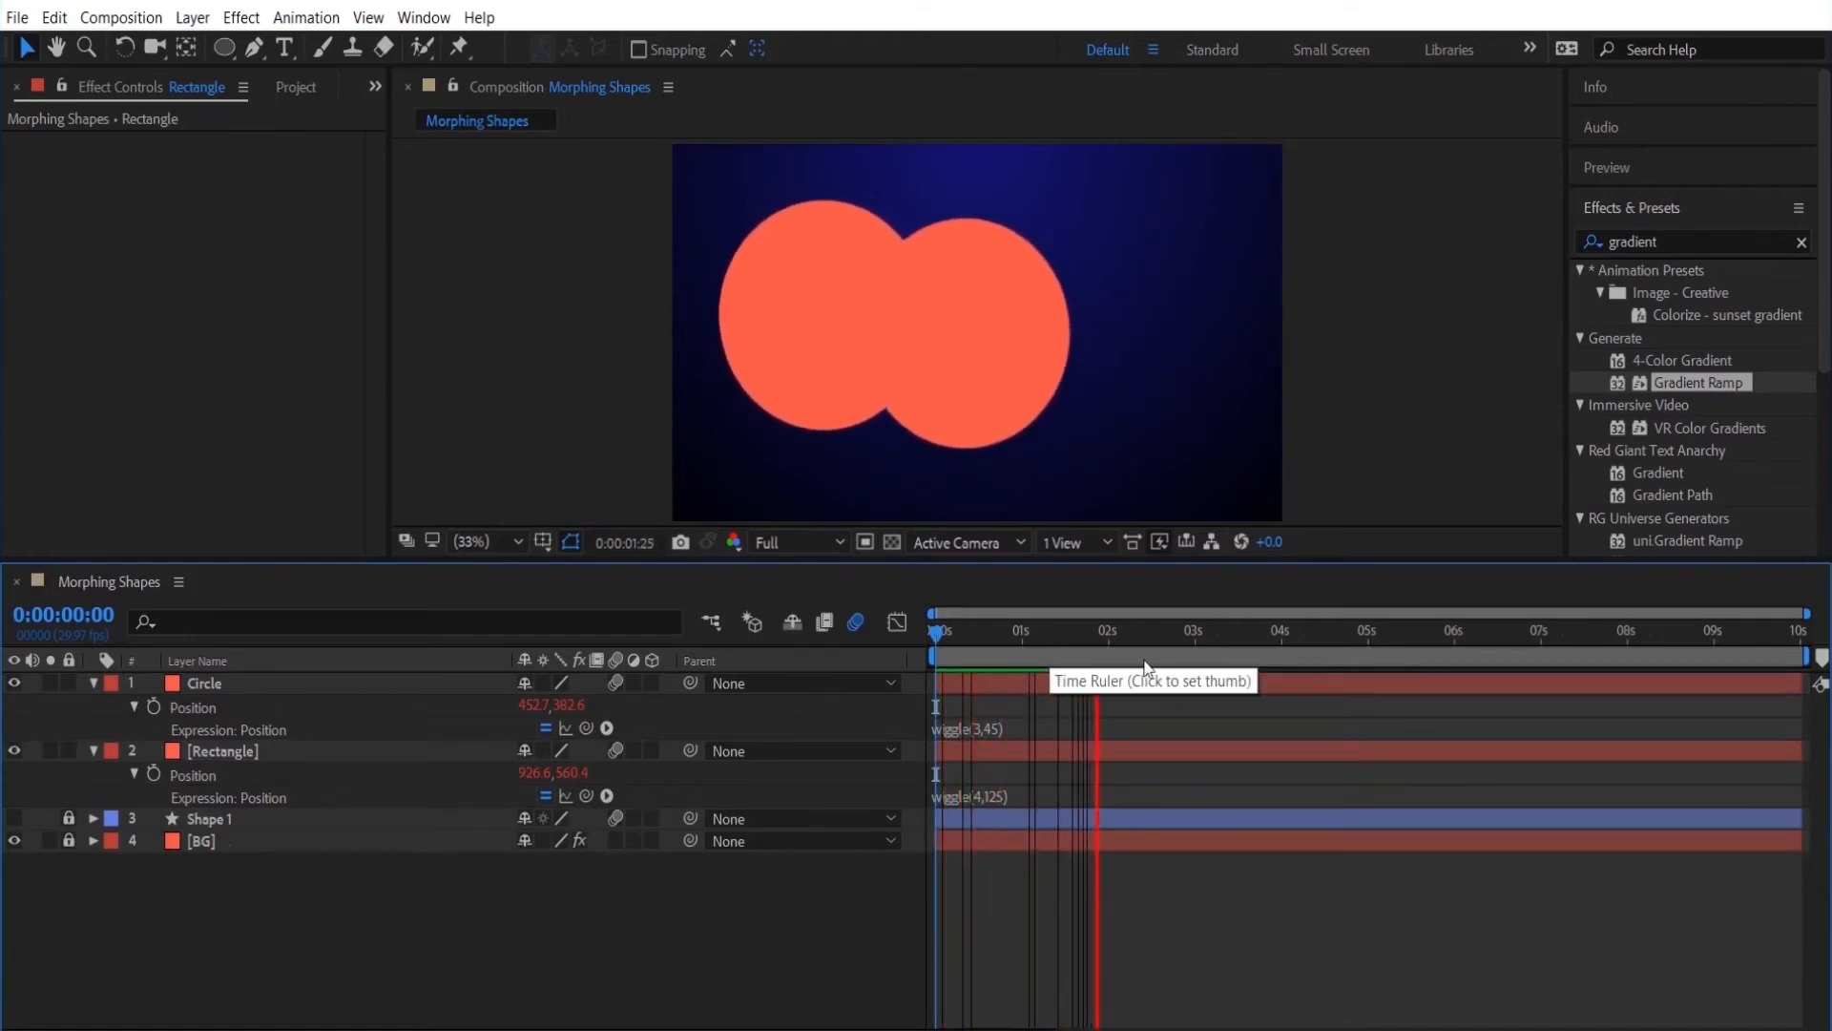
Duplicate the Circle layer into Circle 2 and Circle 3, scaled and moved into a four-shape cluster.
left_click(204, 683)
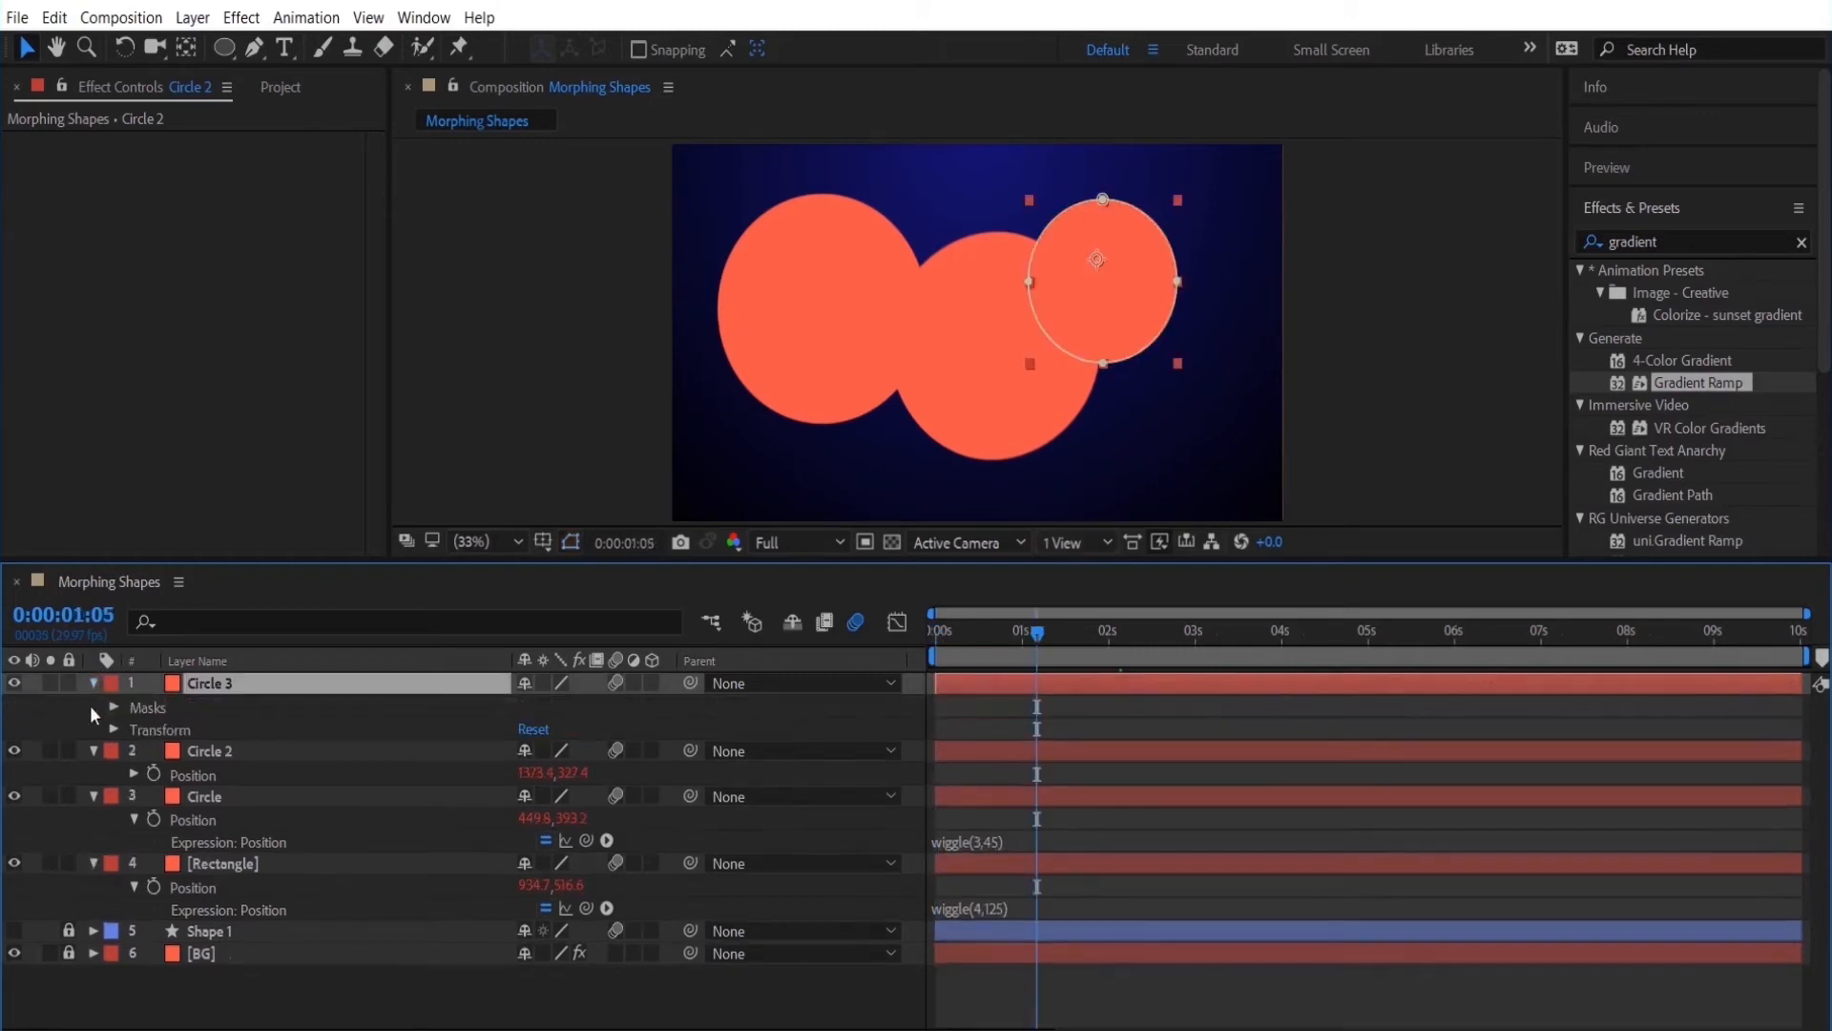
left_click(208, 684)
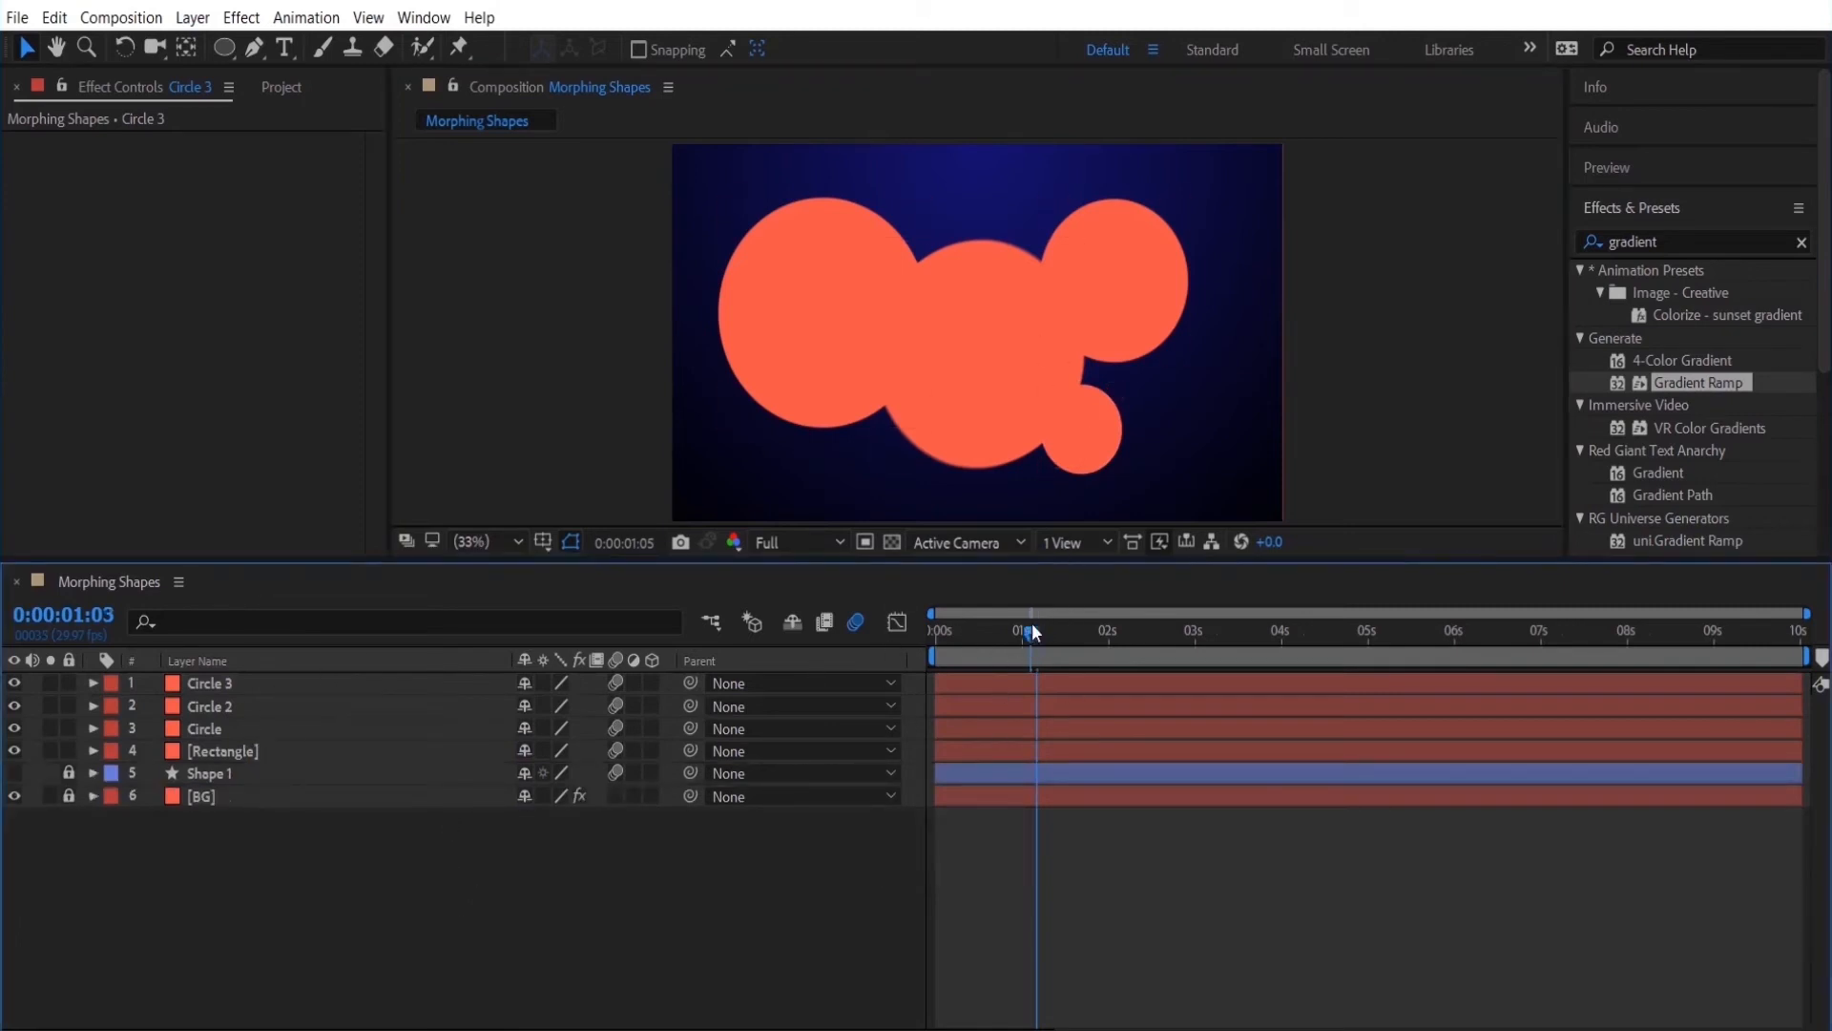
left_click(935, 611)
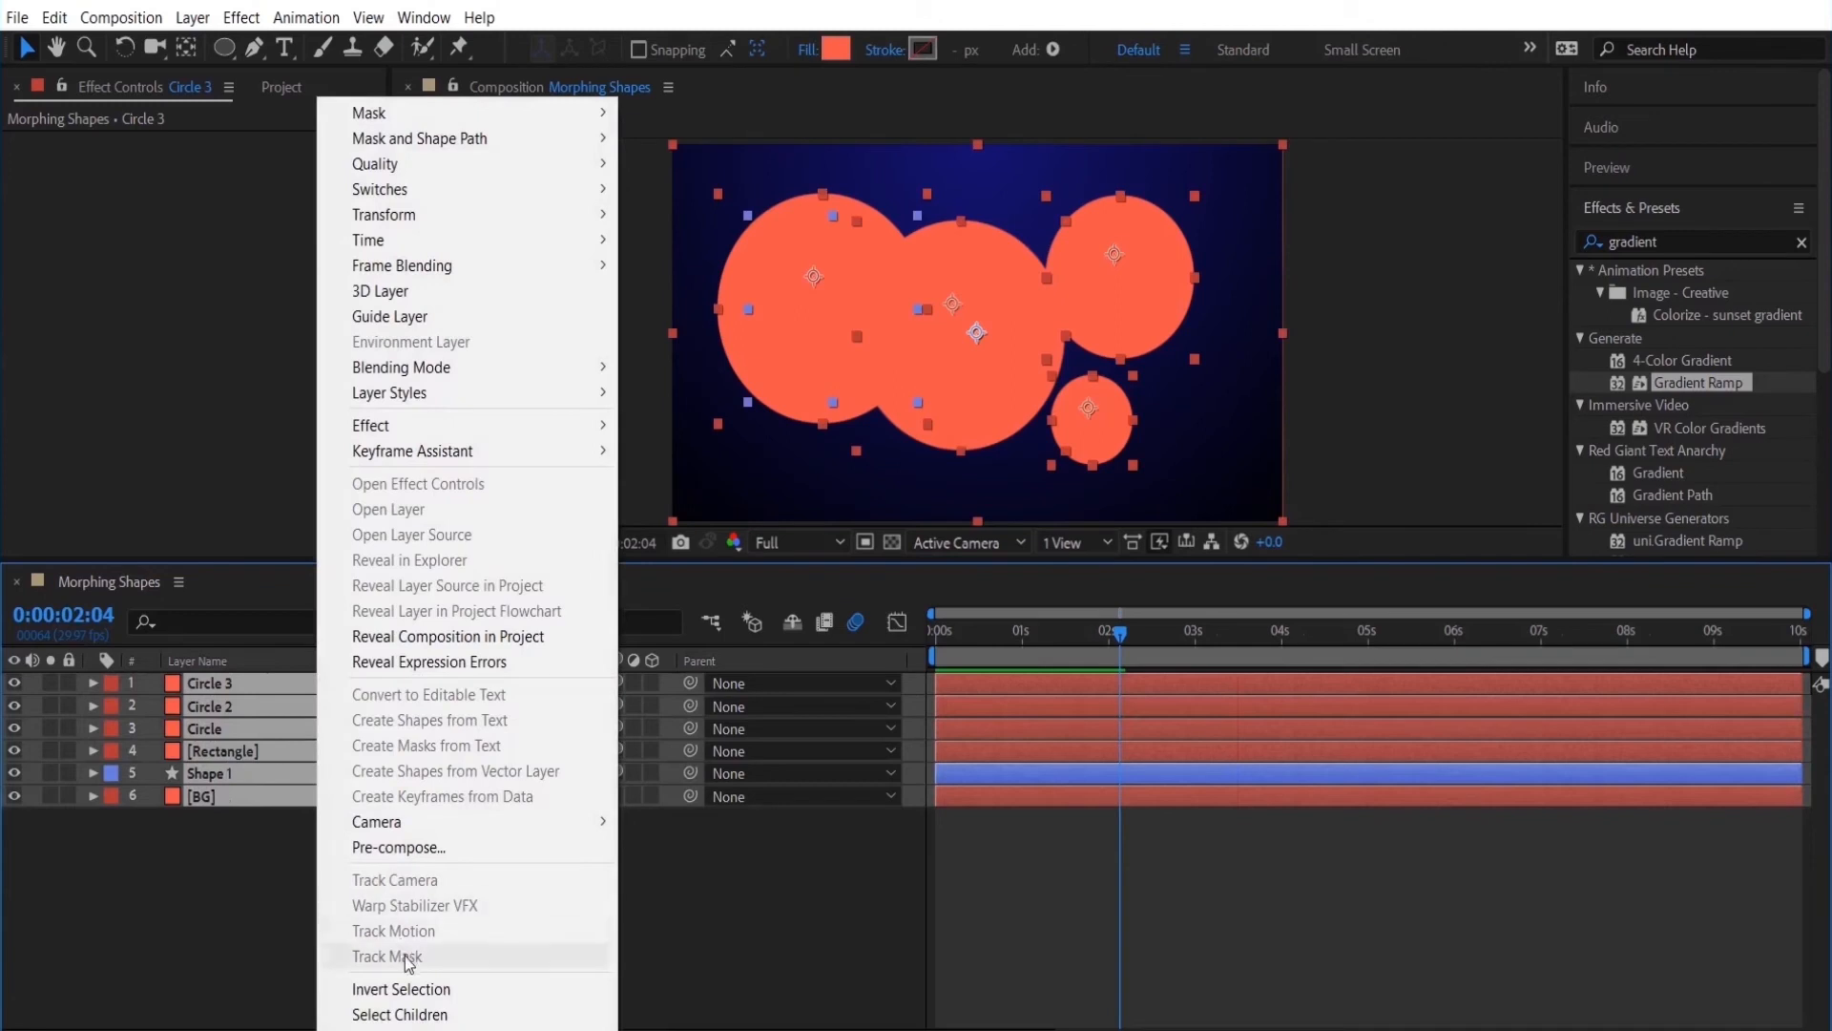
Pre-compose the coral shapes as Morphing_Moving Shapes and pull the BG layer back out.
left_click(399, 848)
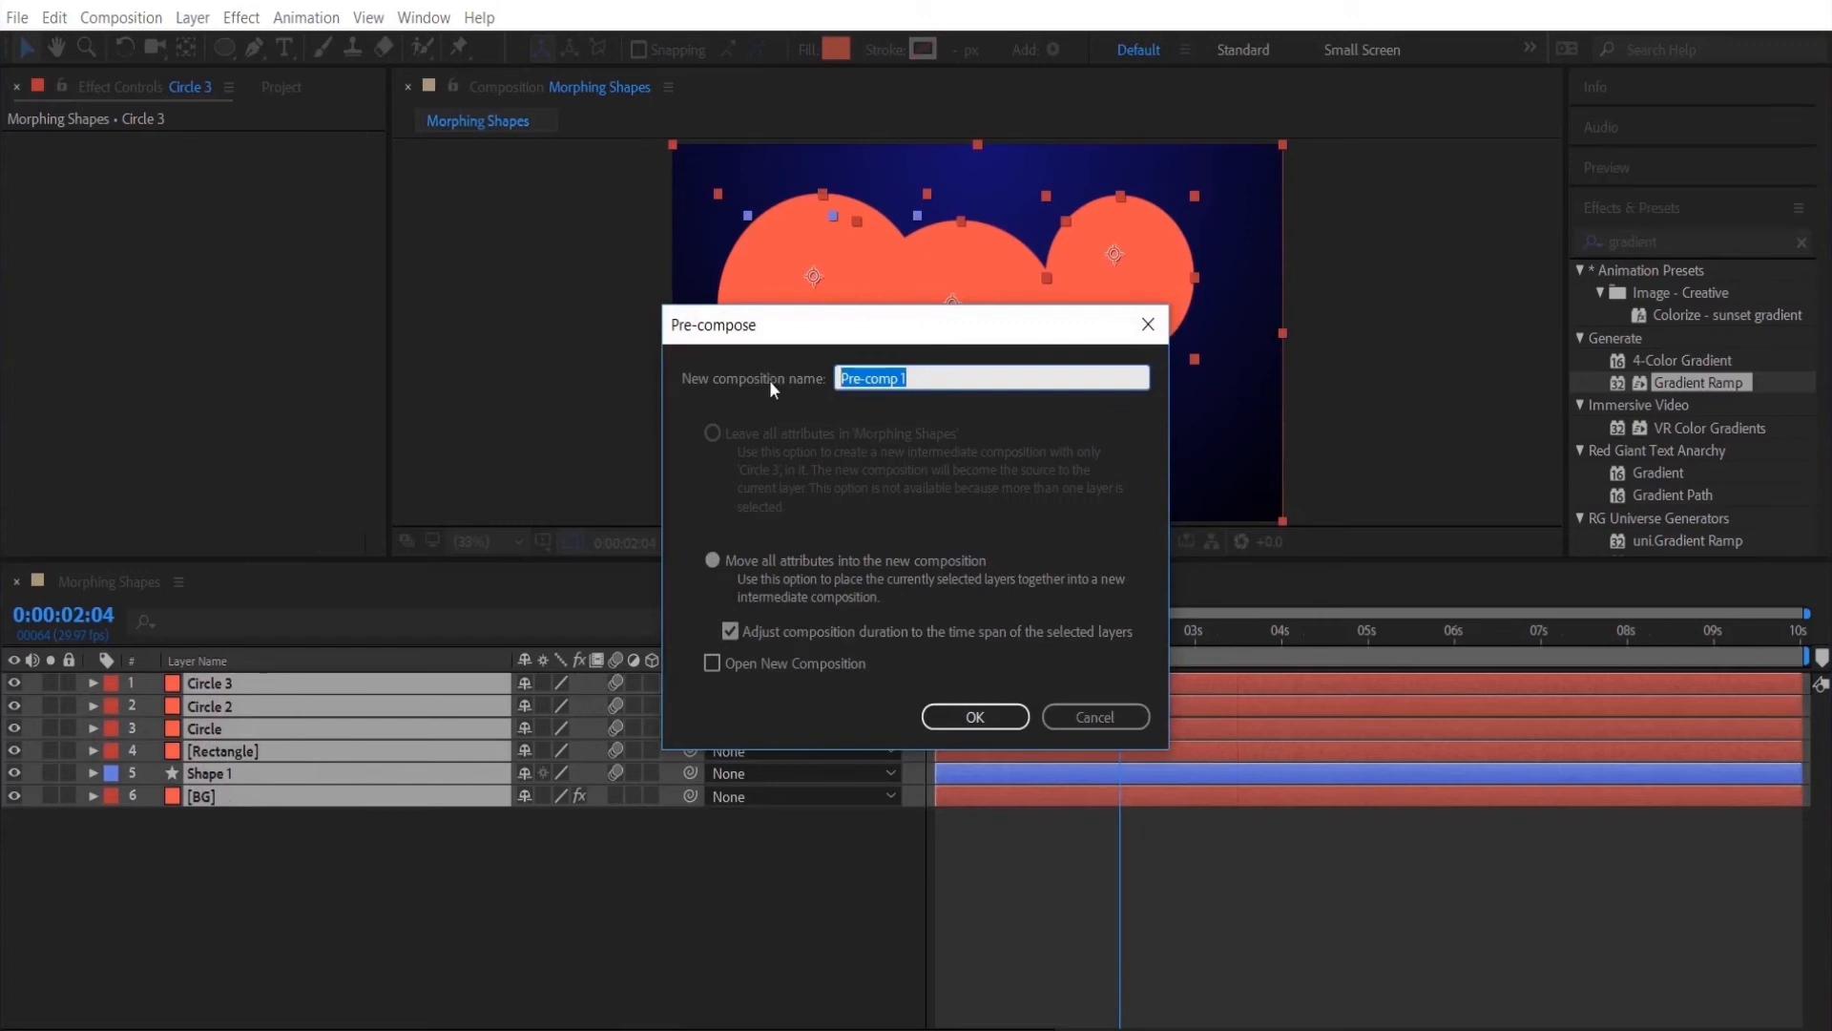
type("Morphing_Moving")
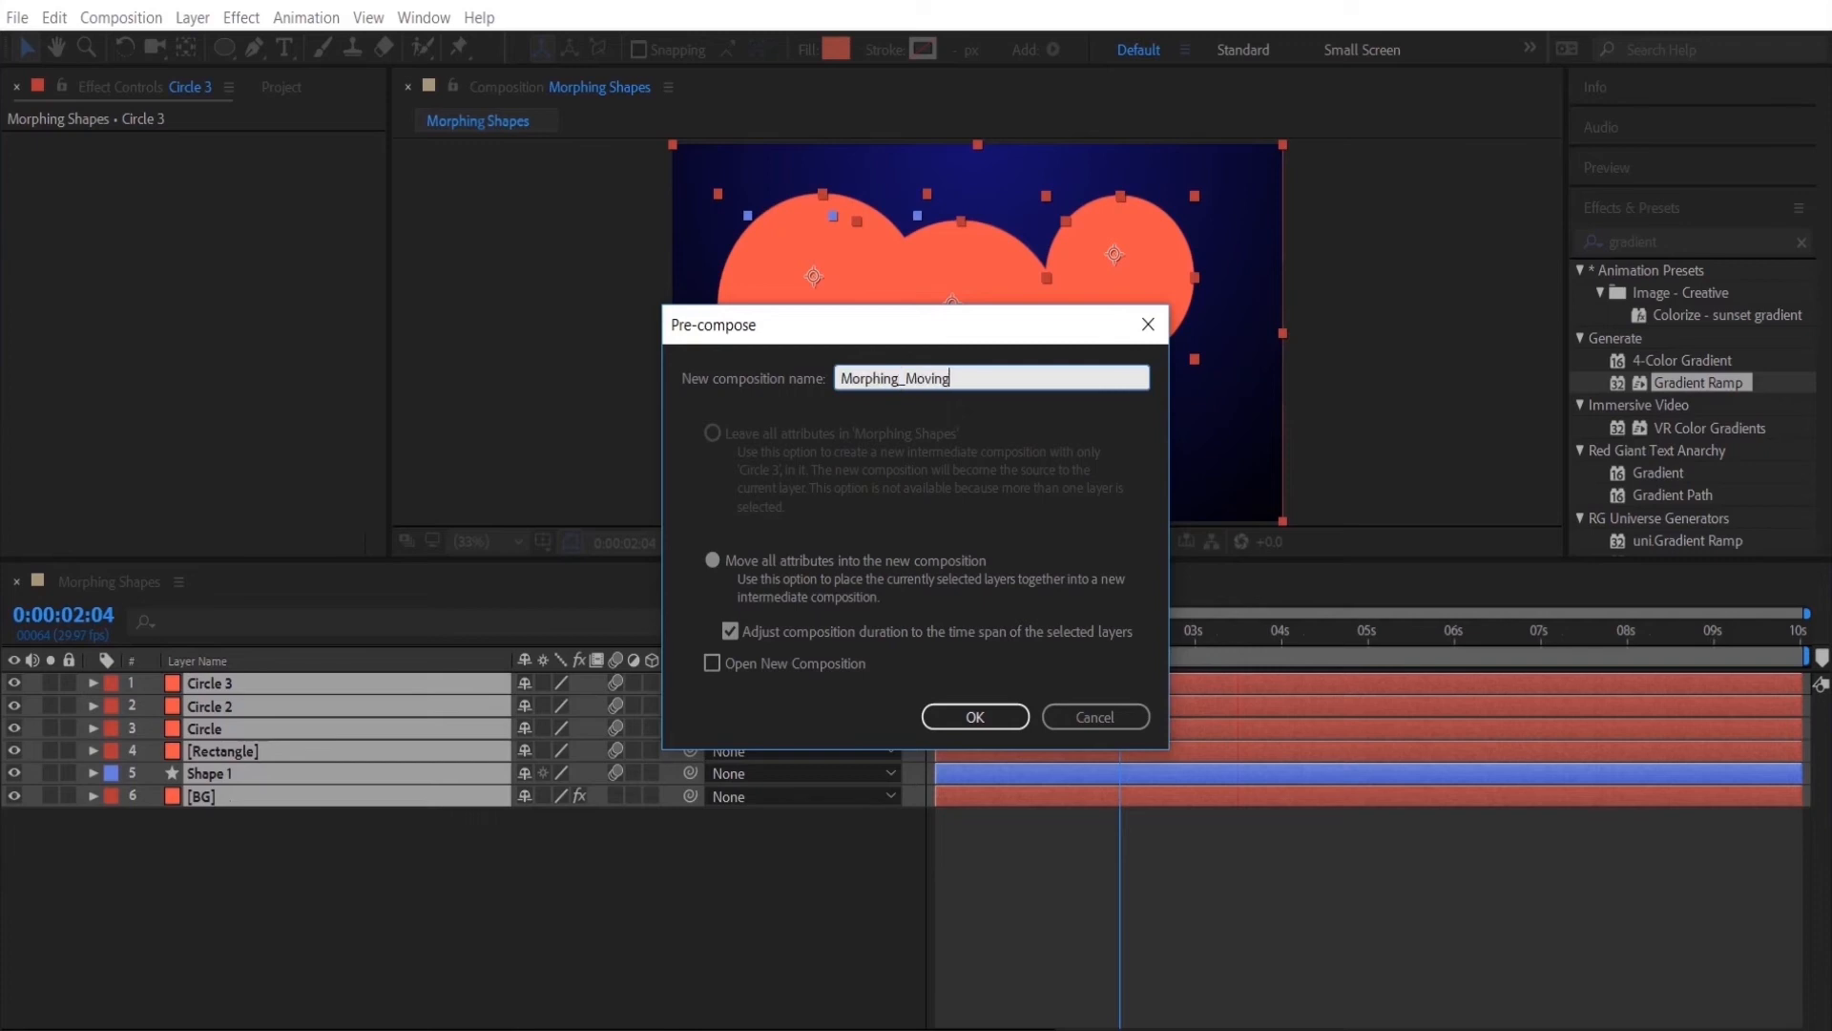
left_click(975, 715)
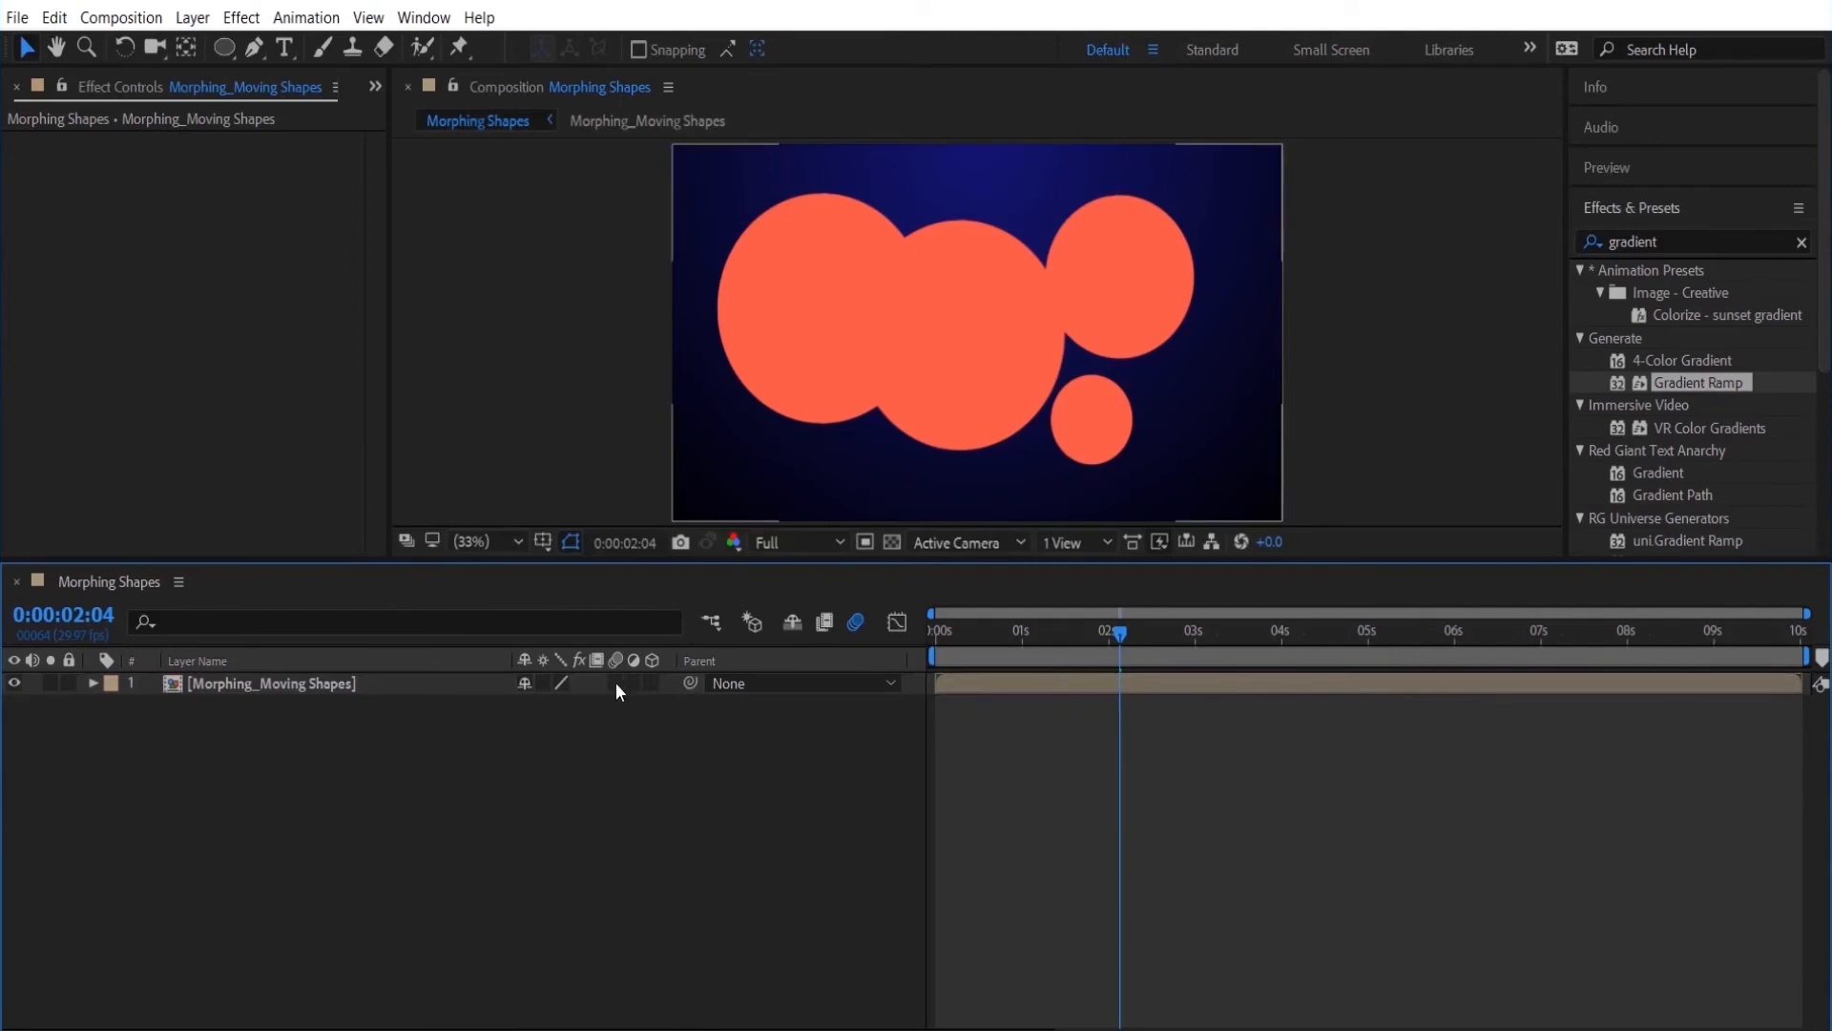
double_click(271, 683)
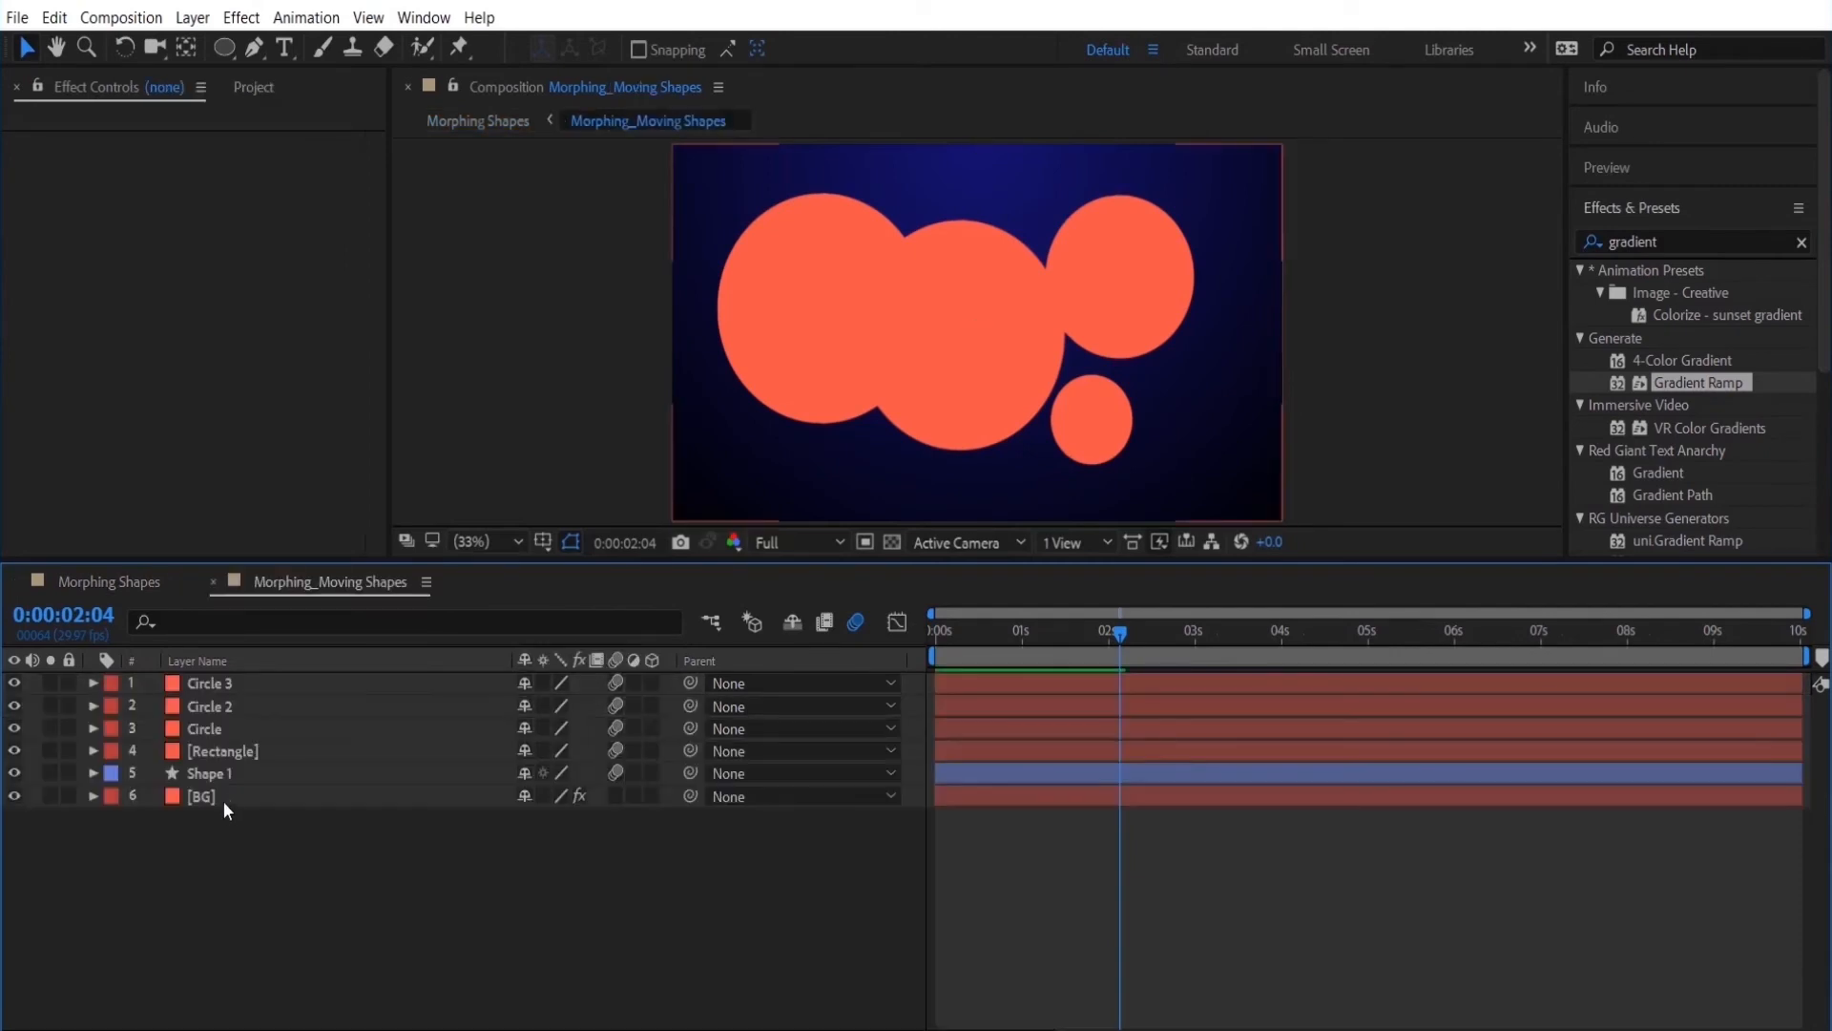
left_click(201, 796)
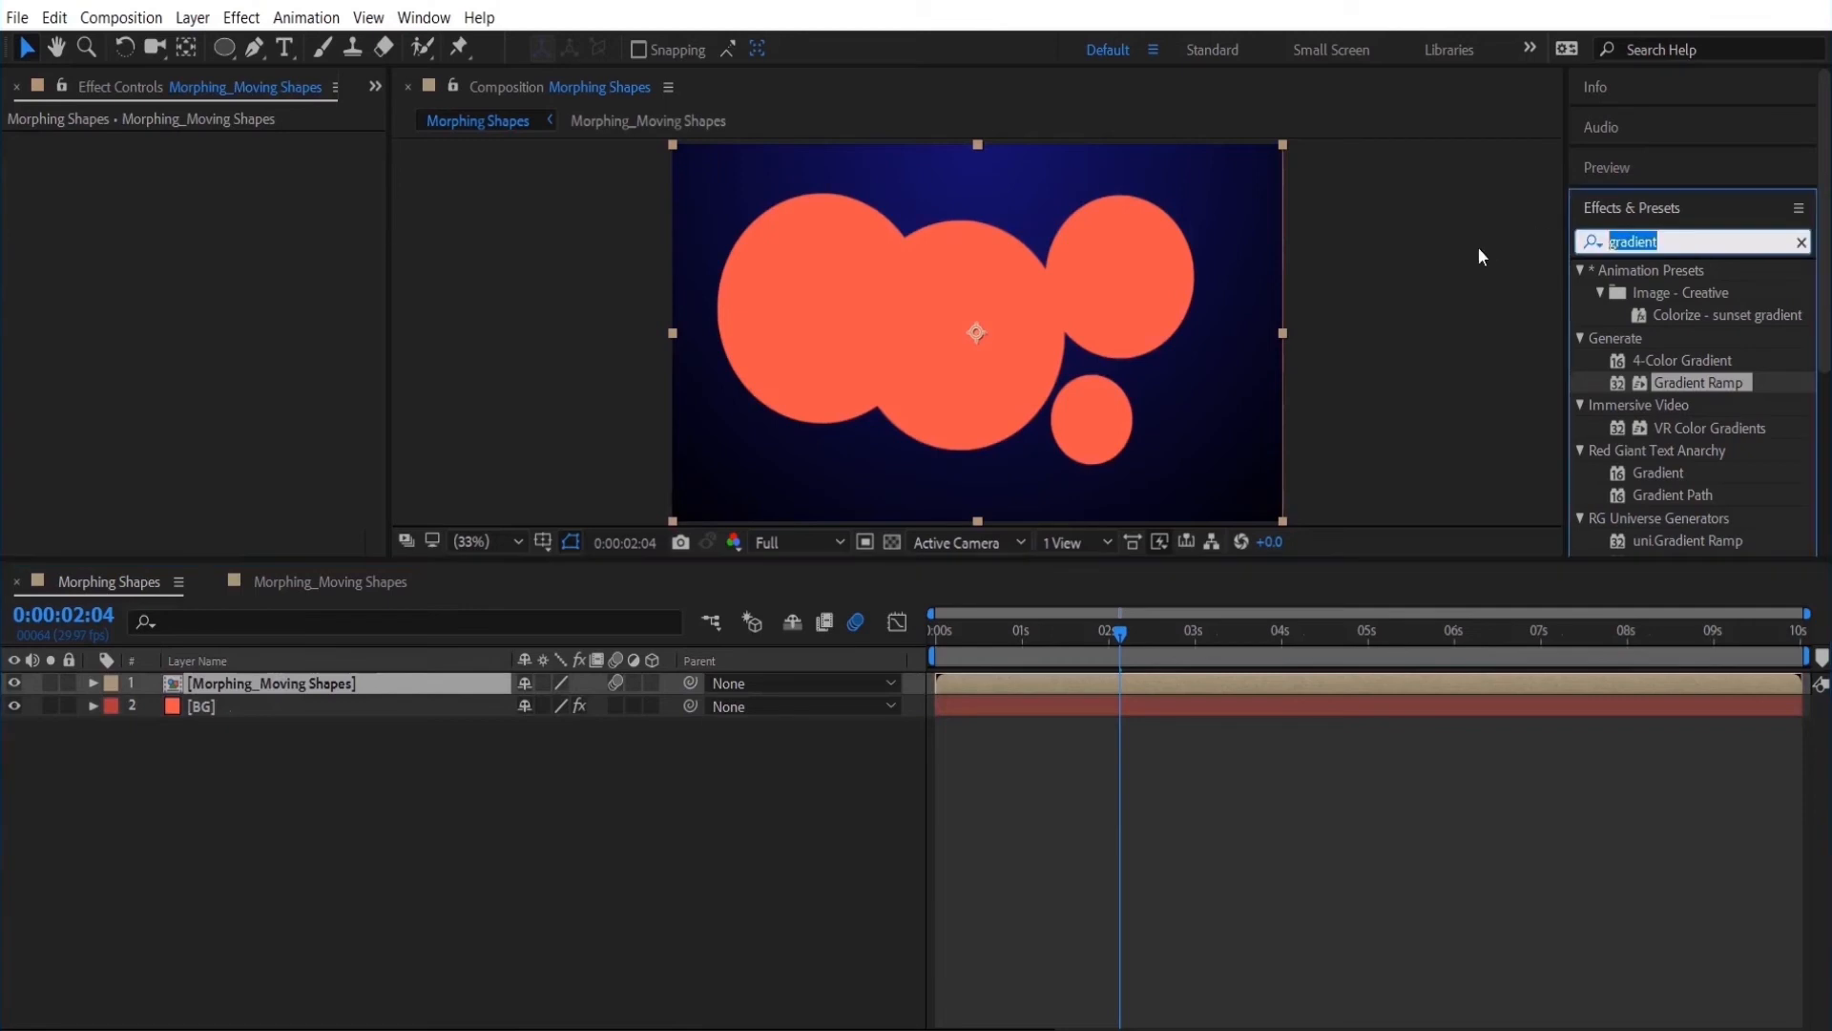
Apply Fast Blur (Legacy) to the nested layer with Blurriness 36.
type("fast blu")
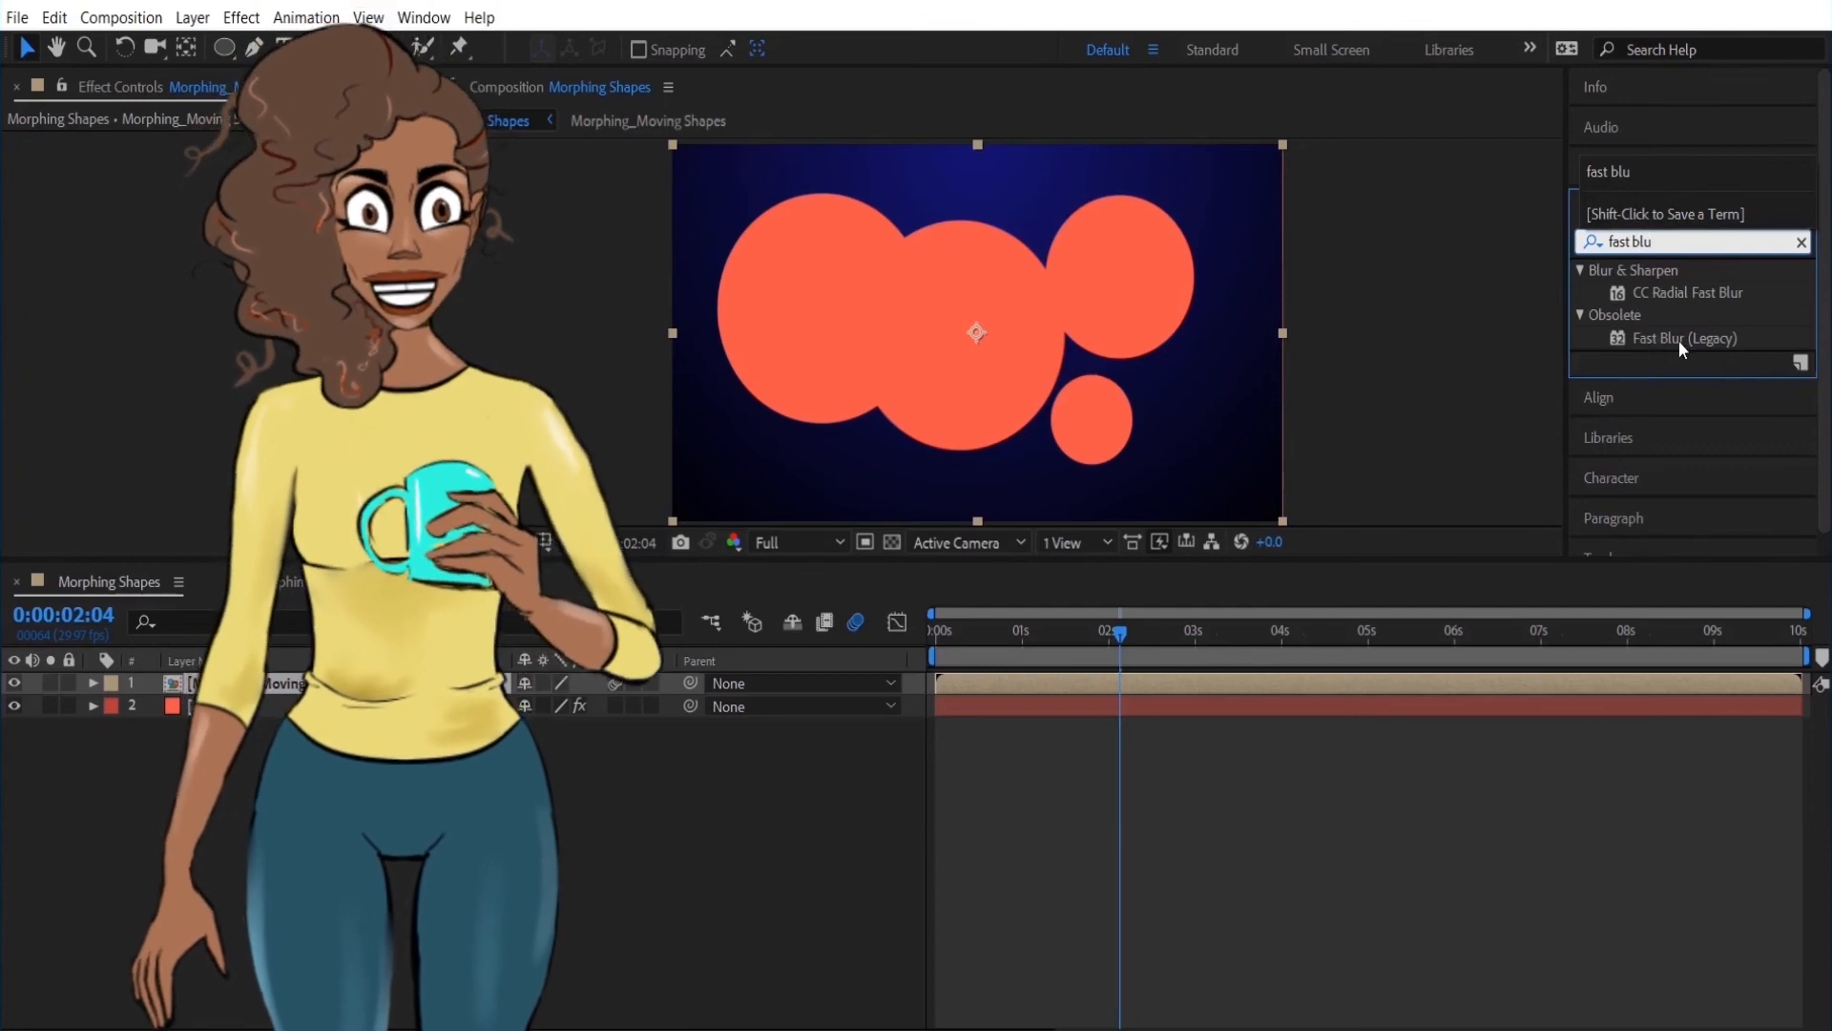
double_click(1682, 338)
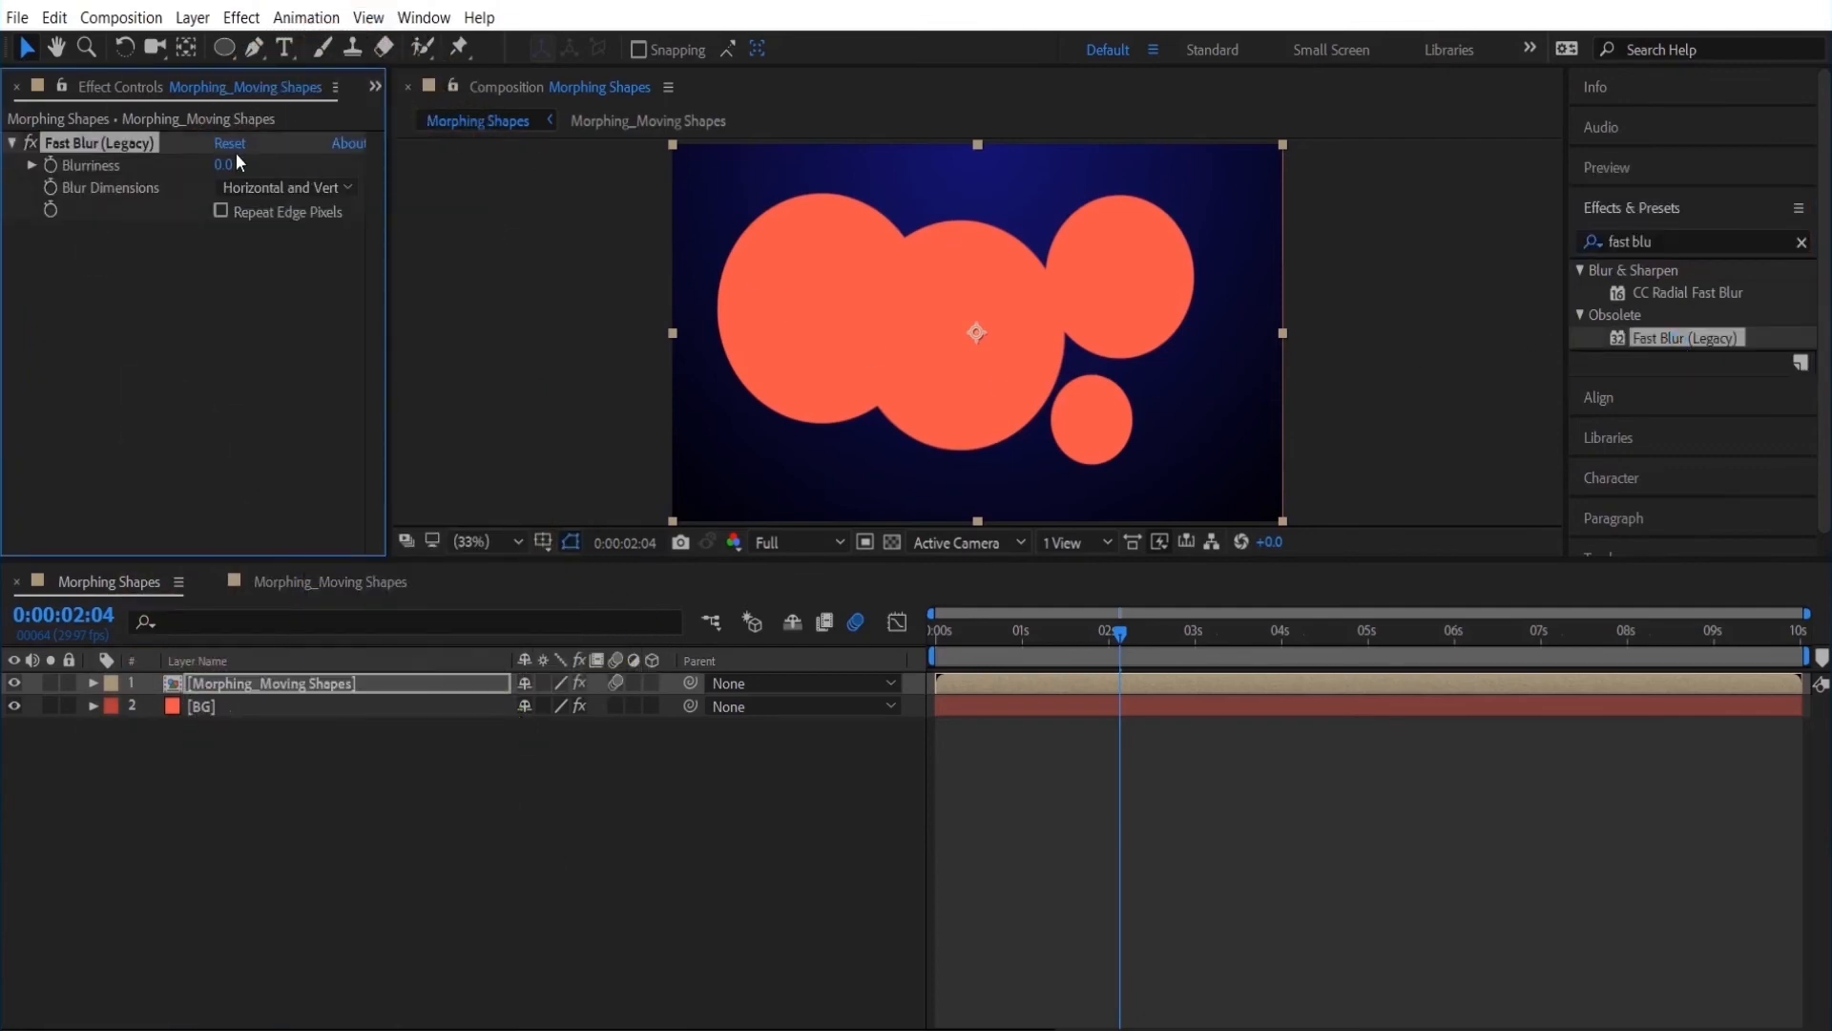
left_click_drag(221, 164, 278, 164)
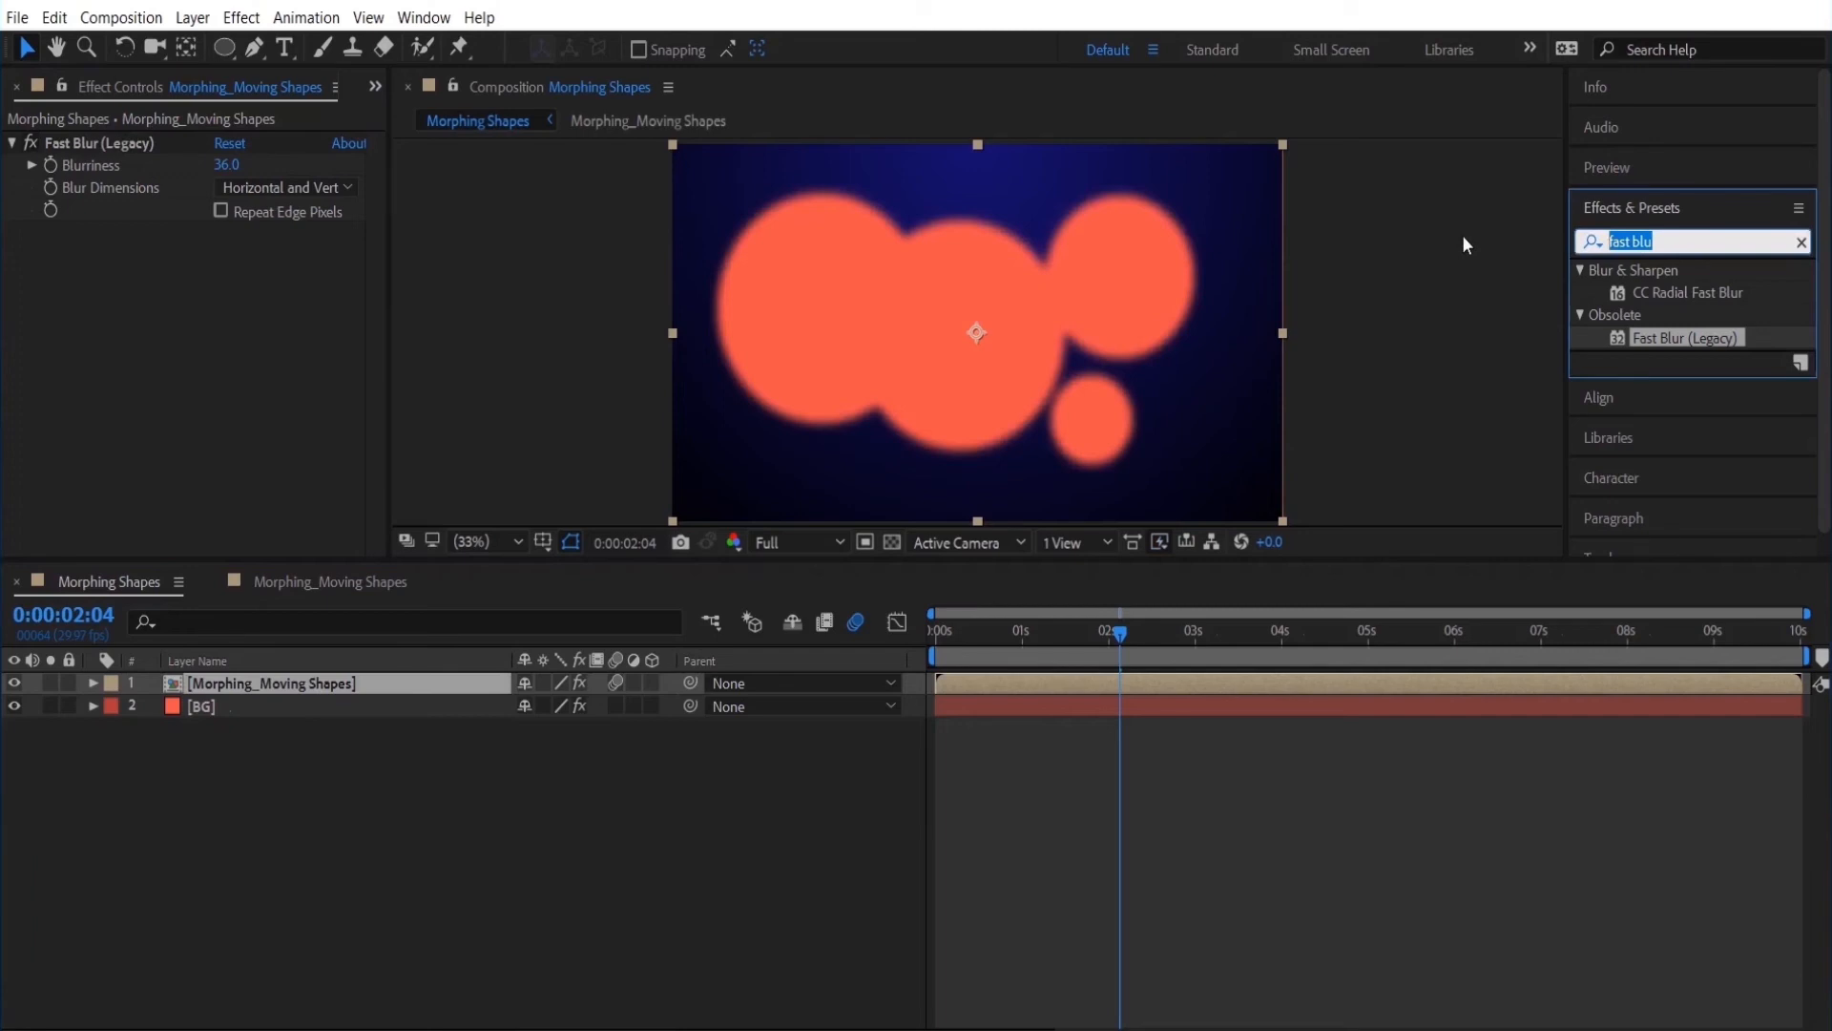
Add Simple Choker so the blurred circles fuse into one liquid blob.
type("simple")
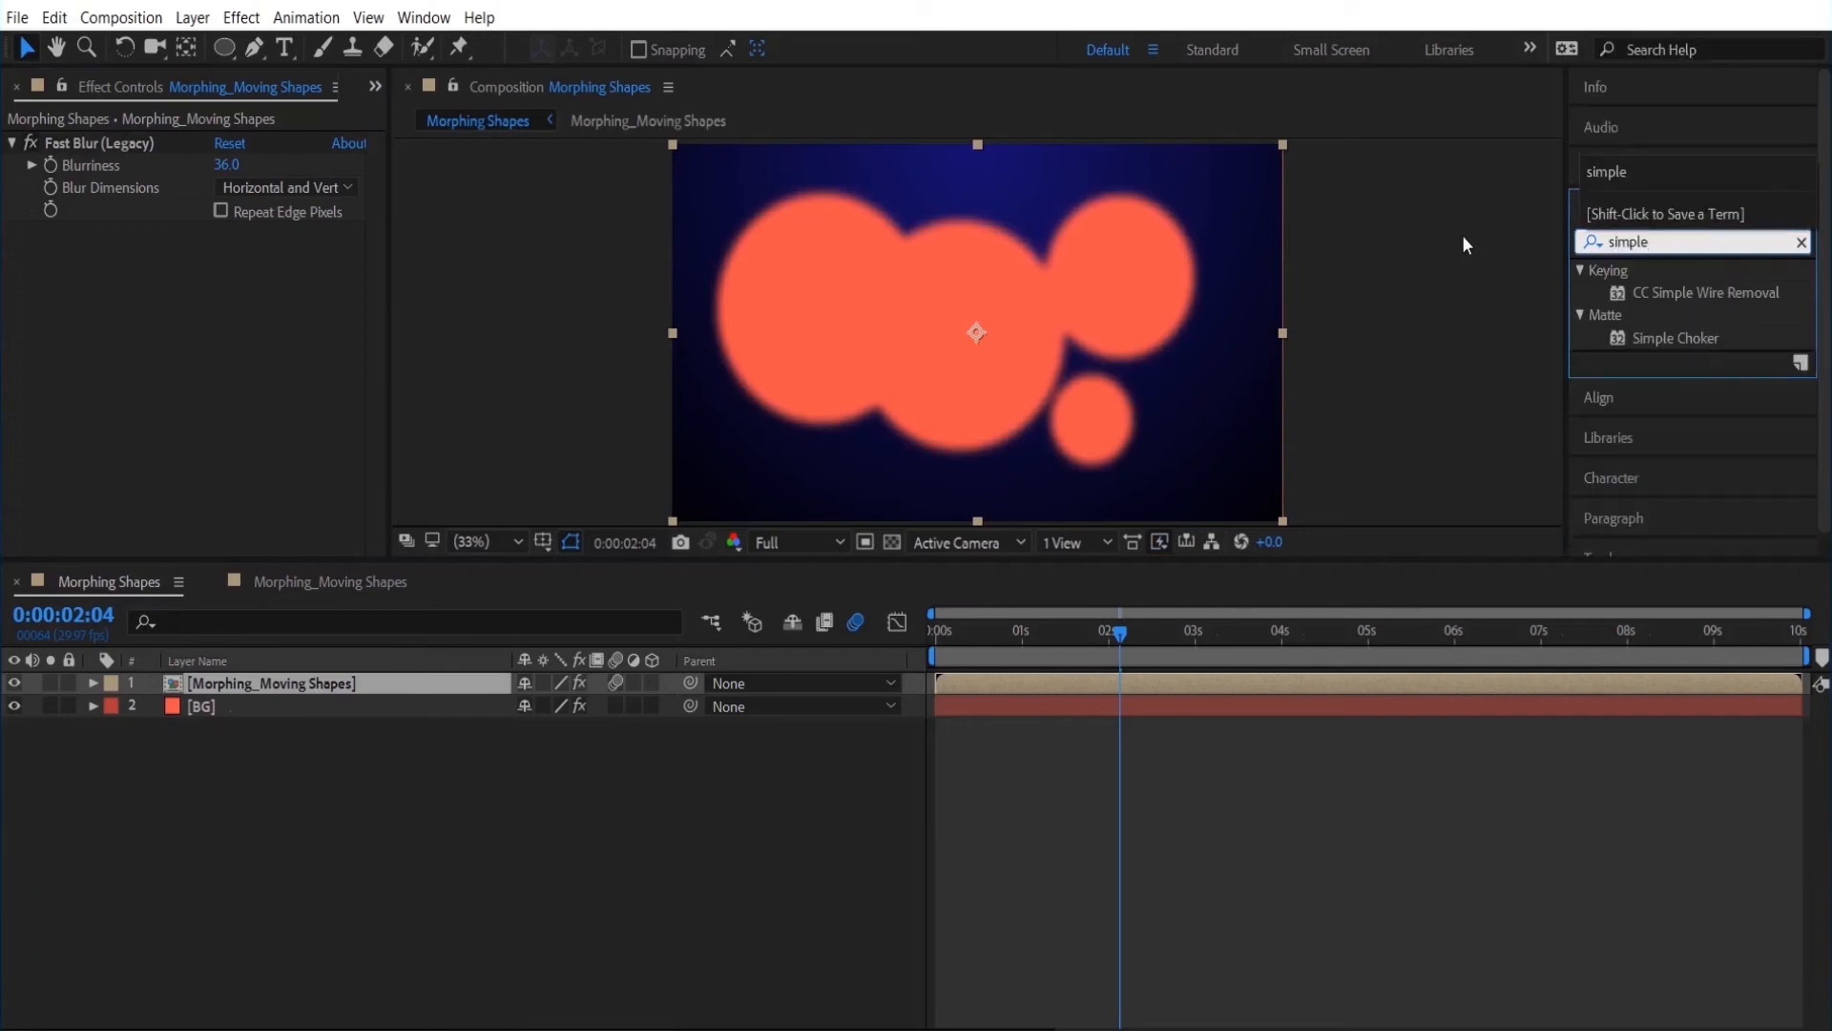
double_click(1678, 338)
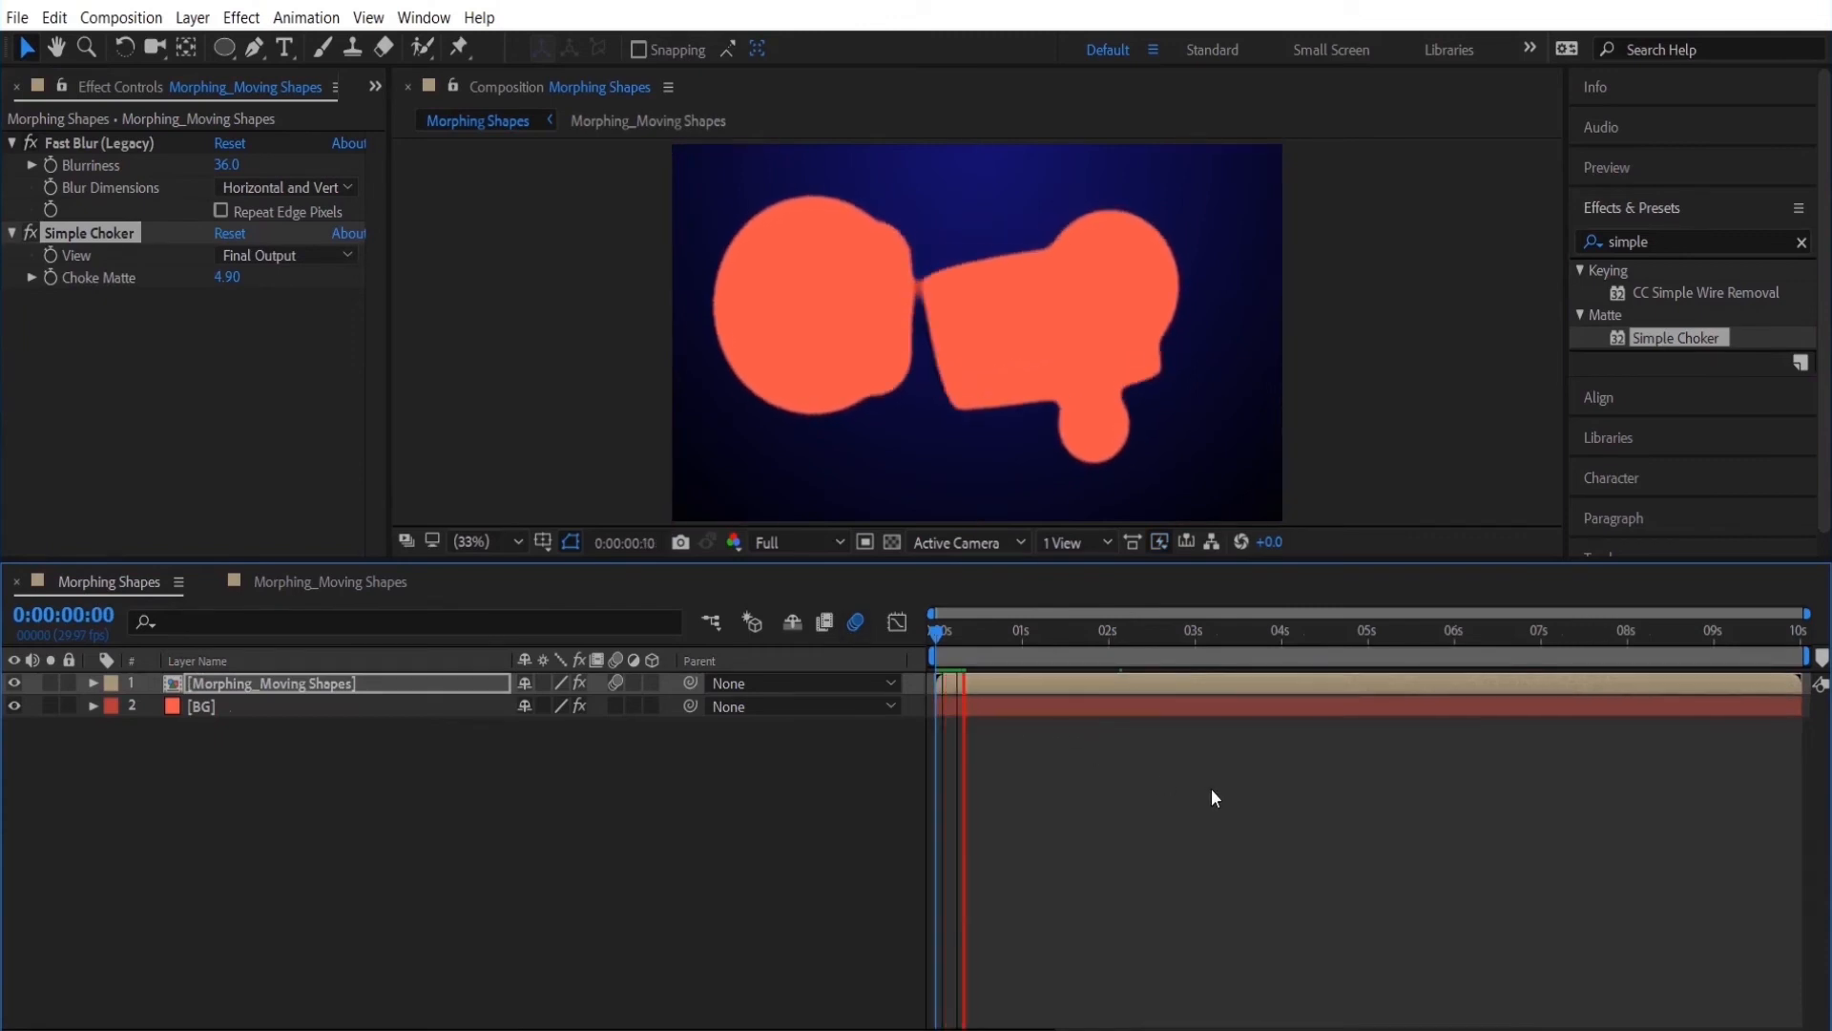
left_click_drag(935, 651, 1017, 650)
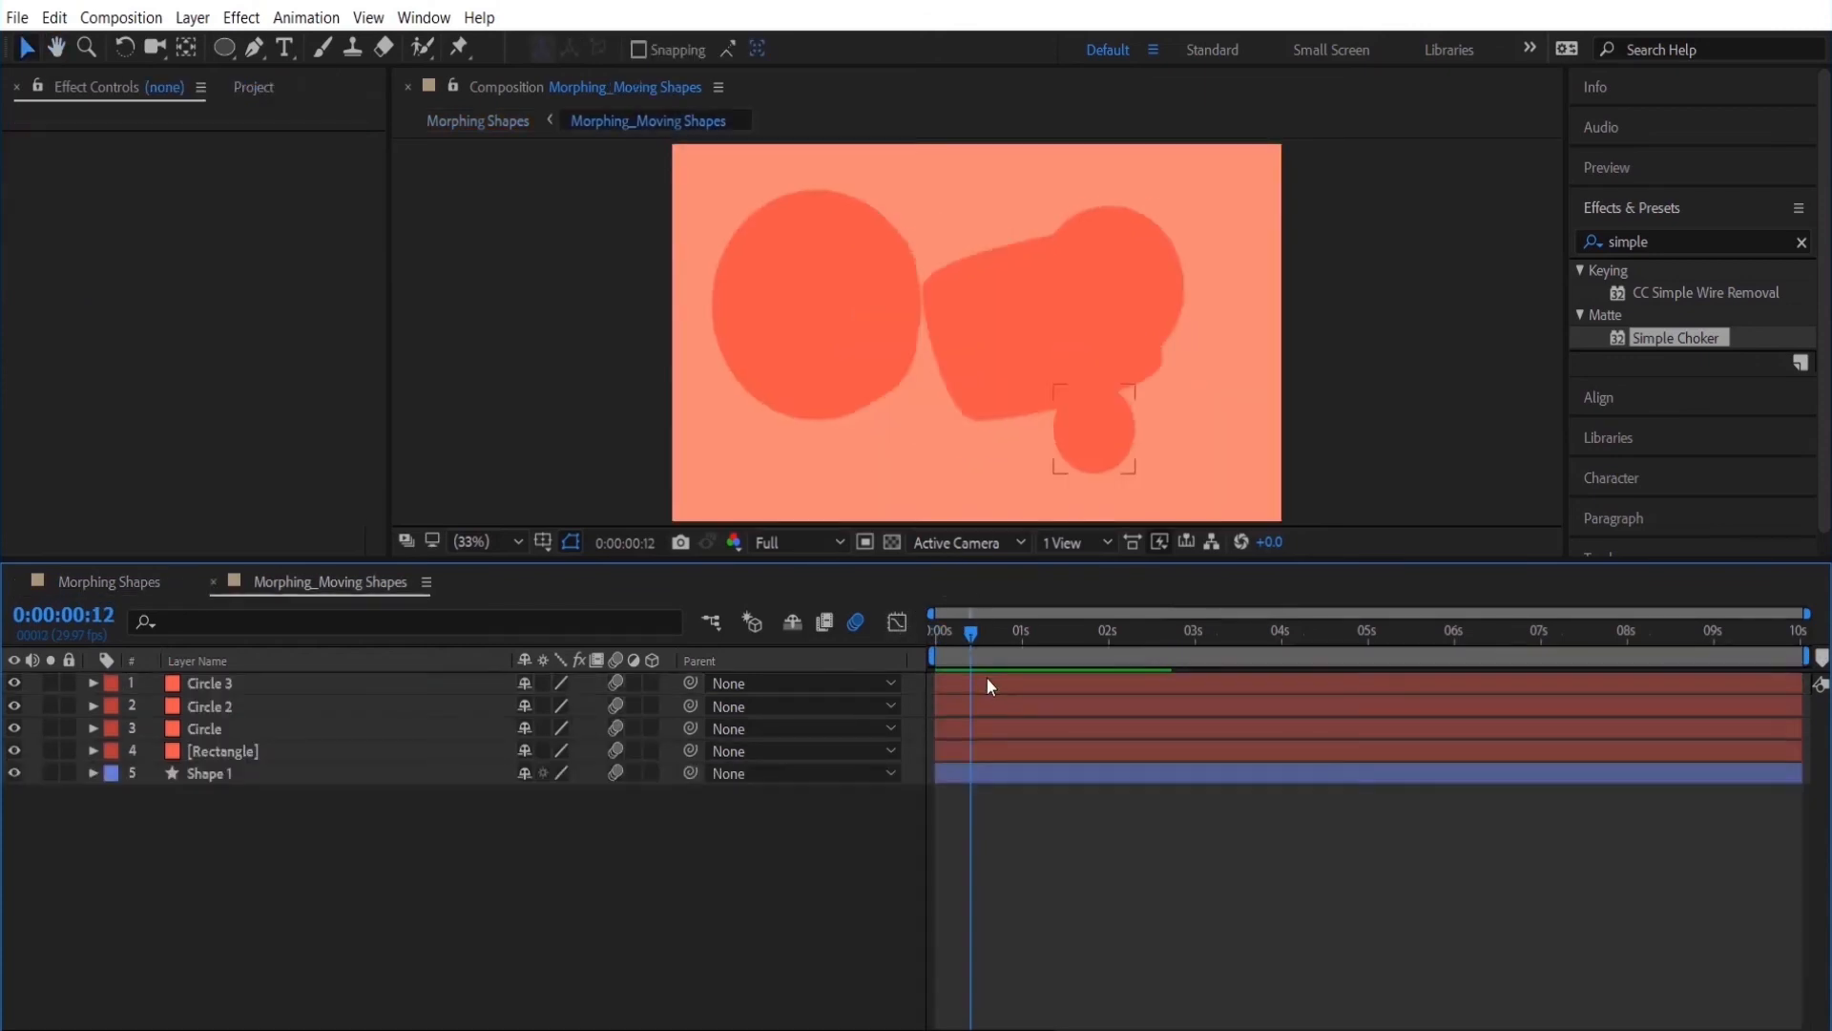
Change the Rectangle's Position expression in the precomp to wiggle(2,65).
left_click(221, 750)
type("wiggle(1,5")
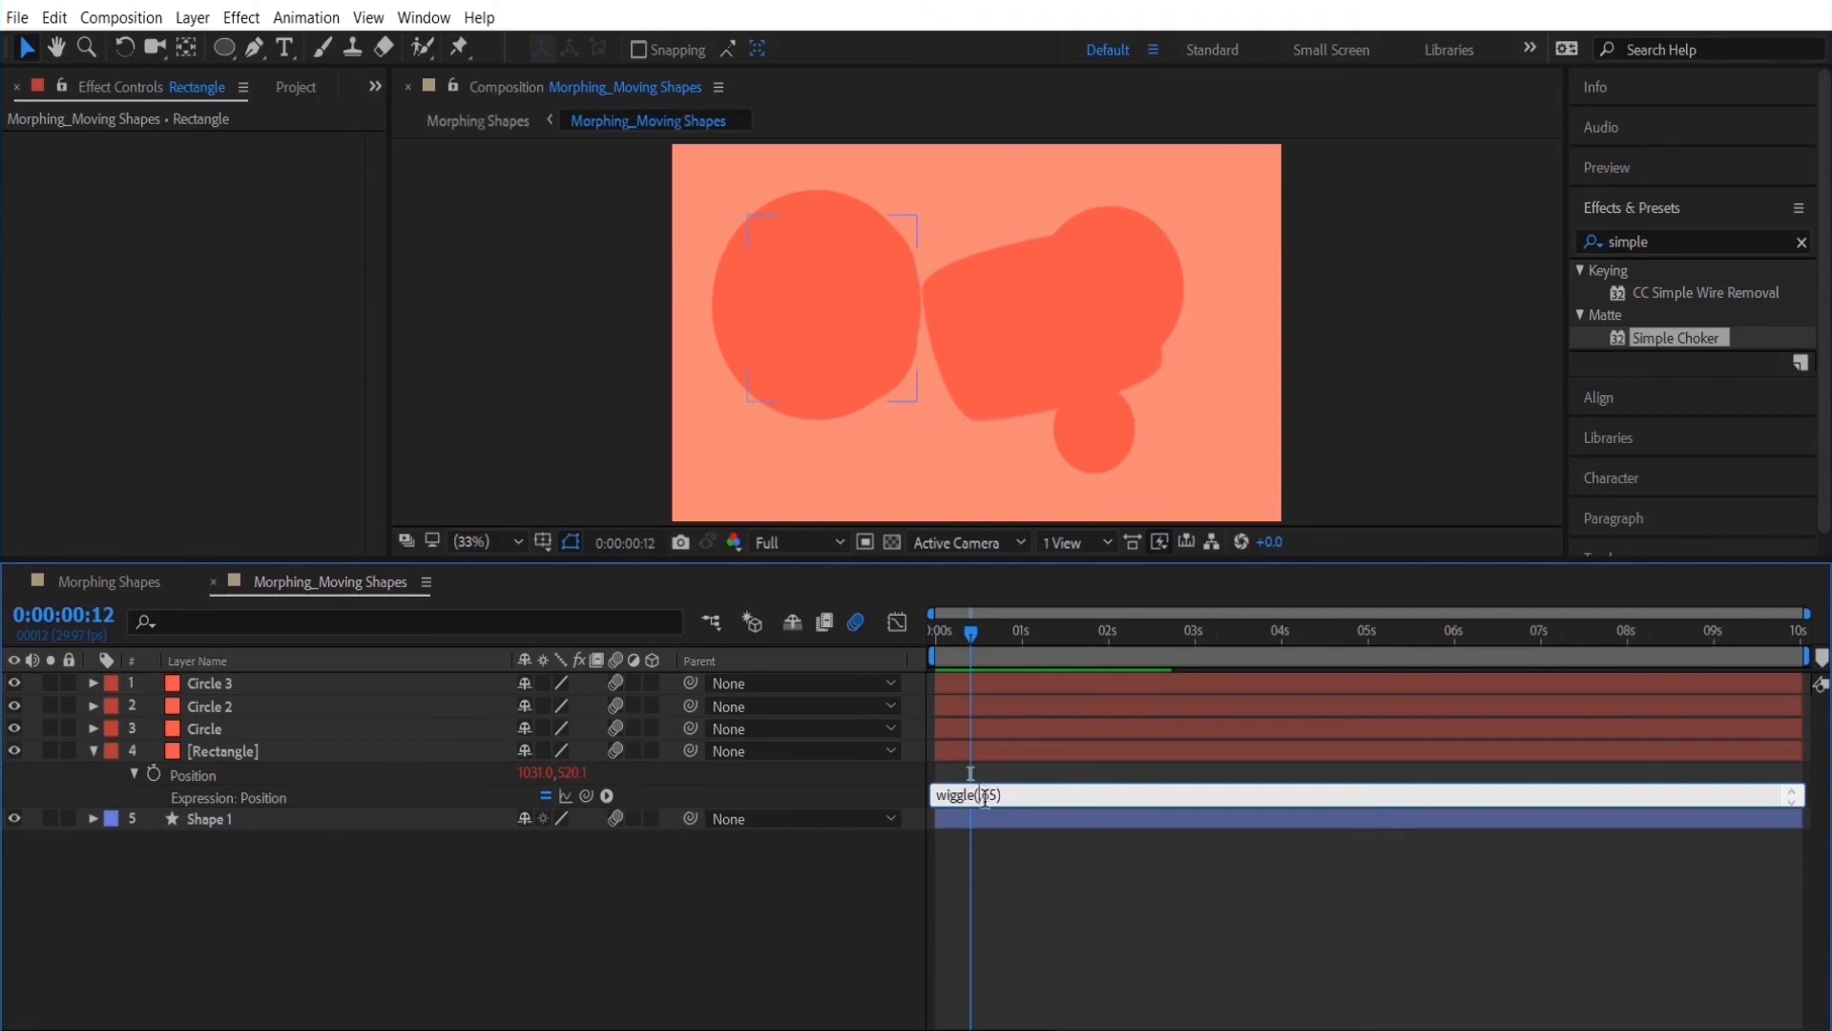
type("2,65")
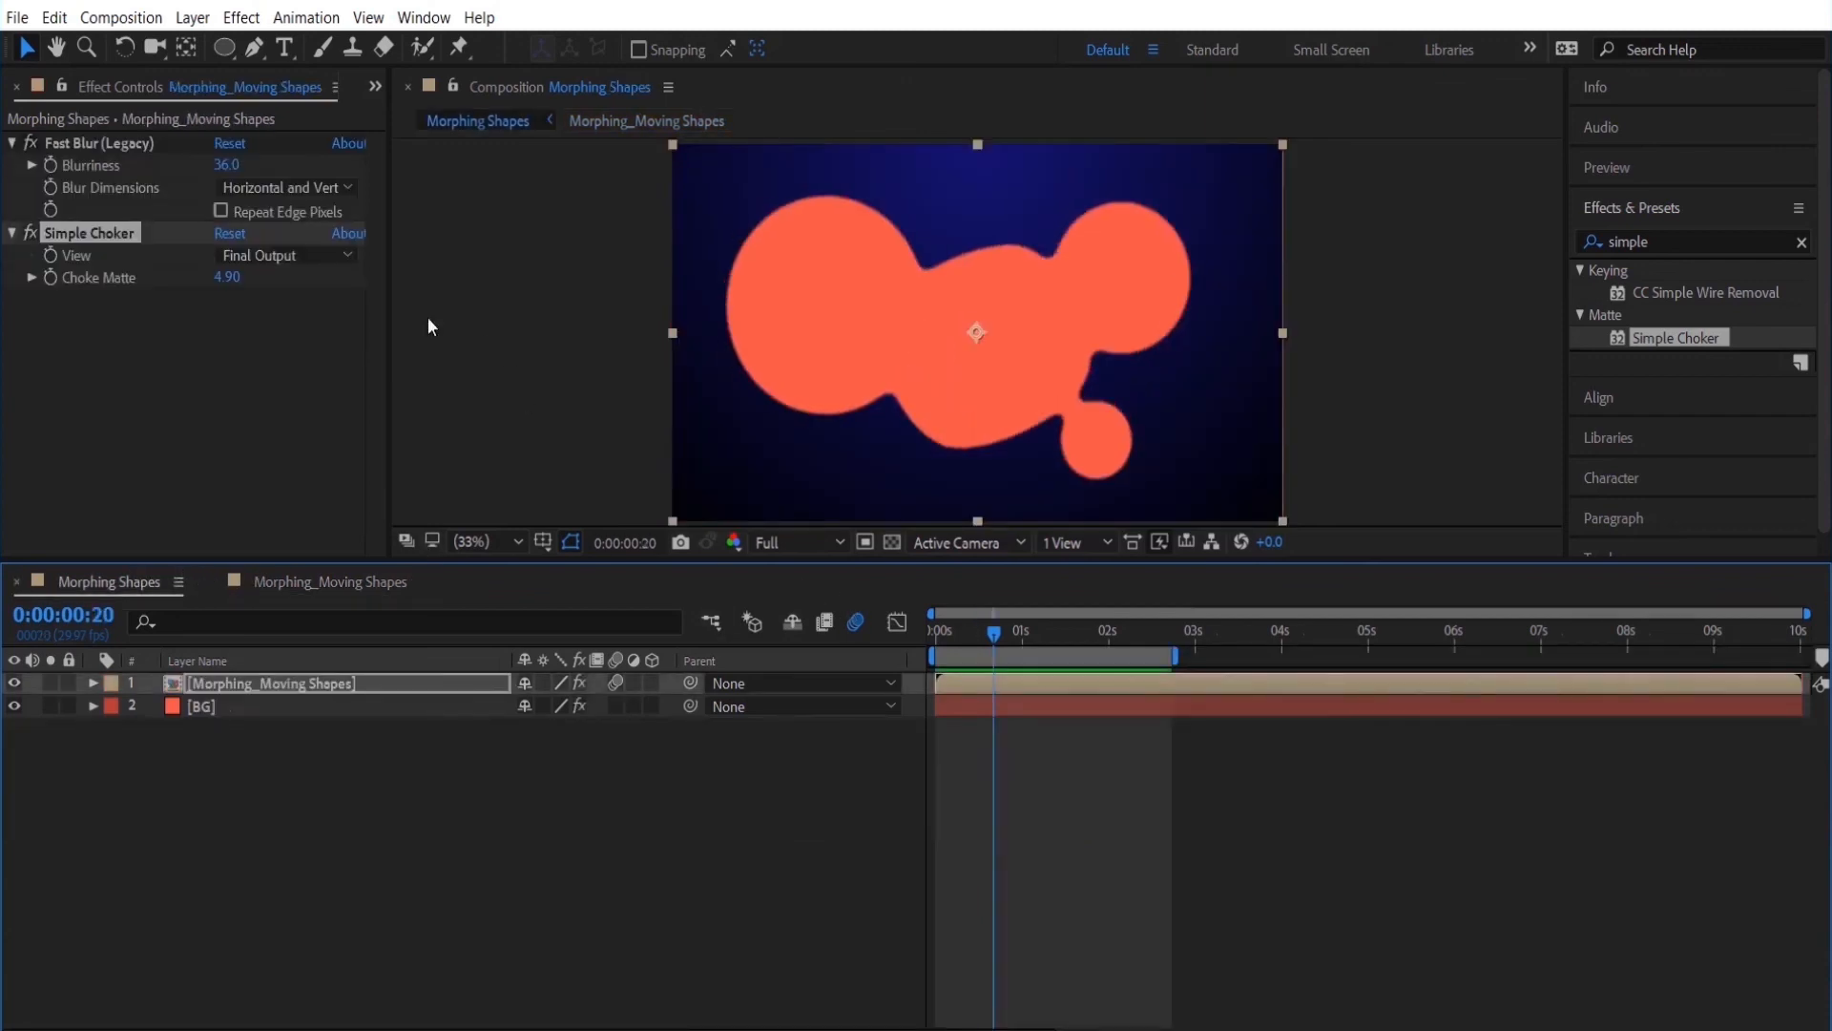
Scrub Blurriness to 74 and Choke Matte to 7.60 for a smoother blob.
left_click_drag(227, 165, 269, 165)
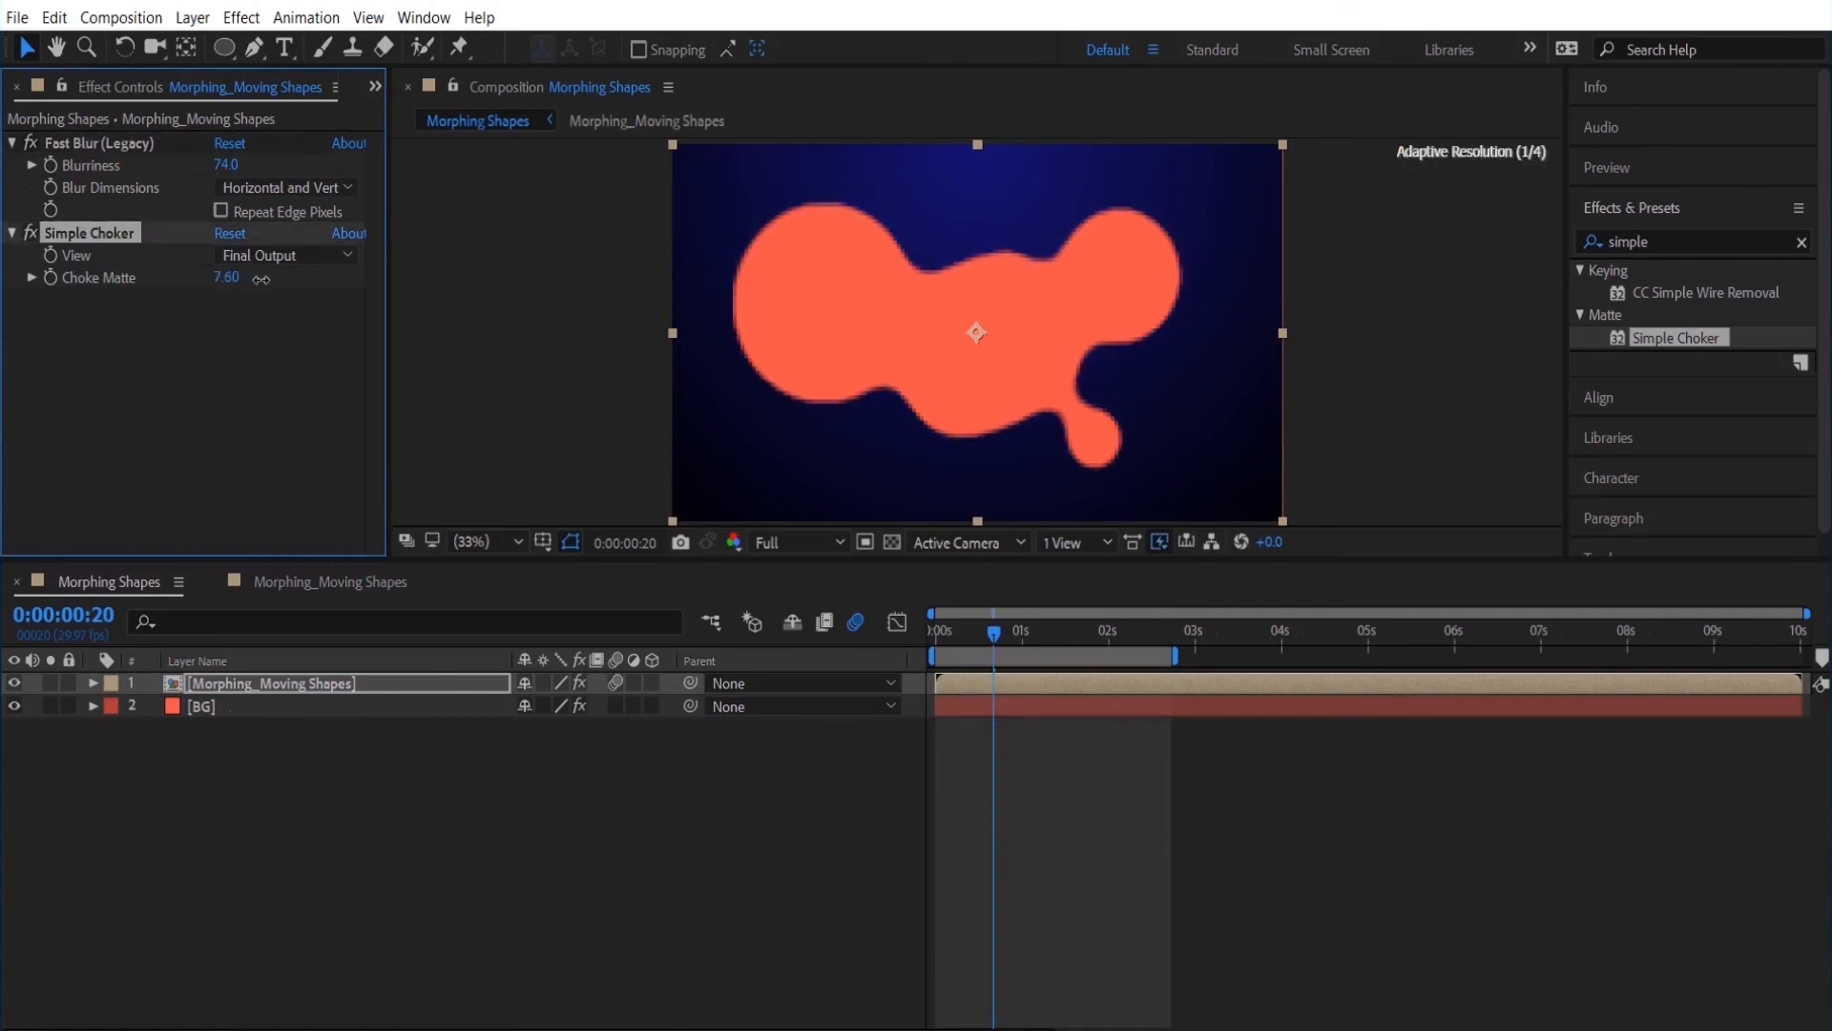
left_click_drag(225, 277, 246, 276)
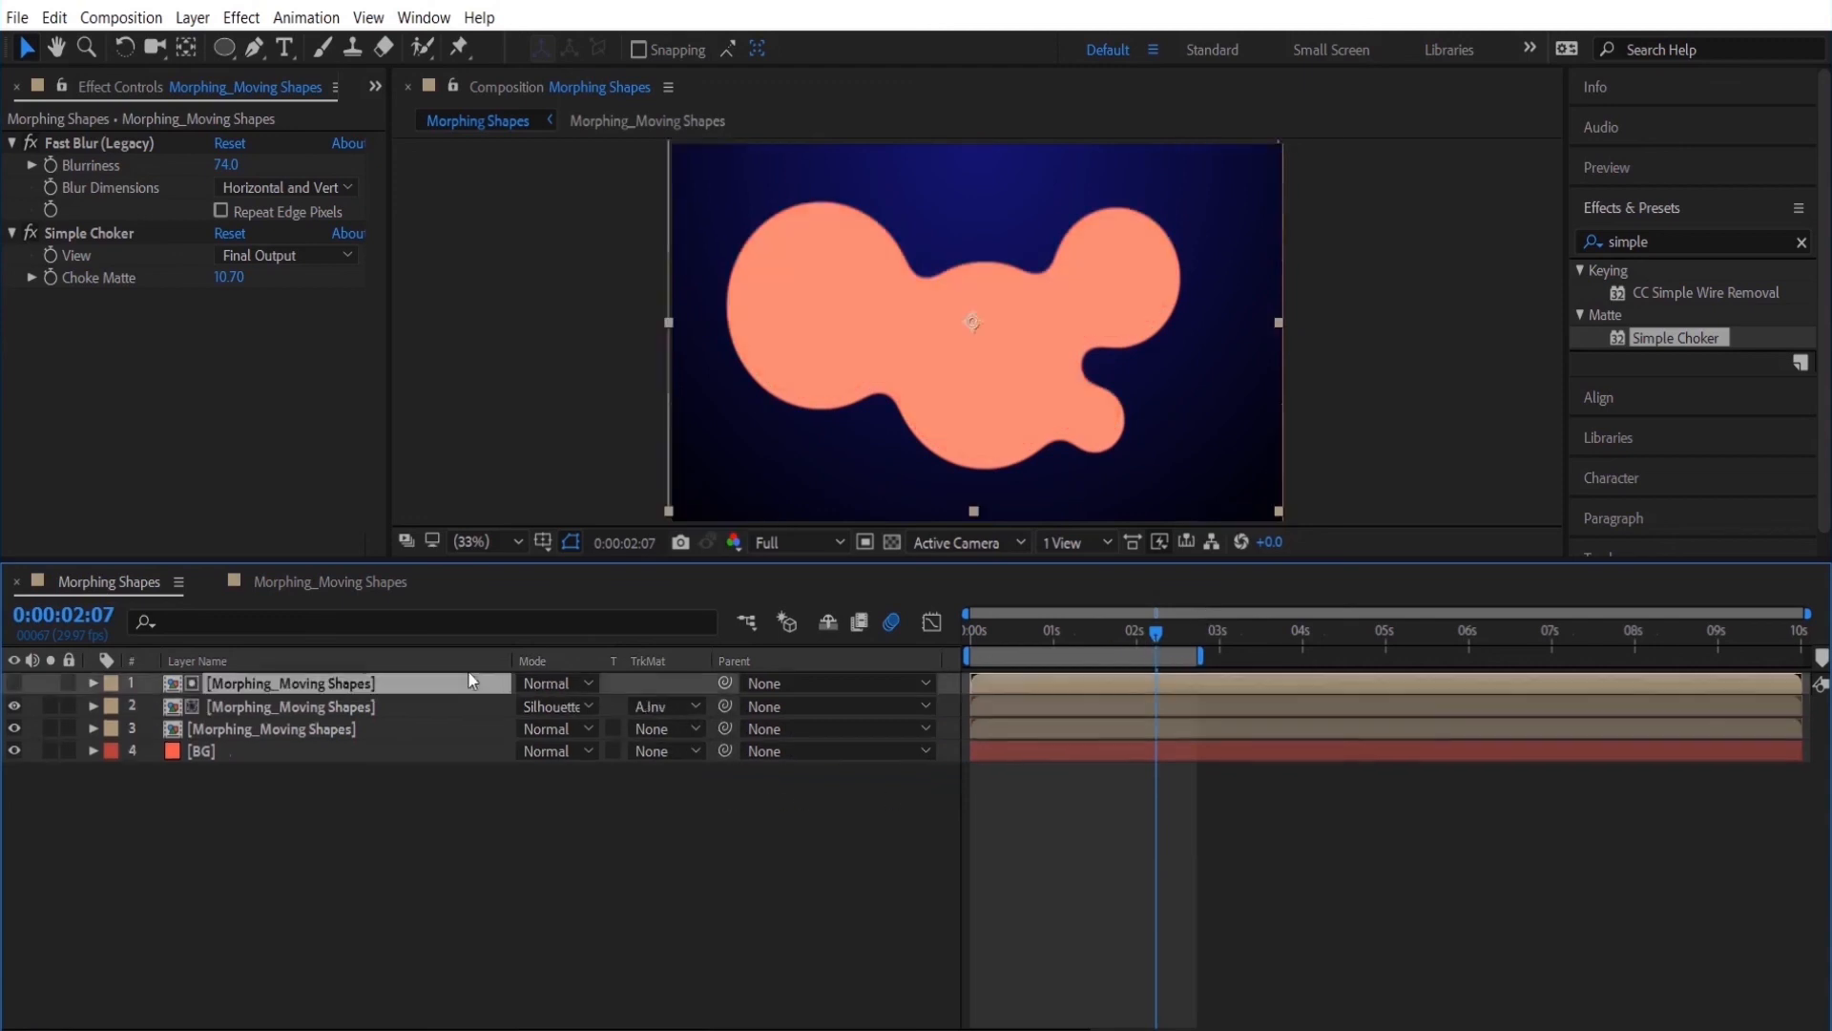
Hide the top blob copy so the inverted matte leaves thin coral highlight arcs.
left_click(14, 727)
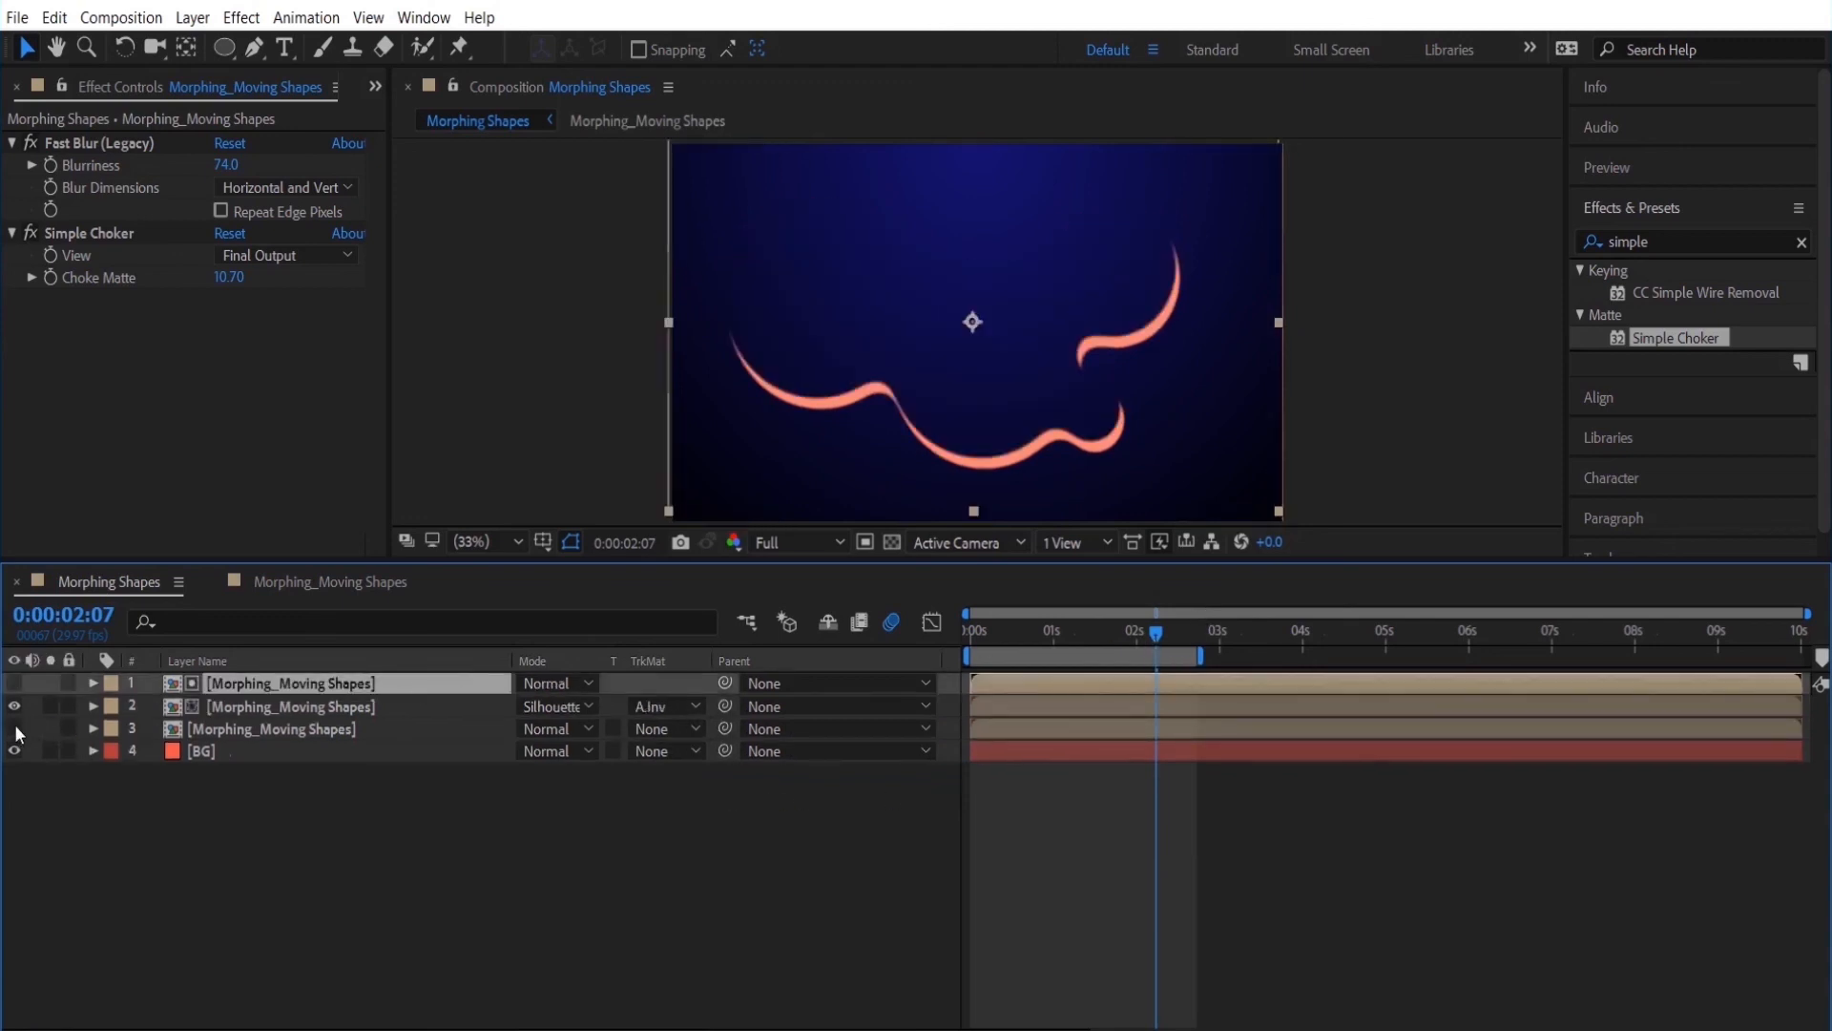